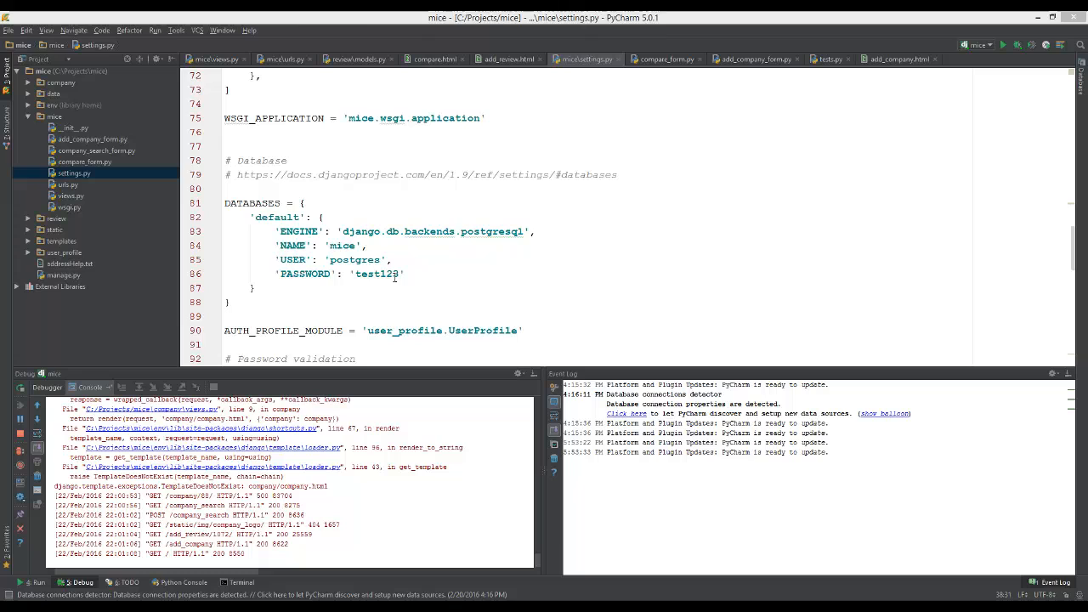
{"action": "mouse_move", "coordinate": [282, 293]}
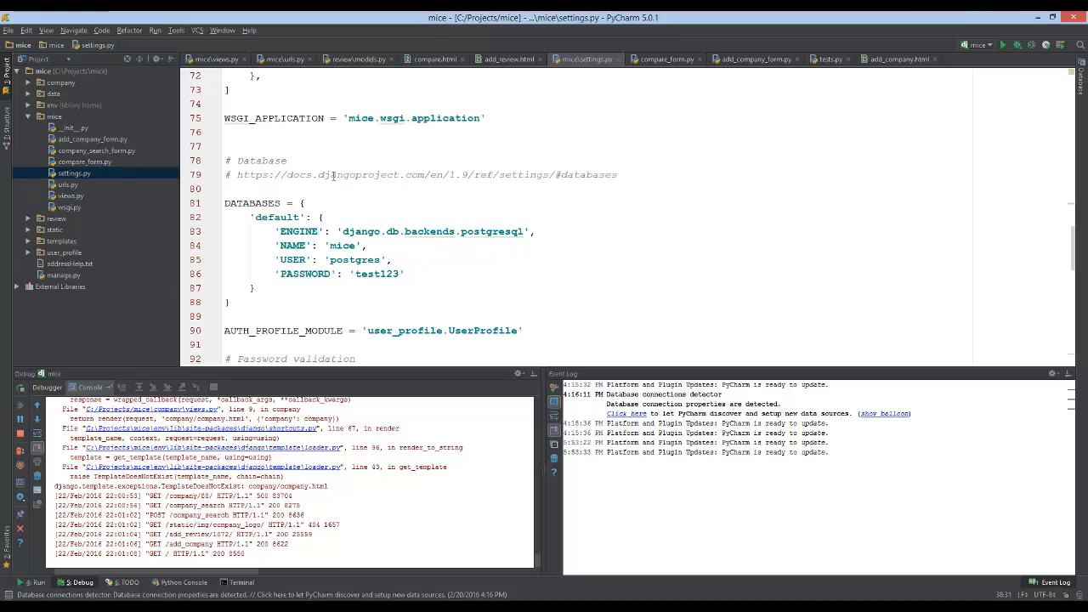
Scroll up and down through settings.py to review it without making changes
{"action": "scroll", "scroll_direction": "down", "scroll_amount": 3}
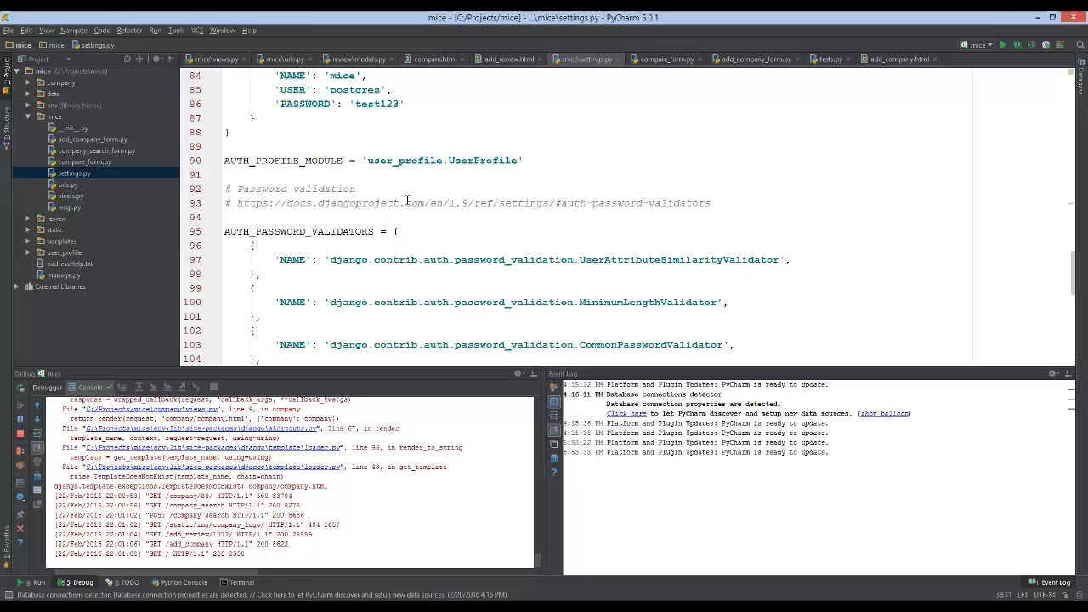
{"action": "scroll", "scroll_direction": "up", "scroll_amount": 3}
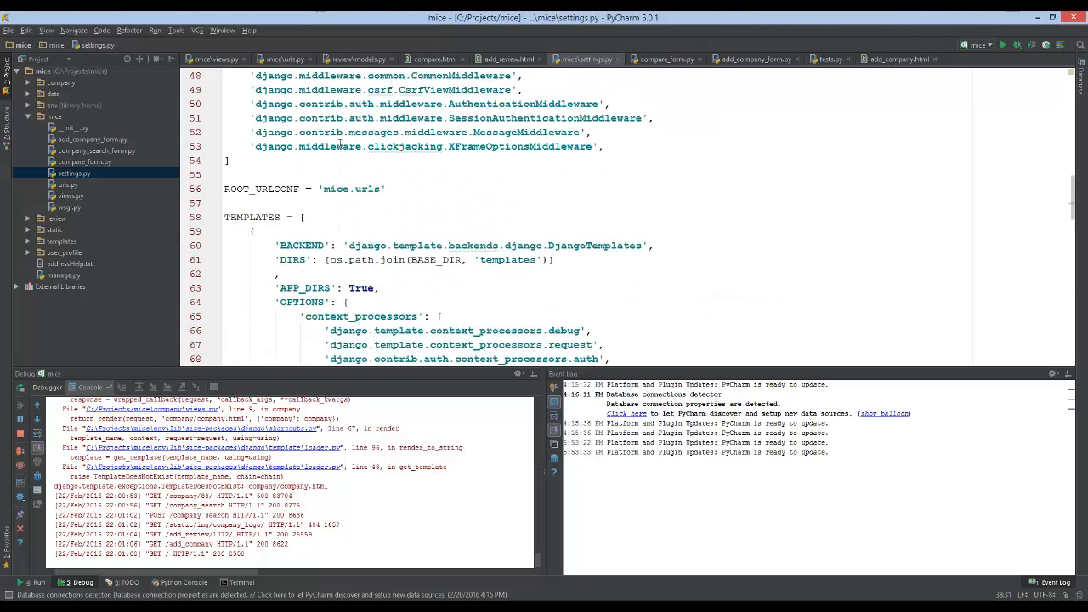
{"action": "scroll", "scroll_direction": "up", "scroll_amount": 3}
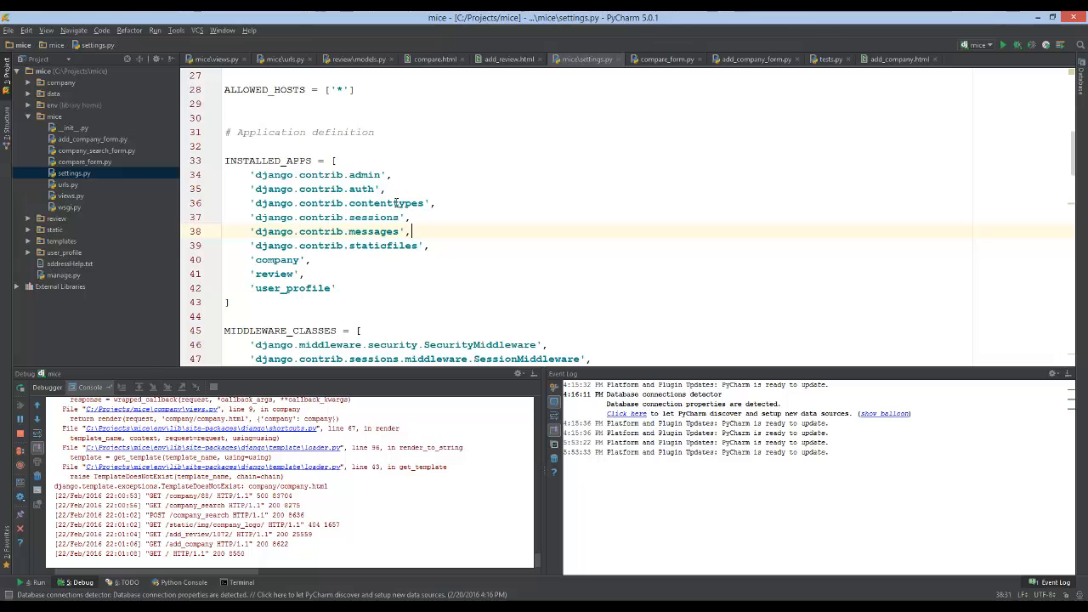
{"action": "scroll", "scroll_direction": "up", "scroll_amount": 3}
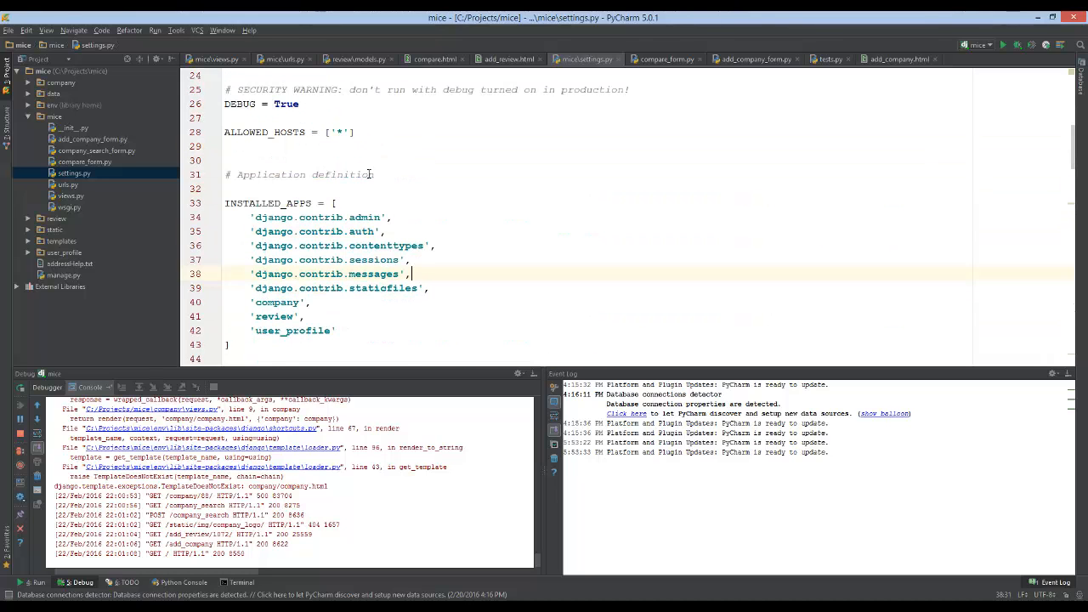
{"action": "scroll", "scroll_direction": "down", "scroll_amount": 3}
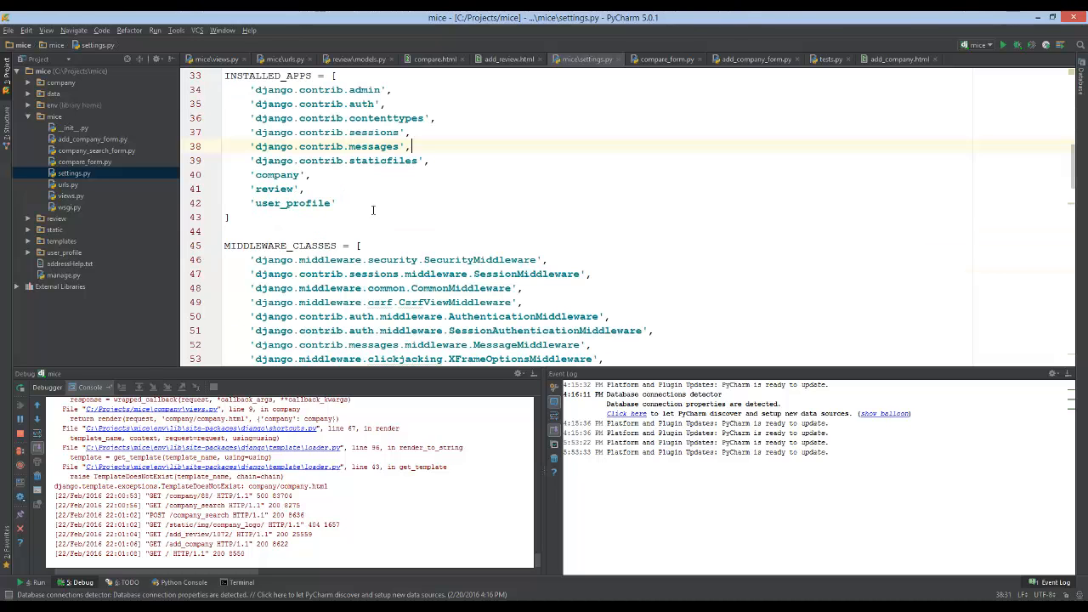
{"action": "scroll", "scroll_direction": "up", "scroll_amount": 3}
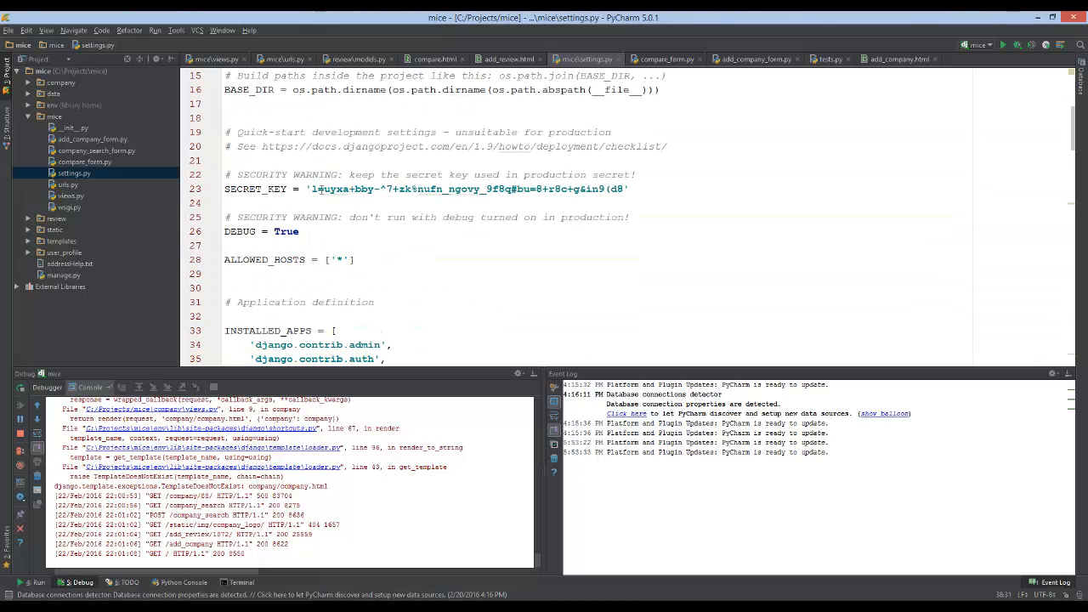
{"action": "scroll", "scroll_direction": "down", "scroll_amount": 3}
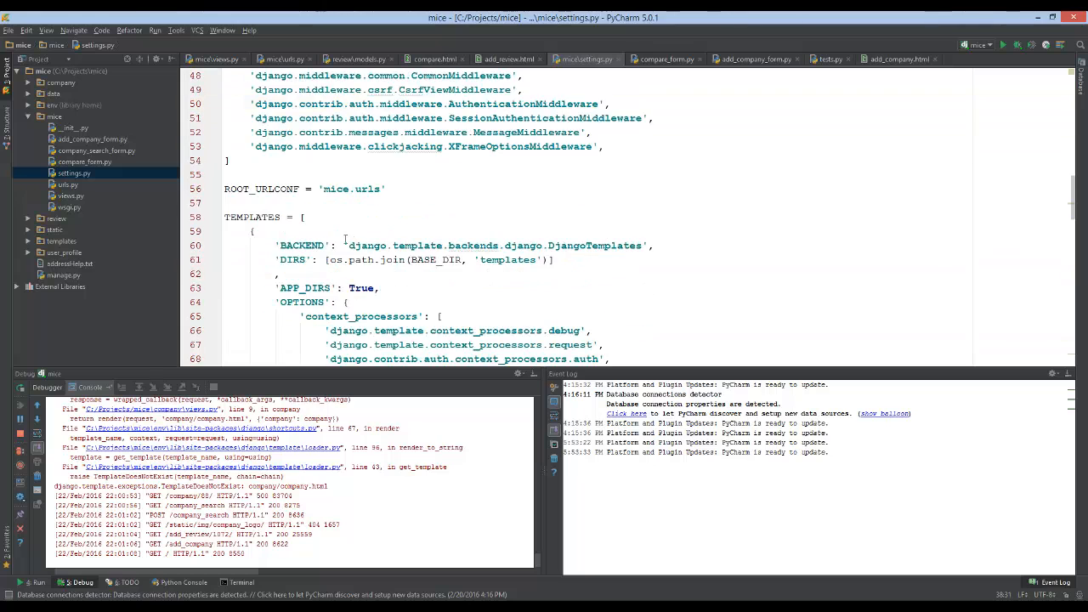
{"action": "scroll", "scroll_direction": "down", "scroll_amount": 3}
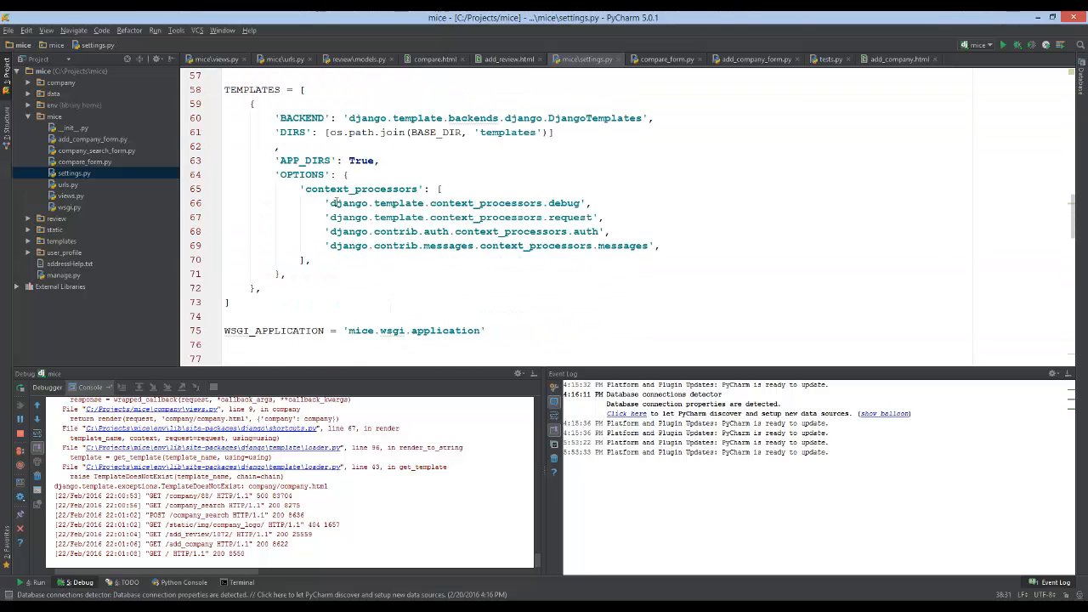
{"action": "scroll", "scroll_direction": "down", "scroll_amount": 3}
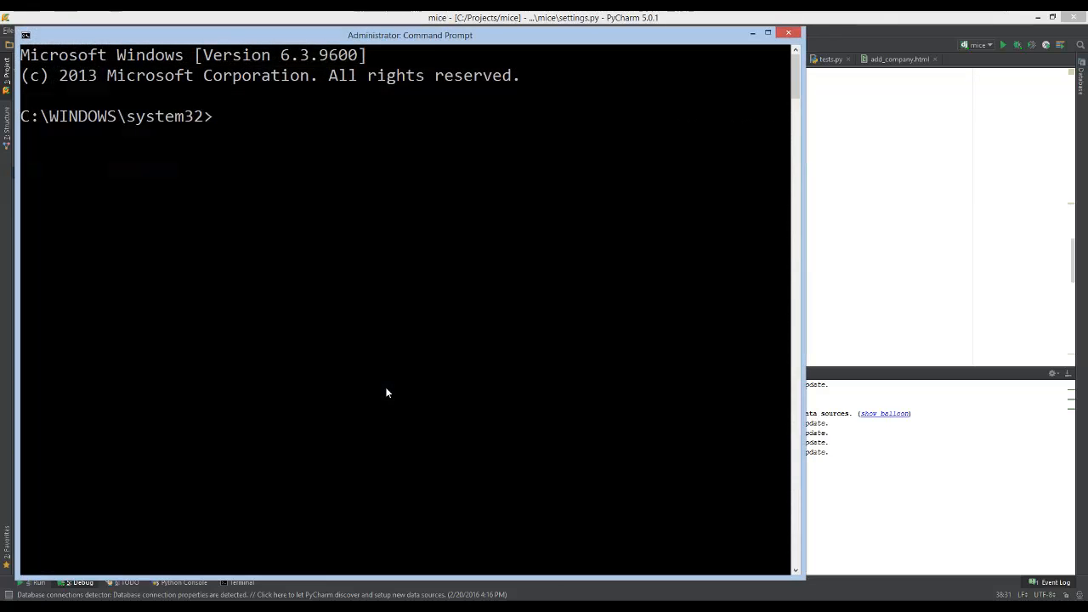
Activate the env virtual environment and return to the C:\Projects\mice folder
{"action": "type", "text": "cd/project"}
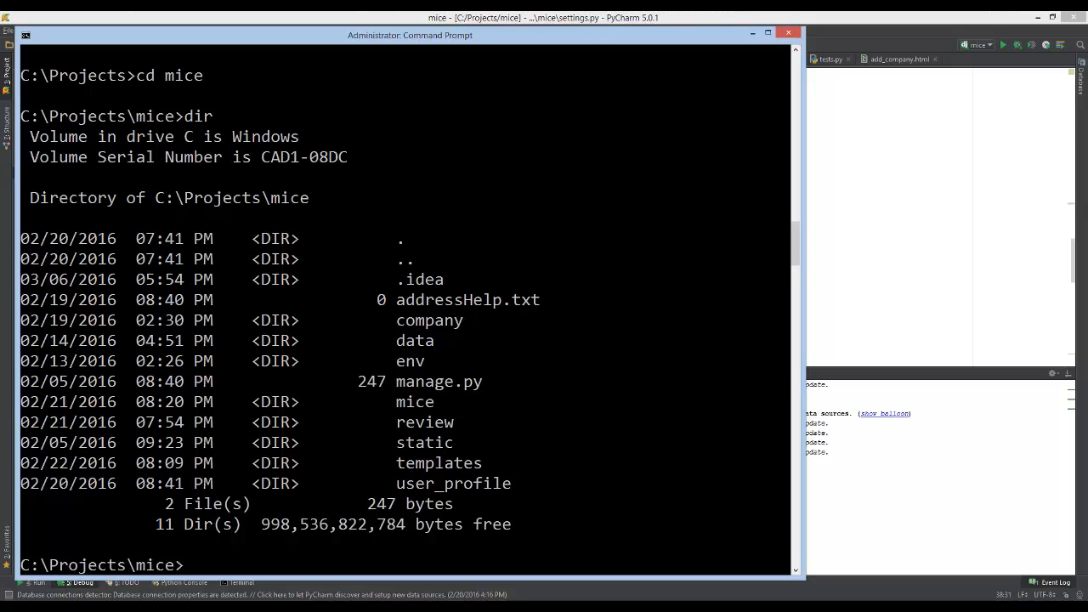
{"action": "mouse_move", "coordinate": [607, 480]}
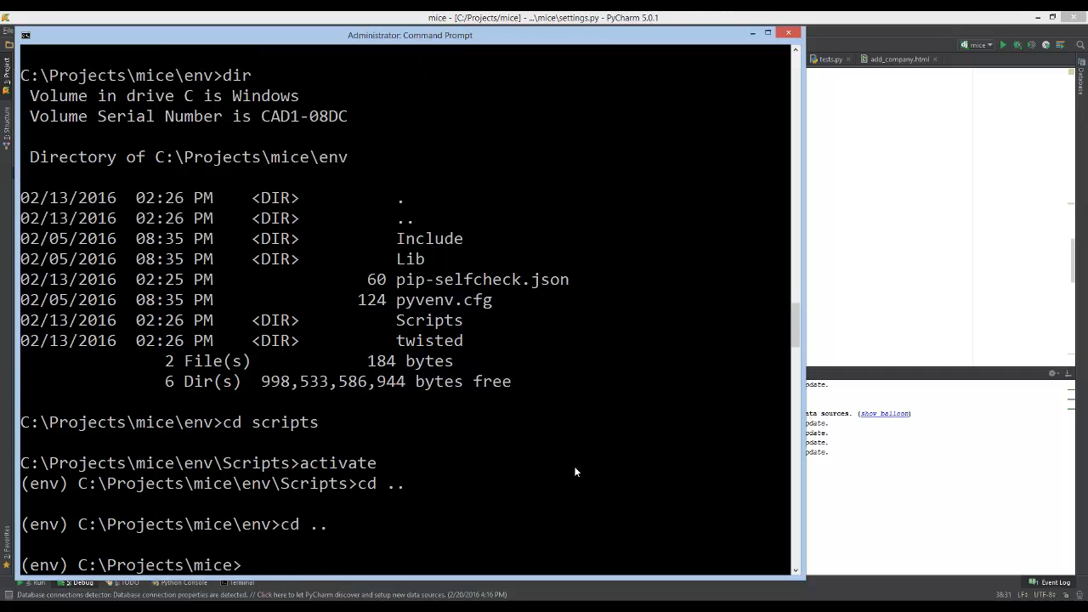
{"action": "type", "text": "pip install d"}
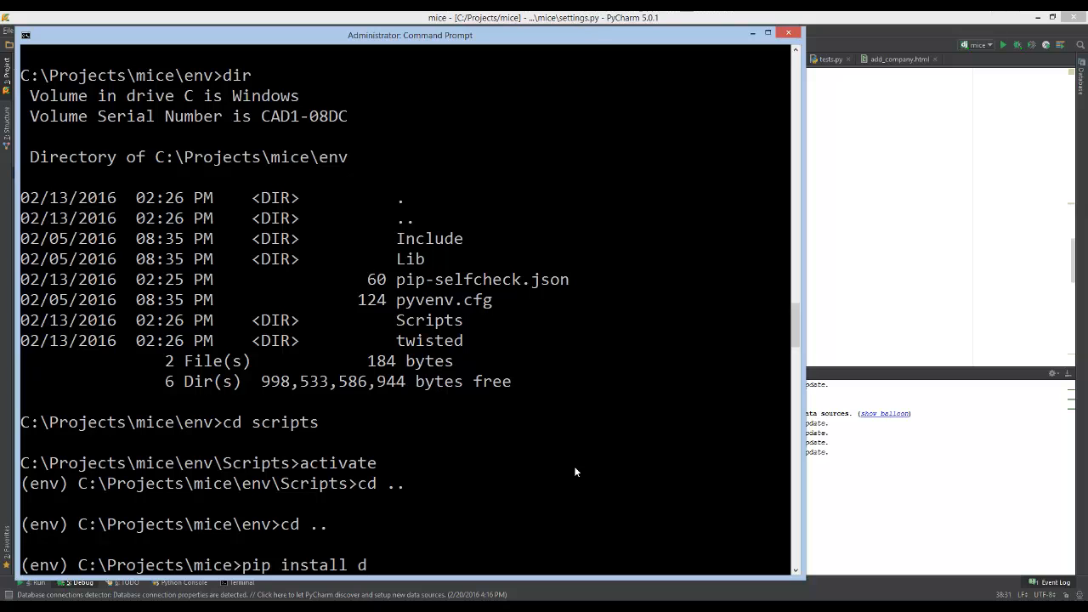
Run pip install django-registration to install version 2.0.4 into the environment
{"action": "type", "text": "jango-registration"}
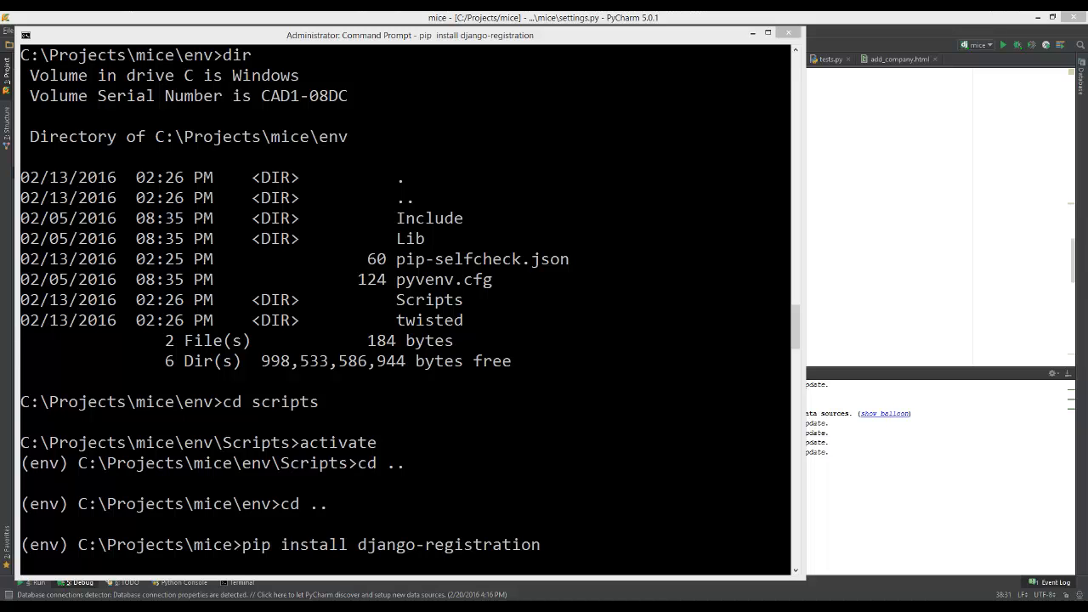
{"action": "key", "text": "Return"}
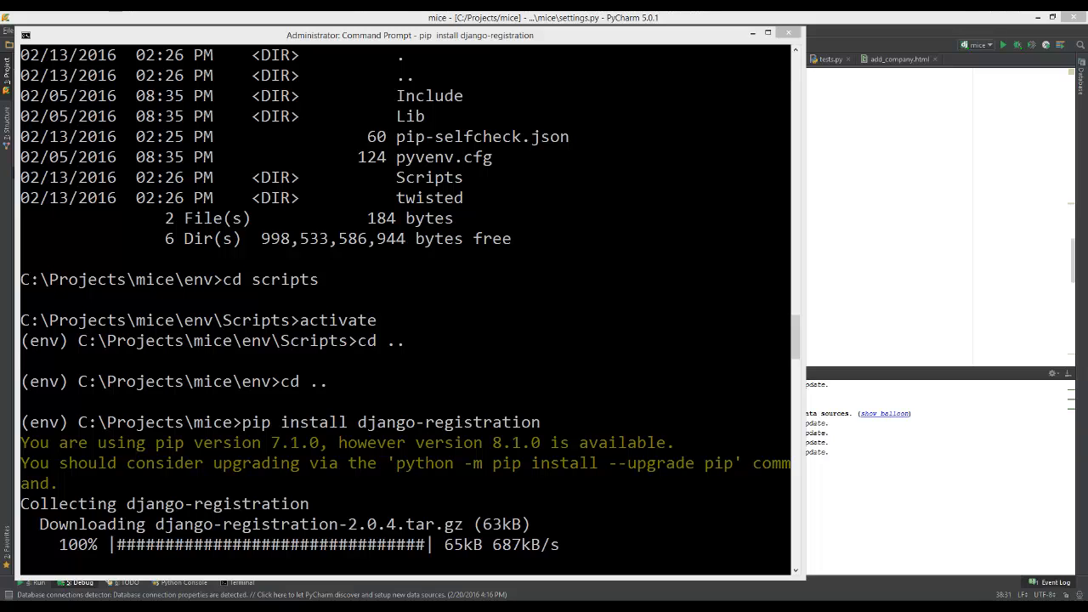
{"action": "mouse_move", "coordinate": [454, 338]}
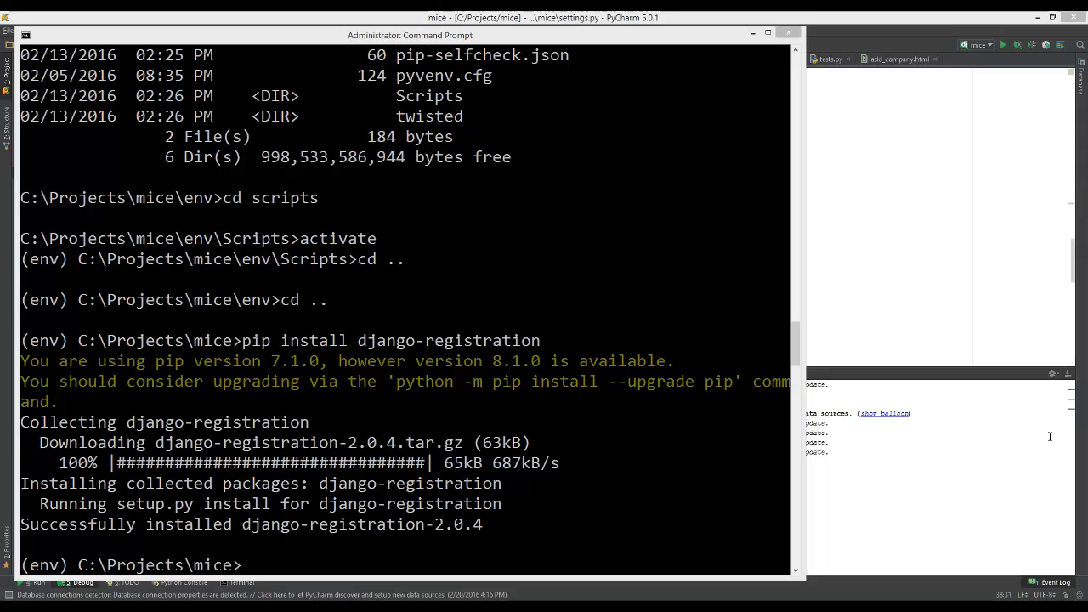
{"action": "mouse_move", "coordinate": [665, 448]}
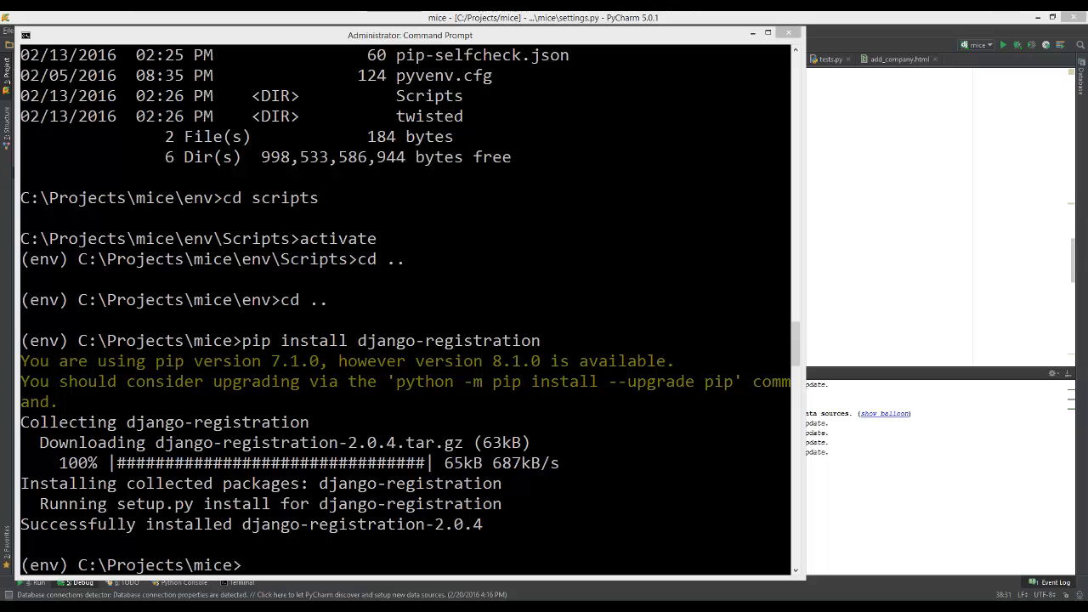
{"action": "mouse_move", "coordinate": [773, 165]}
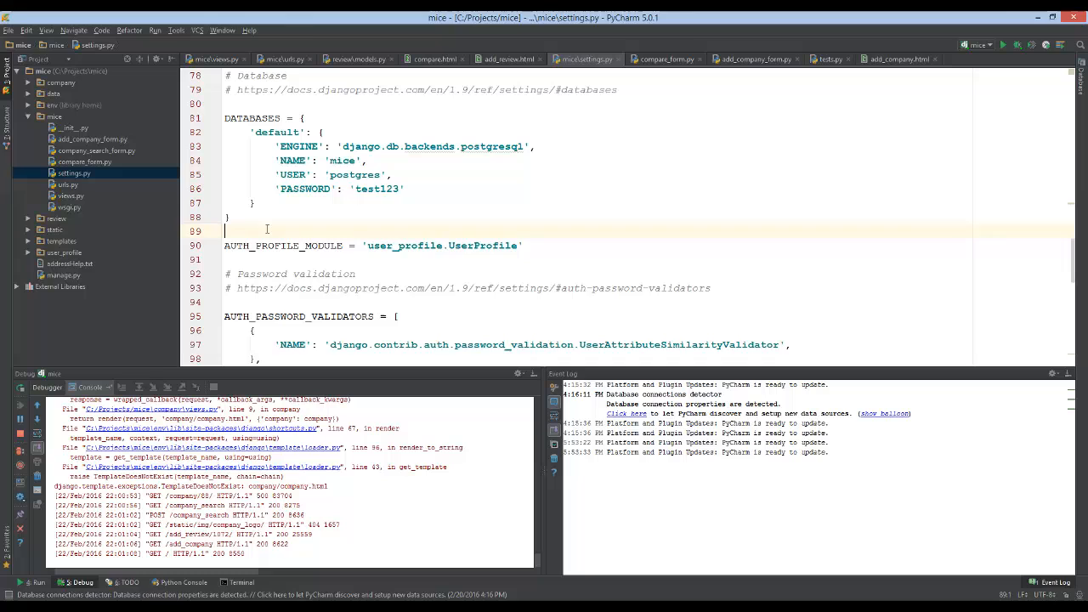
Add ACCOUNT_ACTIVATION_DAYS = 7 below DATABASES in settings.py
{"action": "type", "text": "ACCOUNT_ACTIVATION_DAYS = 7"}
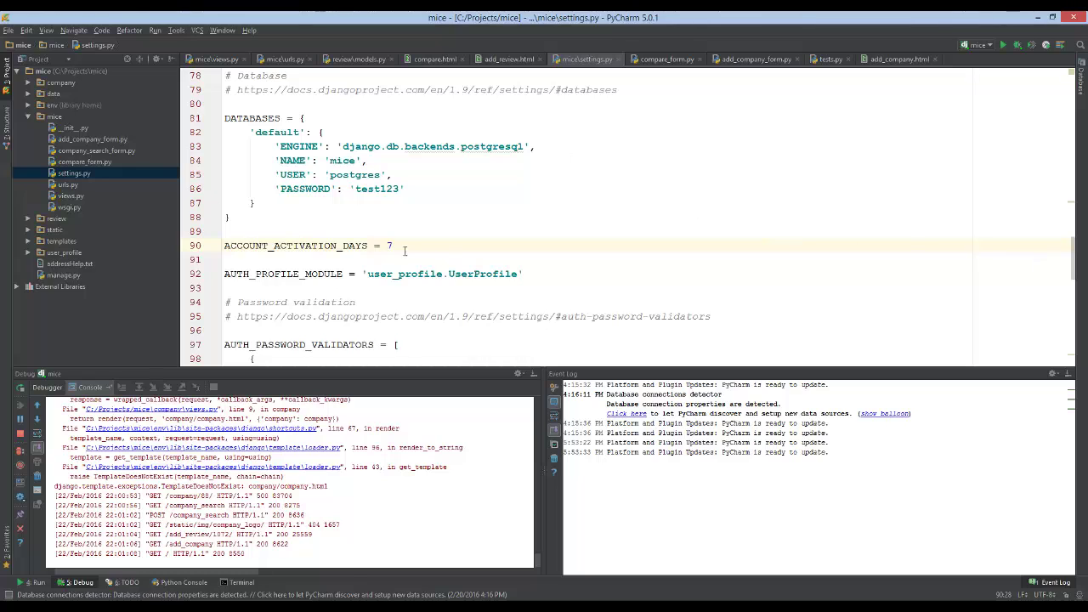
{"action": "double_click", "coordinate": [389, 245]}
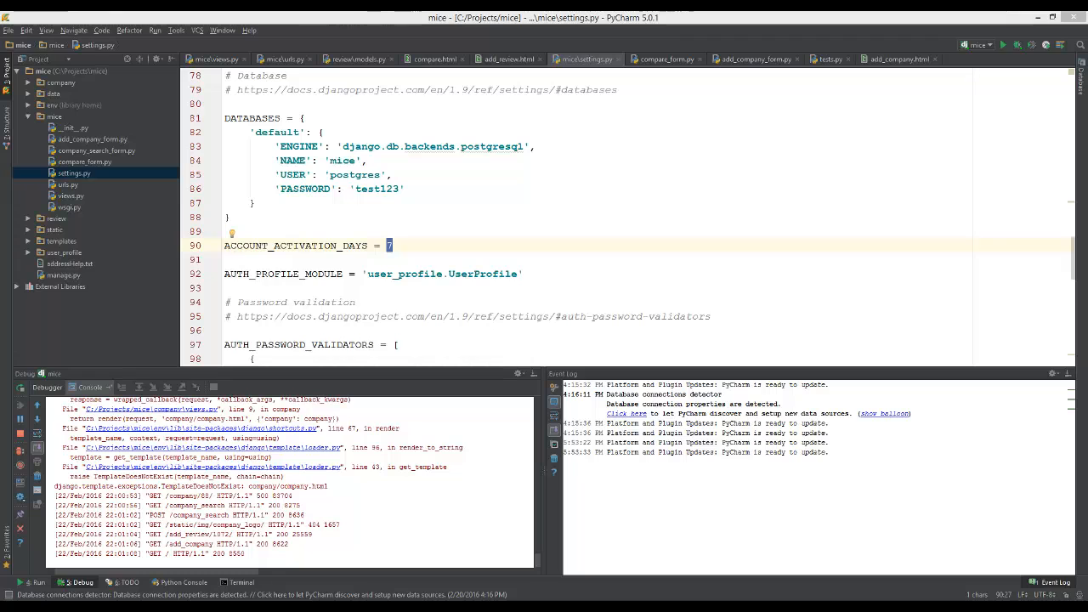
{"action": "scroll", "scroll_direction": "up", "scroll_amount": 3}
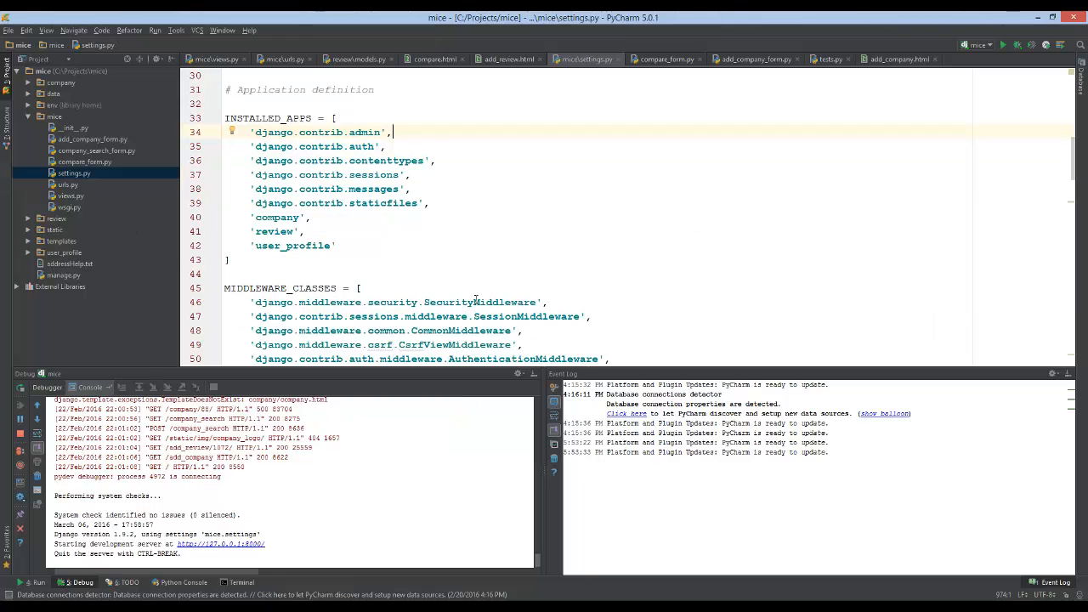
{"action": "mouse_move", "coordinate": [719, 269]}
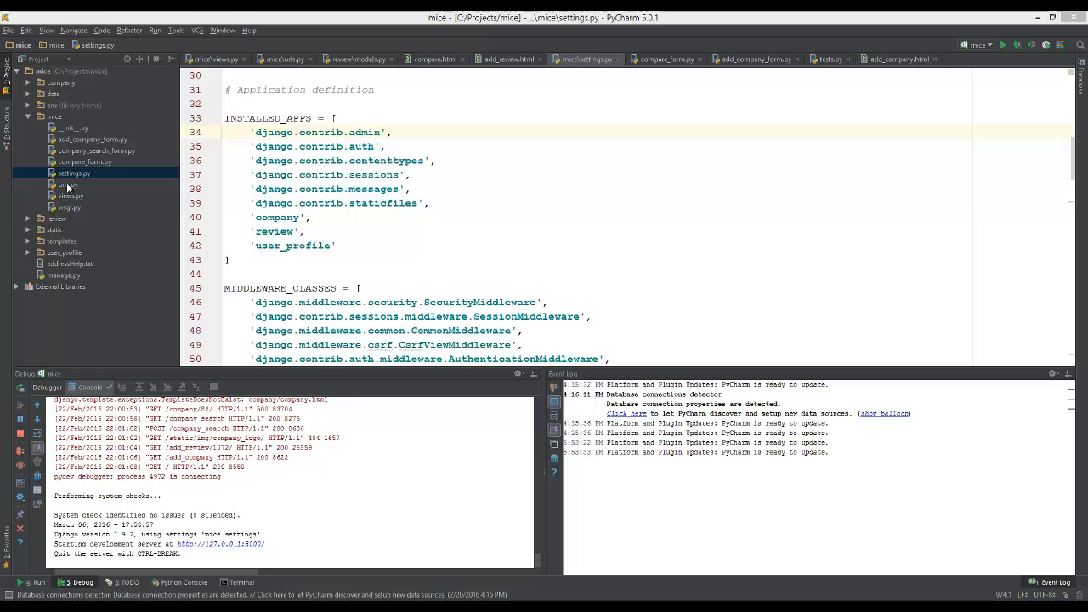
Open urls.py and review the accounts/ route including registration.backends.hmac.urls
{"action": "left_click", "coordinate": [67, 184]}
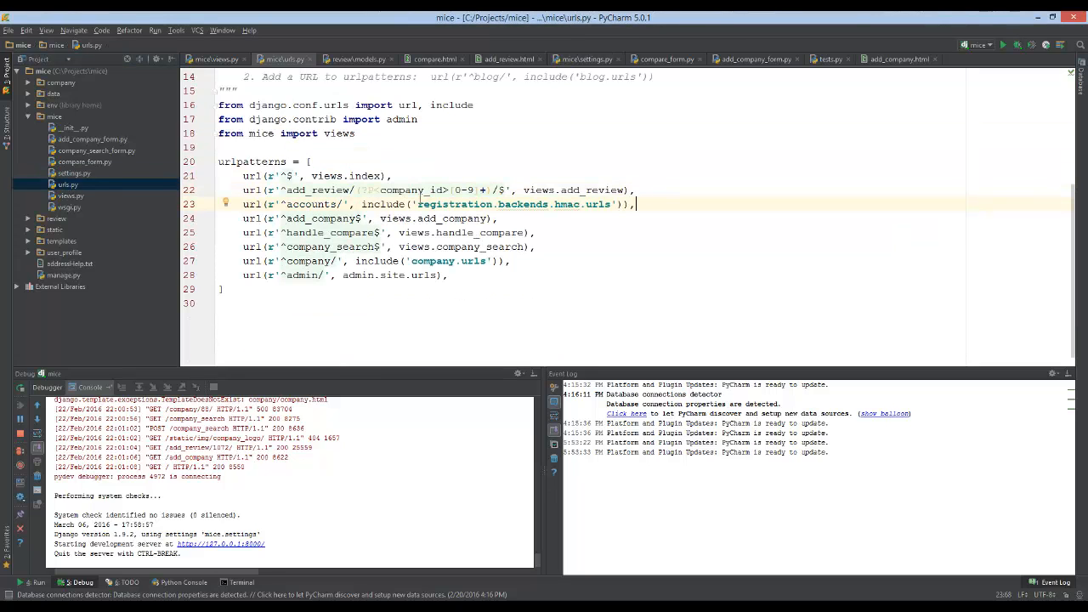
{"action": "double_click", "coordinate": [311, 204]}
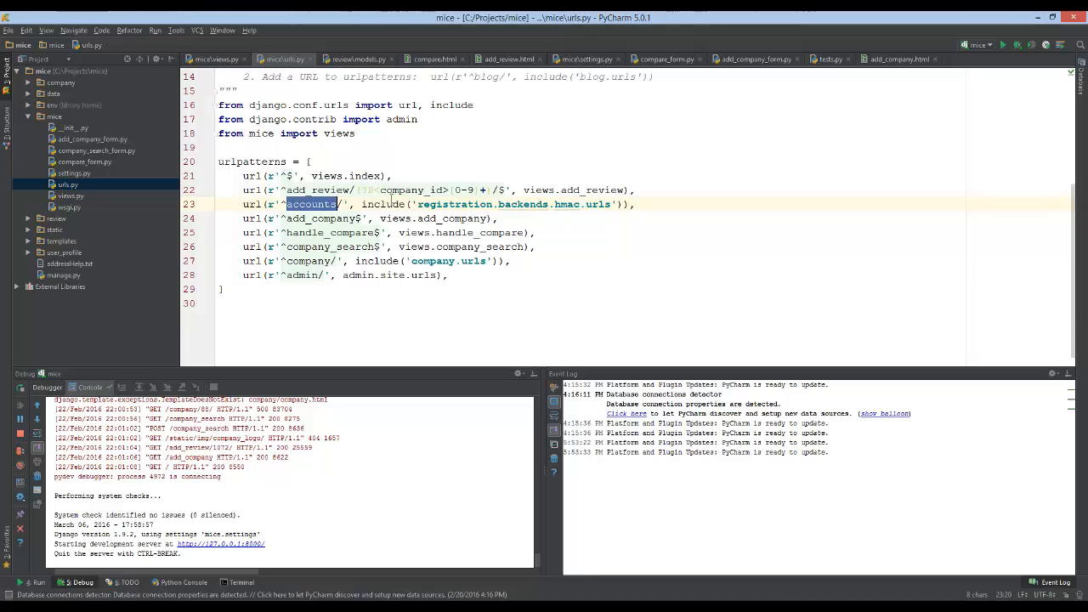
{"action": "double_click", "coordinate": [452, 204]}
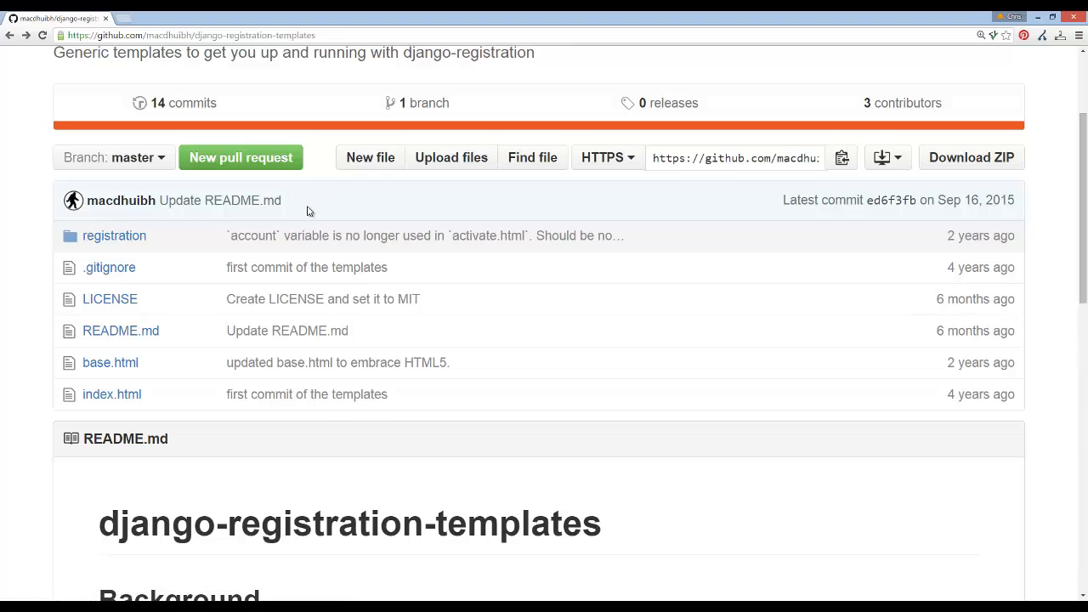
Download django-registration-templates as a ZIP and browse its registration folder
{"action": "scroll", "scroll_direction": "up", "scroll_amount": 3}
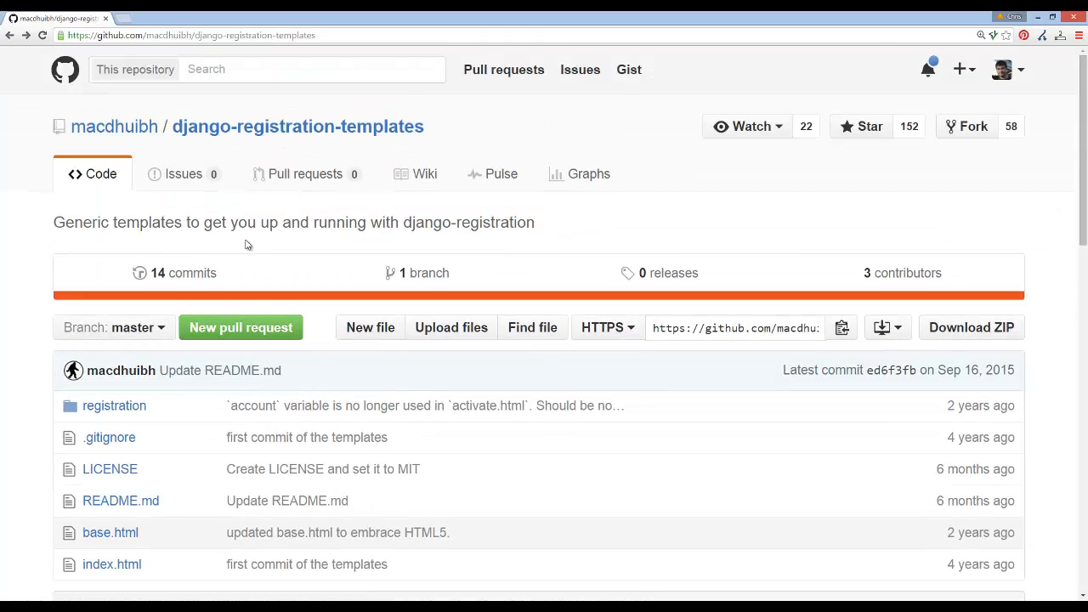
{"action": "mouse_move", "coordinate": [274, 134]}
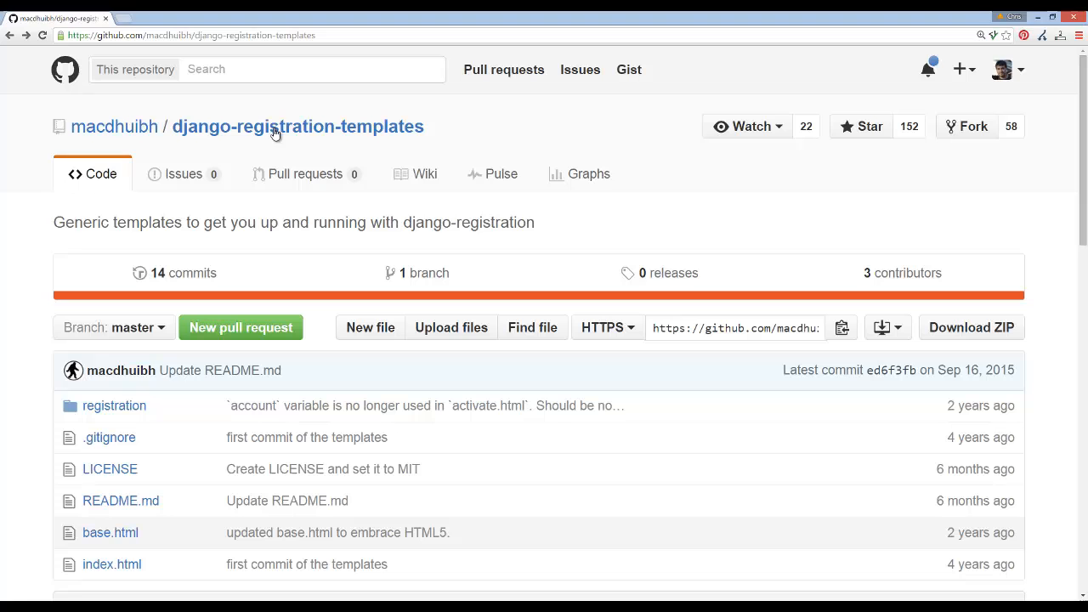
{"action": "scroll", "scroll_direction": "down", "scroll_amount": 3}
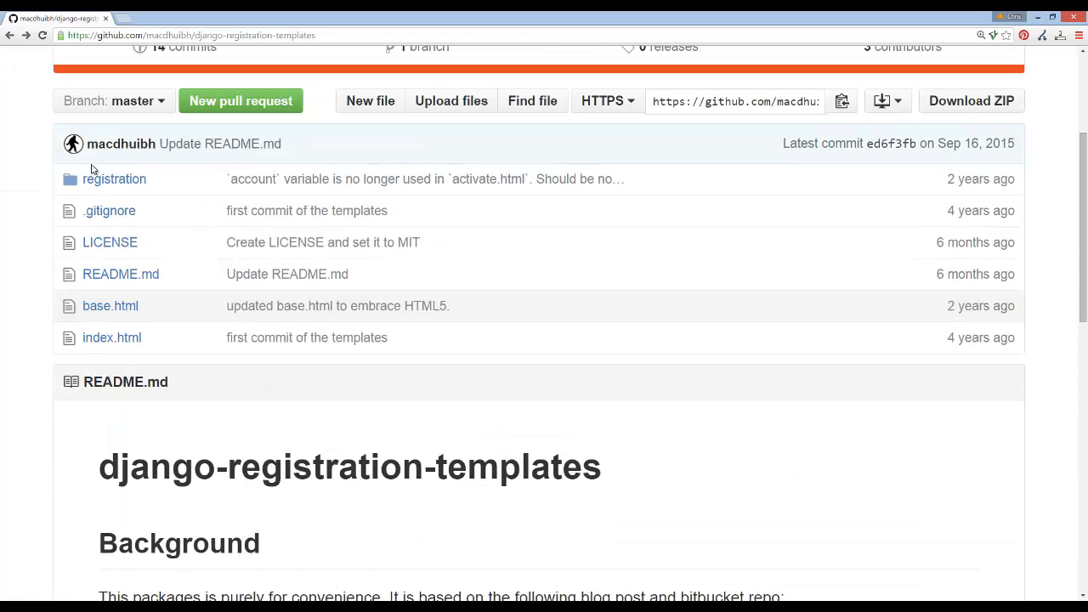
{"action": "mouse_move", "coordinate": [114, 179]}
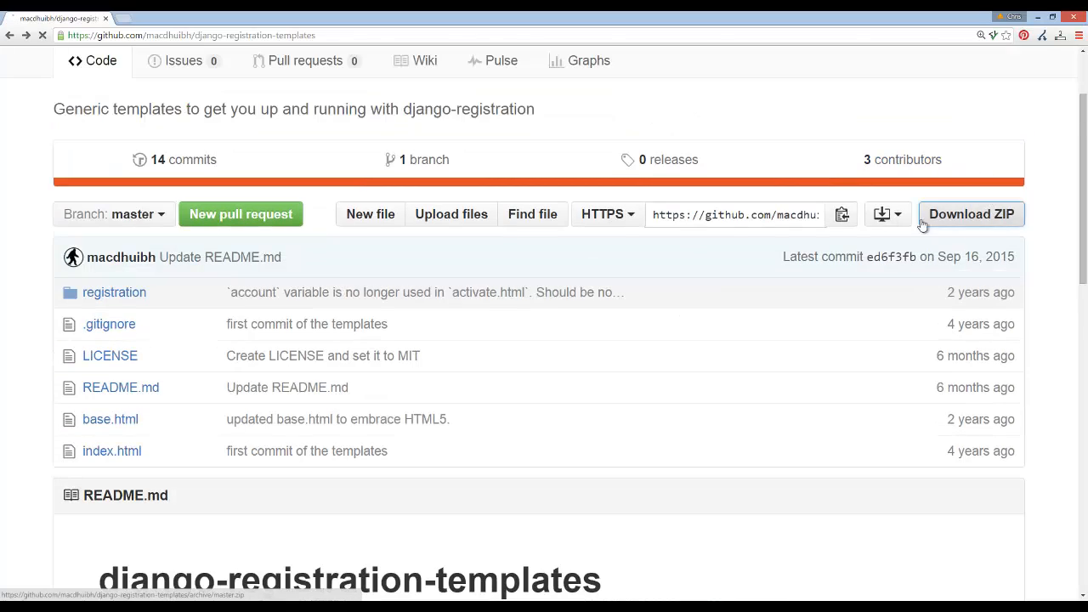
{"action": "left_click", "coordinate": [971, 214]}
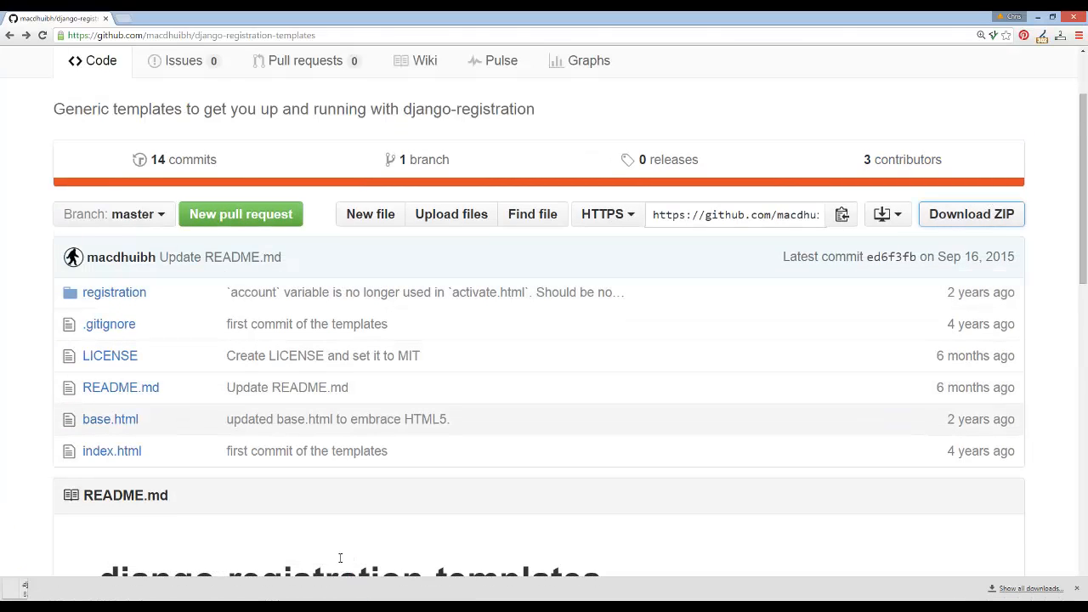
{"action": "left_click", "coordinate": [971, 214]}
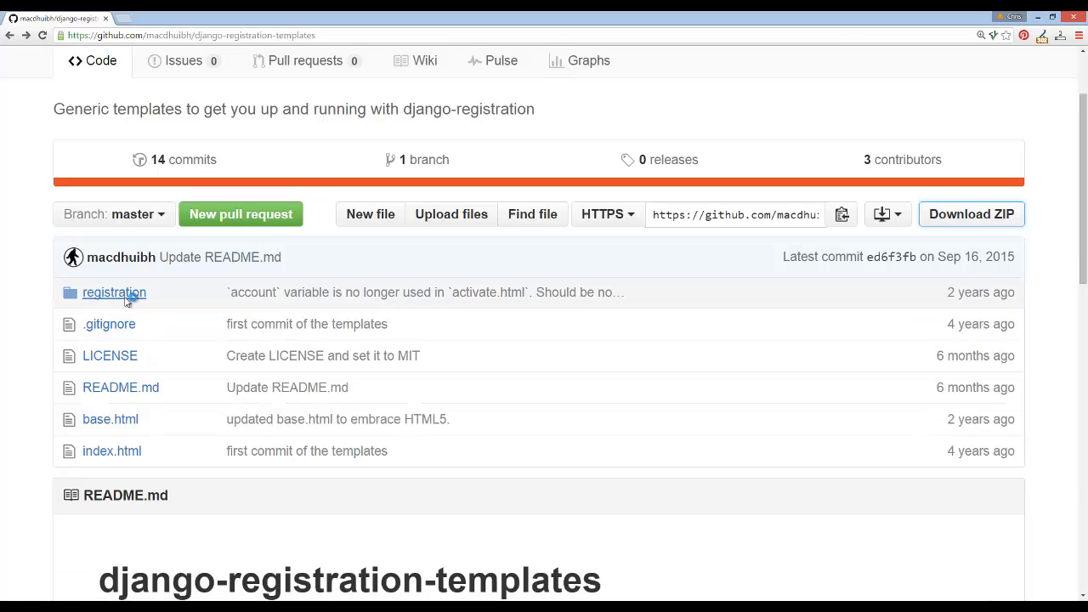
{"action": "left_click", "coordinate": [114, 293]}
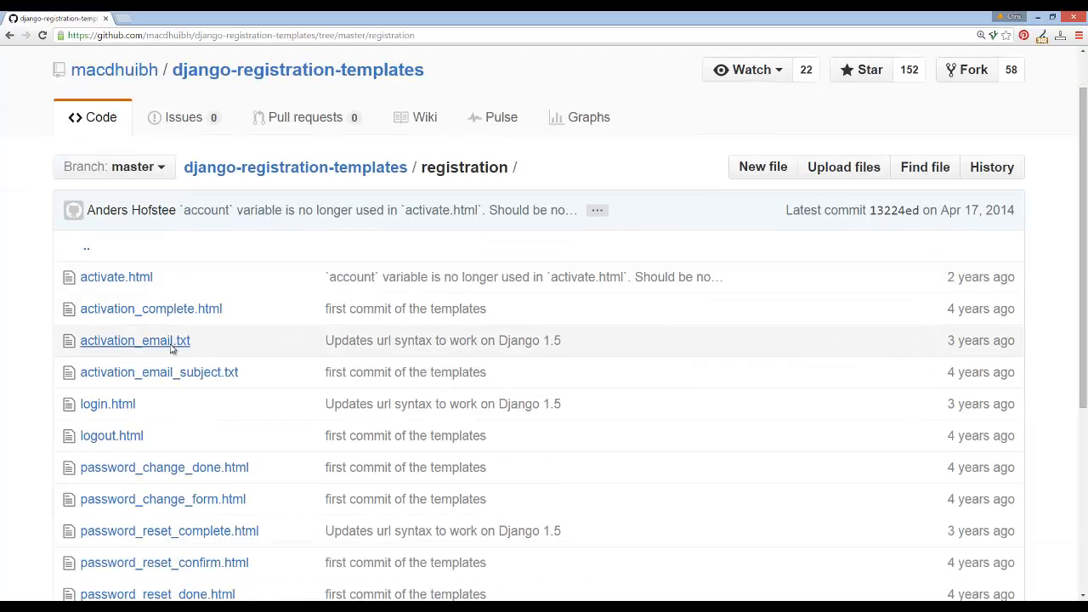
{"action": "scroll", "scroll_direction": "down", "scroll_amount": 3}
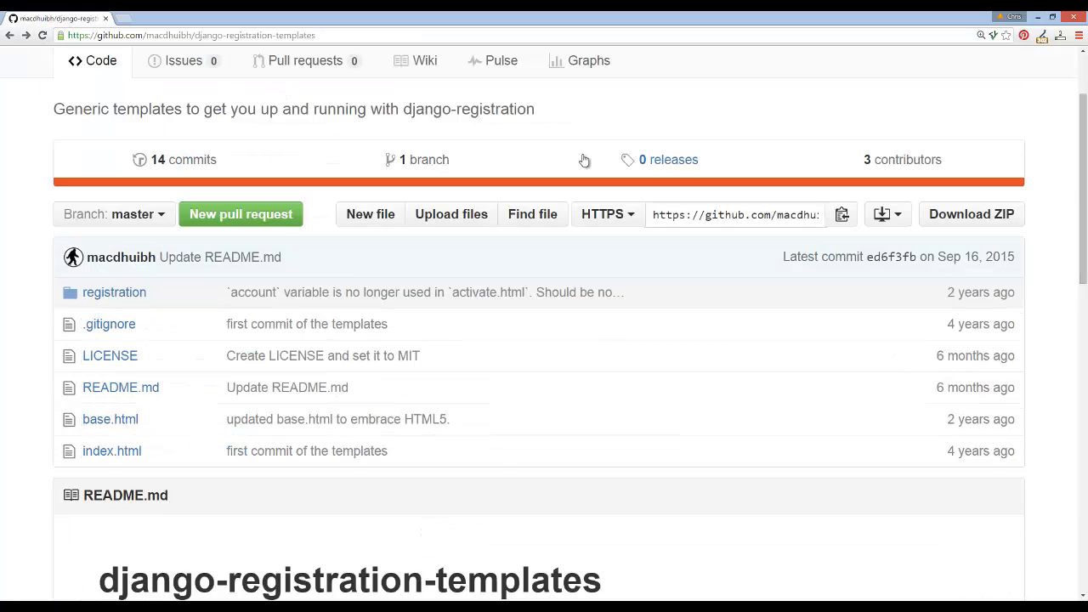
{"action": "mouse_move", "coordinate": [523, 419]}
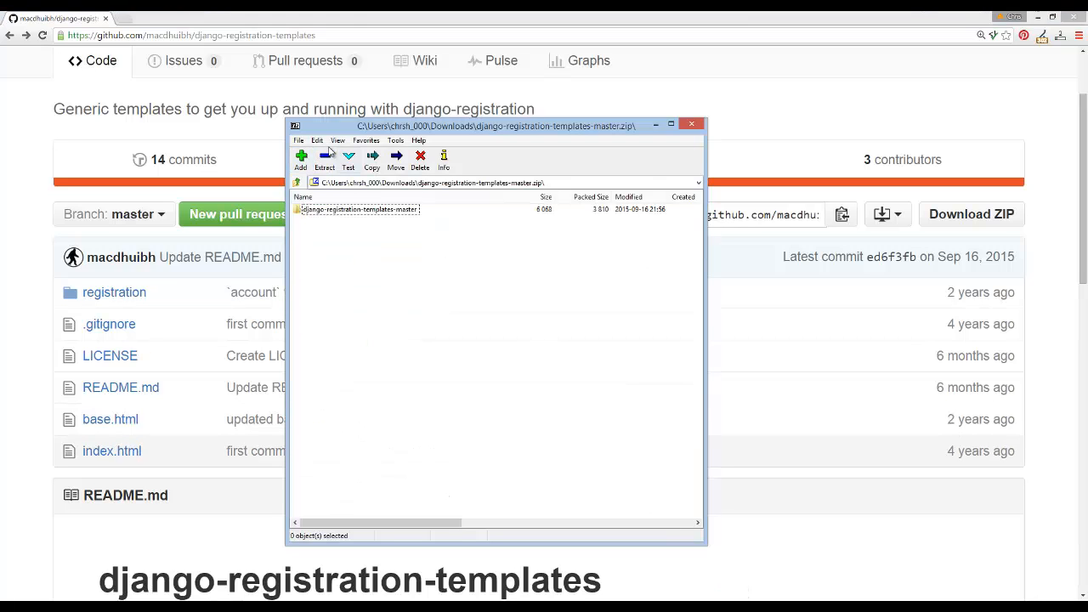
Copy the archive's registration folder into C:\Projects\mice\templates using 7-Zip
{"action": "double_click", "coordinate": [357, 209]}
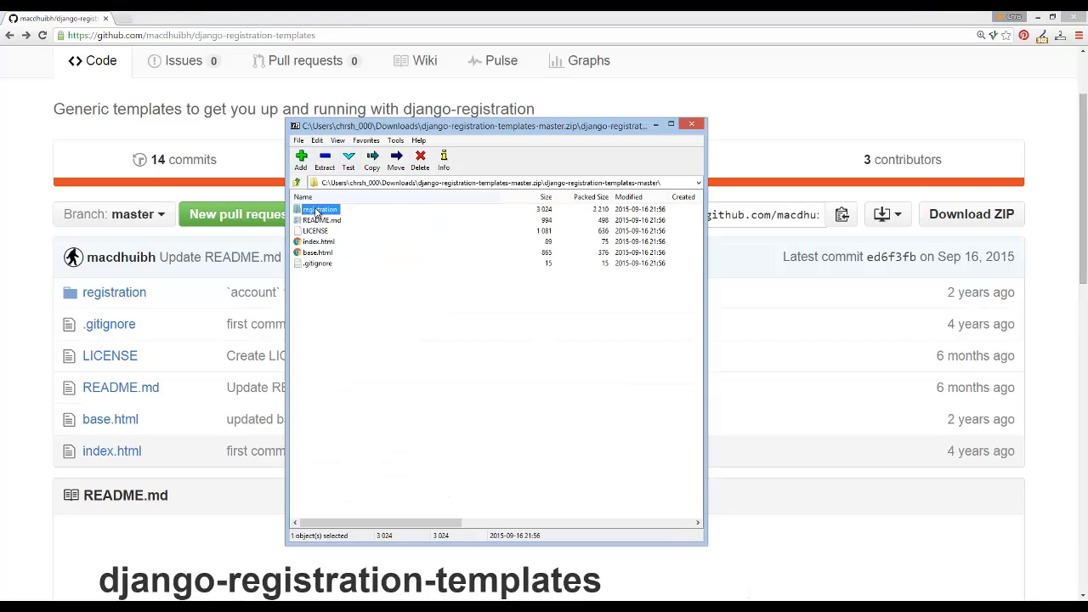
{"action": "left_click", "coordinate": [371, 159]}
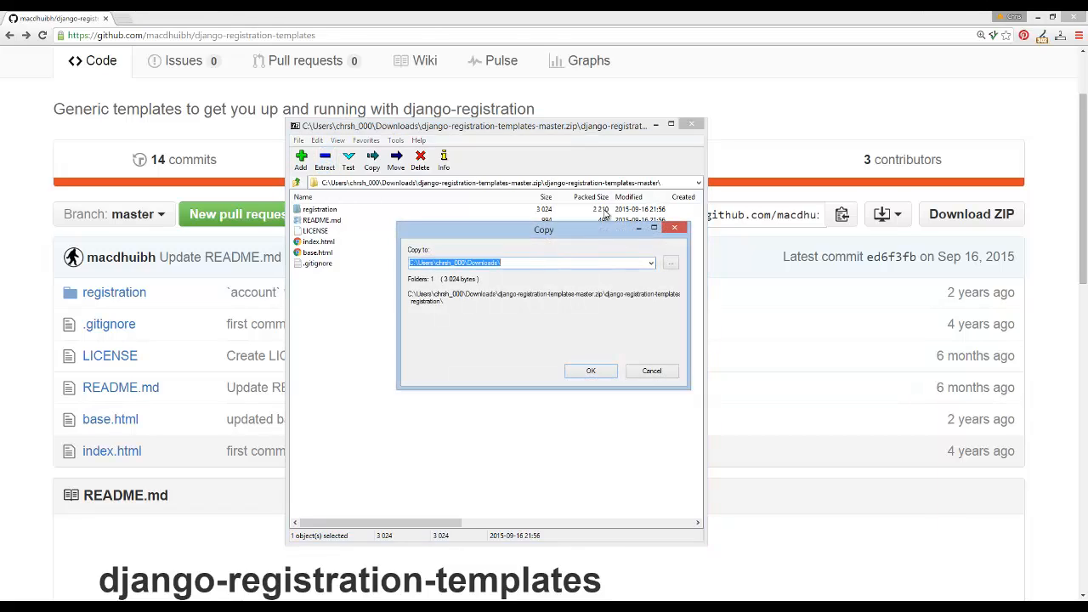
{"action": "left_click", "coordinate": [651, 261]}
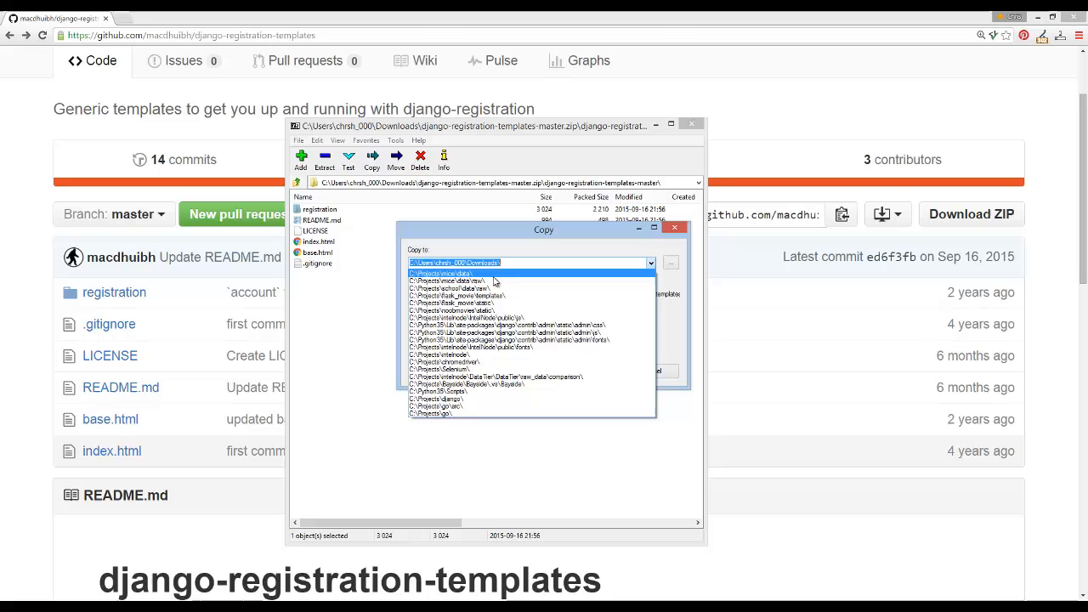
{"action": "left_click", "coordinate": [496, 377]}
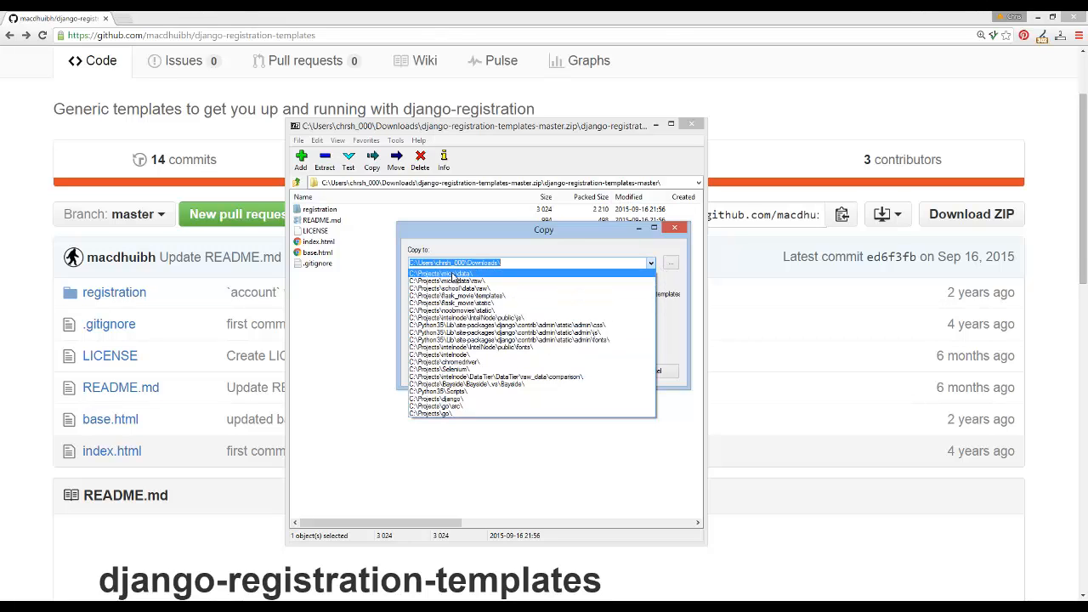
{"action": "left_click", "coordinate": [449, 280]}
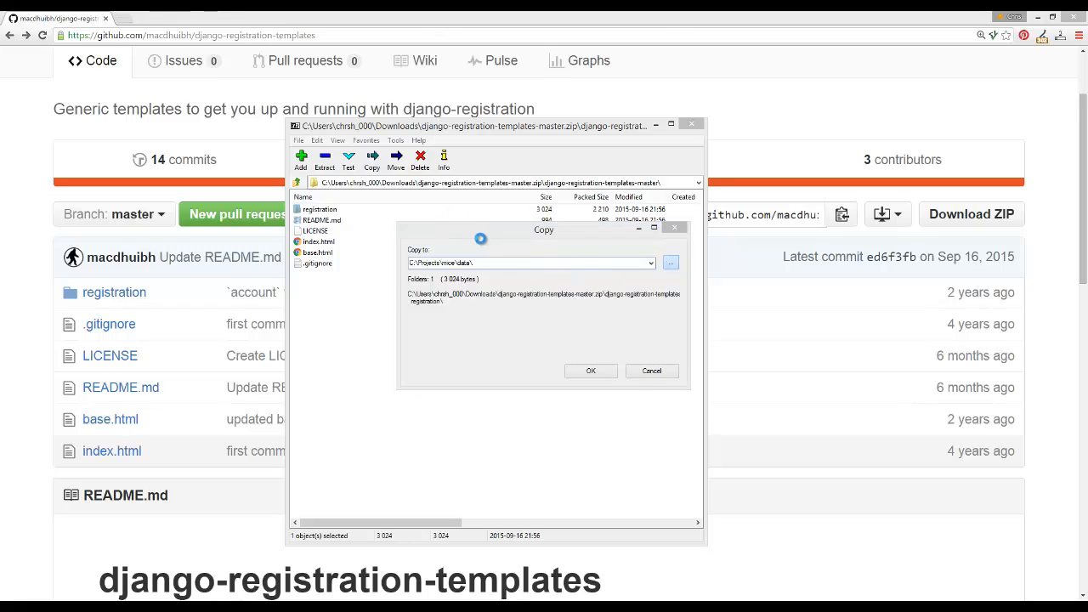
{"action": "left_click", "coordinate": [670, 262]}
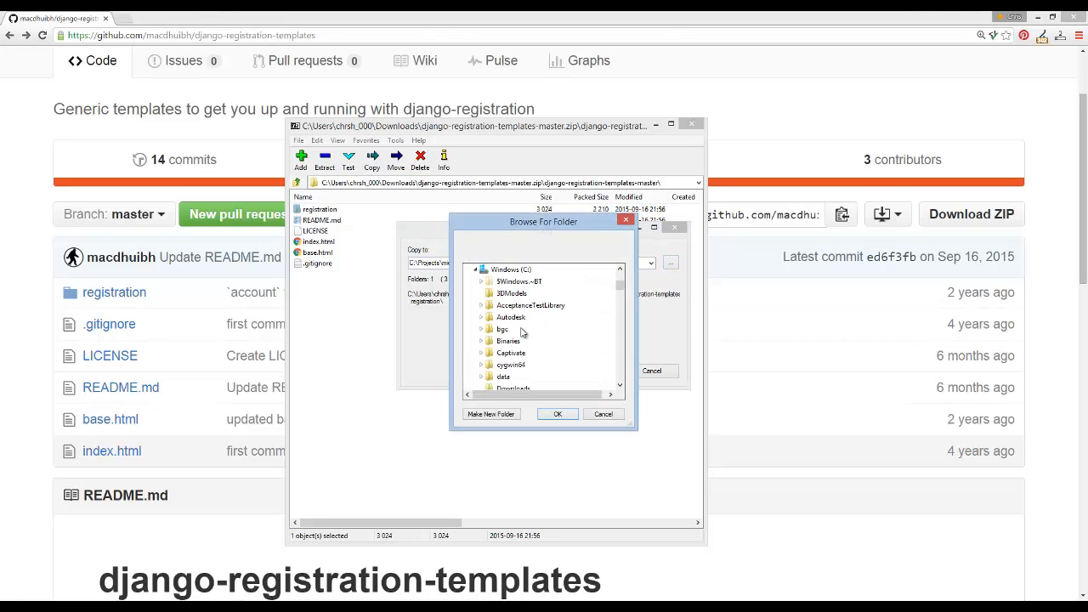
{"action": "left_click", "coordinate": [482, 316]}
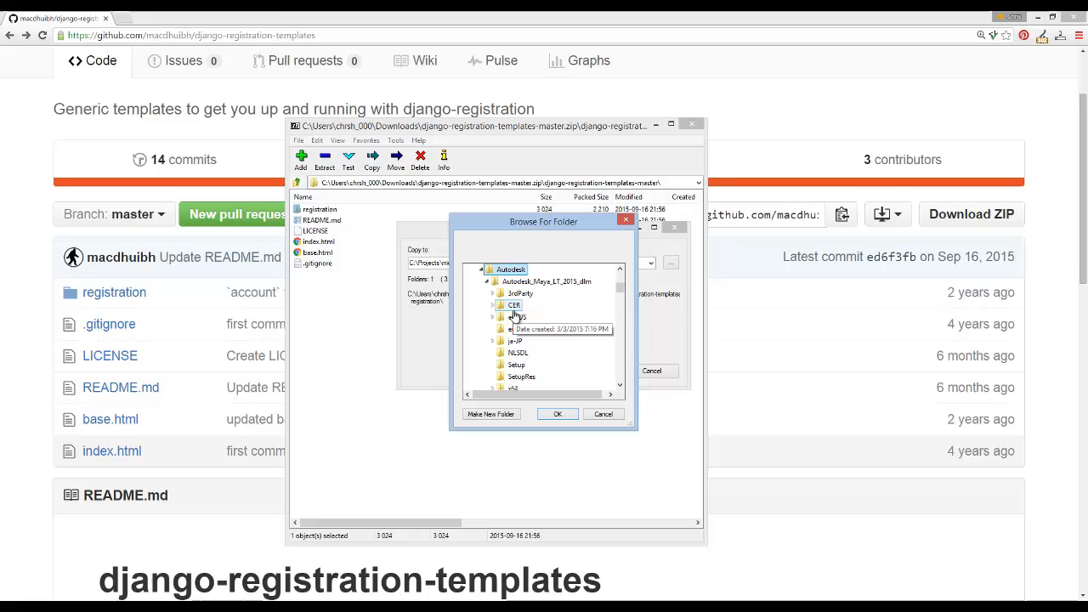
{"action": "scroll", "scroll_direction": "down", "scroll_amount": 3}
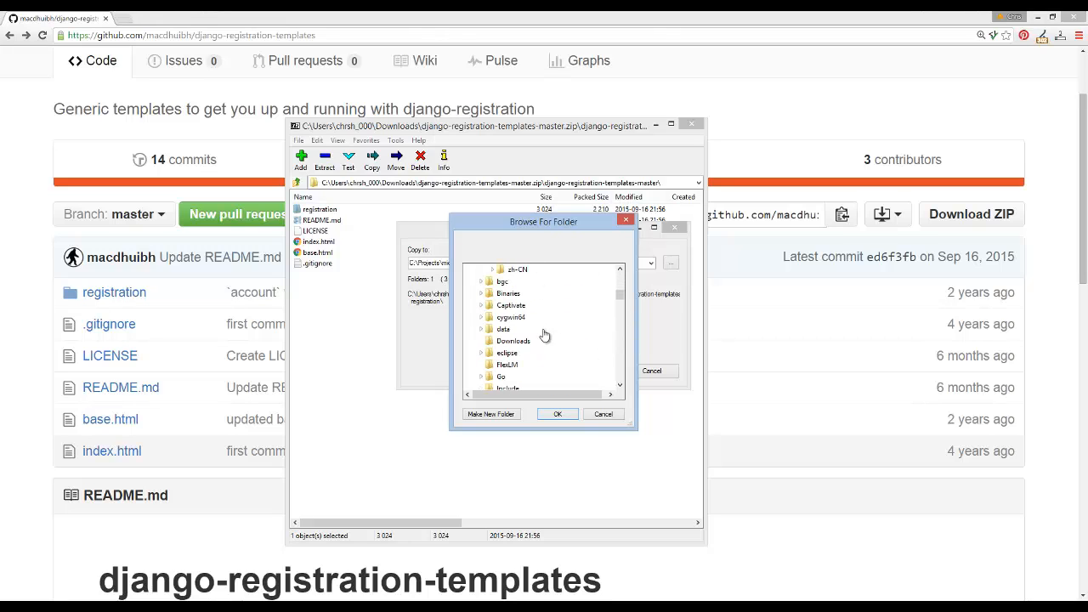
{"action": "scroll", "scroll_direction": "down", "scroll_amount": 3}
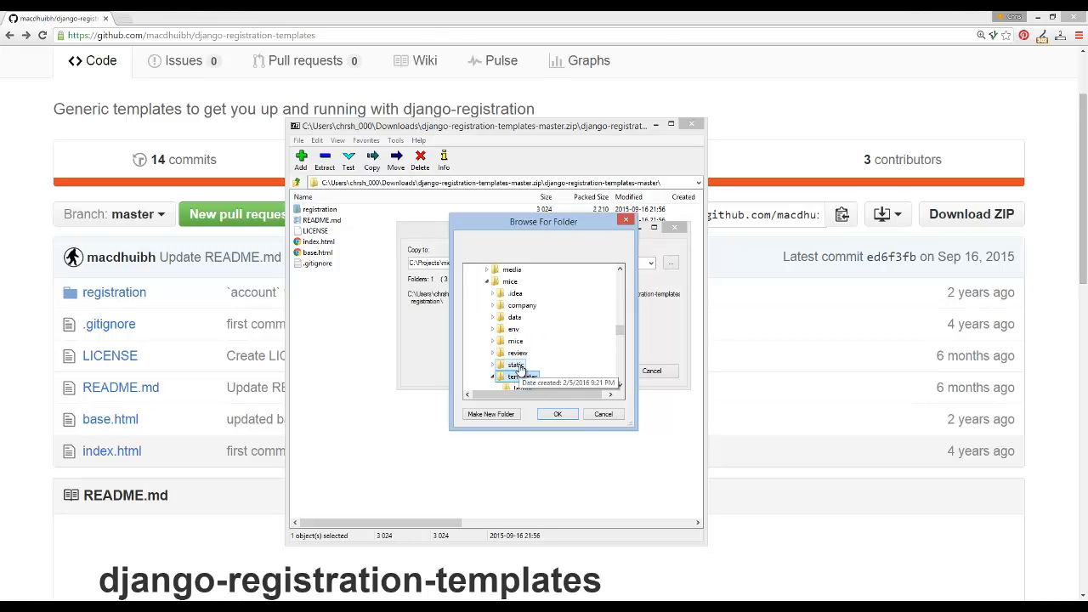
{"action": "left_click", "coordinate": [557, 414]}
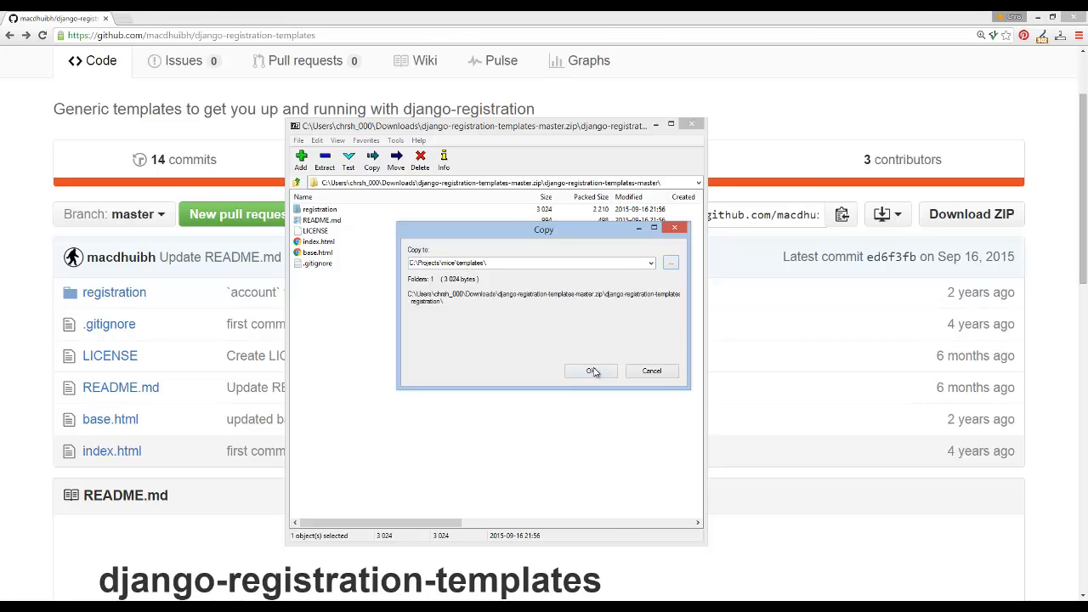
{"action": "left_click", "coordinate": [592, 371]}
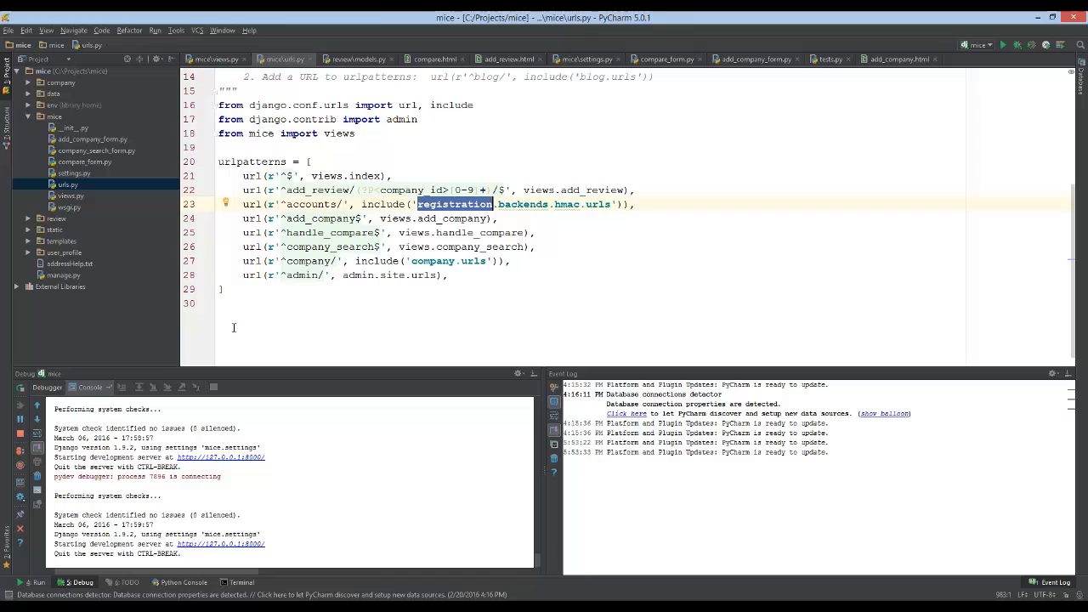
{"action": "mouse_move", "coordinate": [252, 548]}
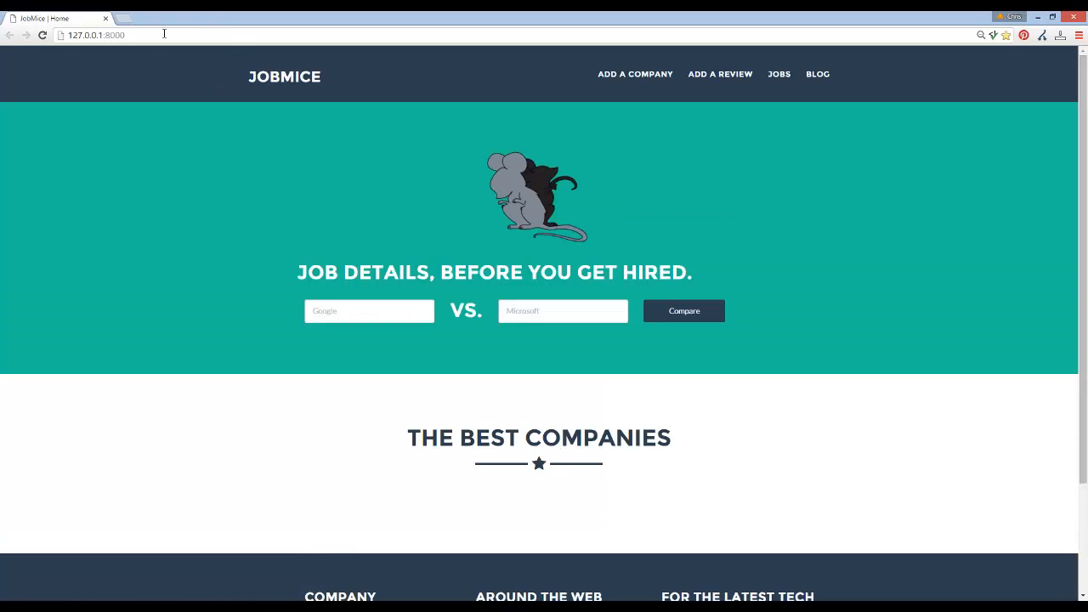
Load /accounts/login/ and inspect the TemplateDoesNotExist error for base.html
{"action": "type", "text": "/accounts/login/"}
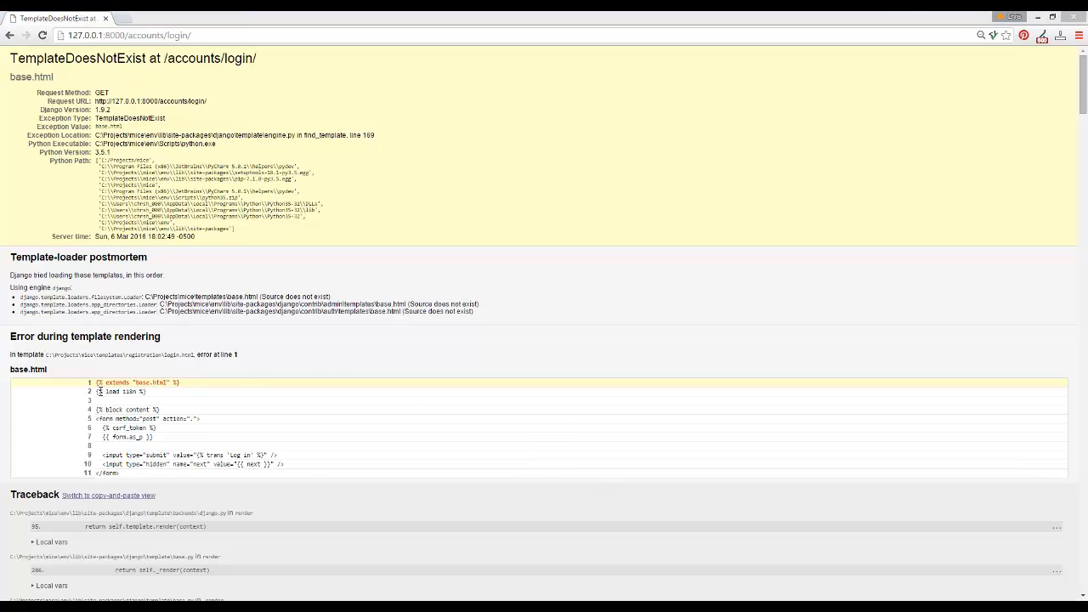
{"action": "left_click_drag", "start_coordinate": [97, 382], "coordinate": [132, 474]}
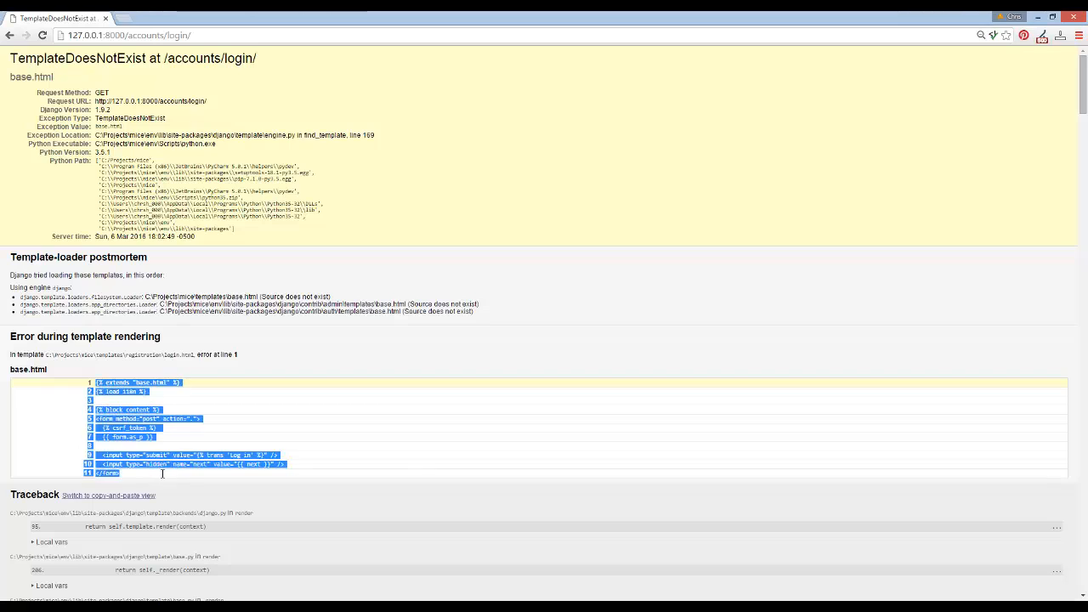
{"action": "left_click", "coordinate": [156, 382]}
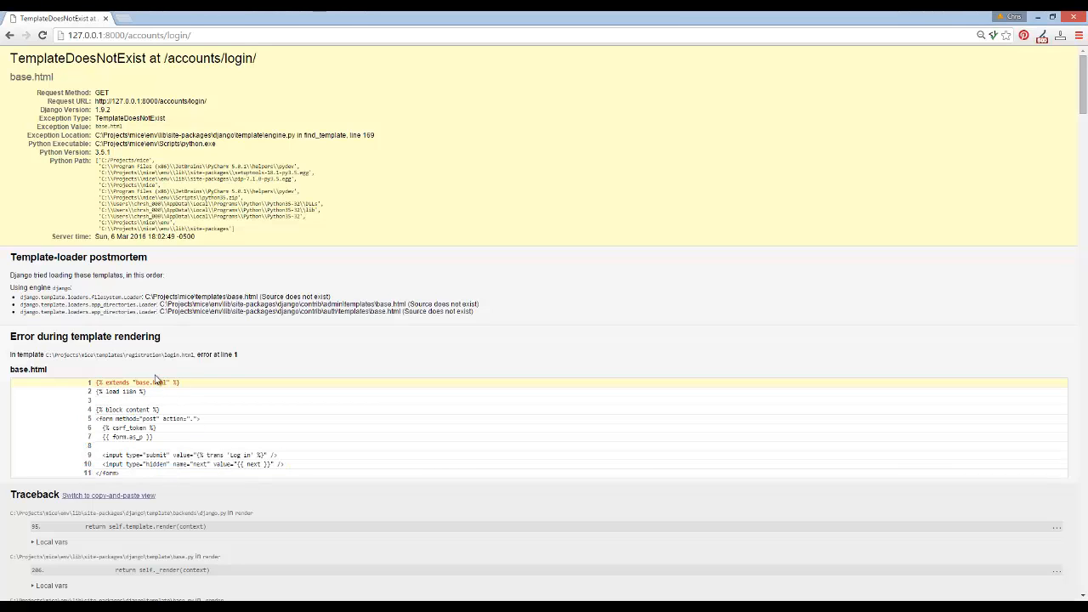
{"action": "mouse_move", "coordinate": [267, 570]}
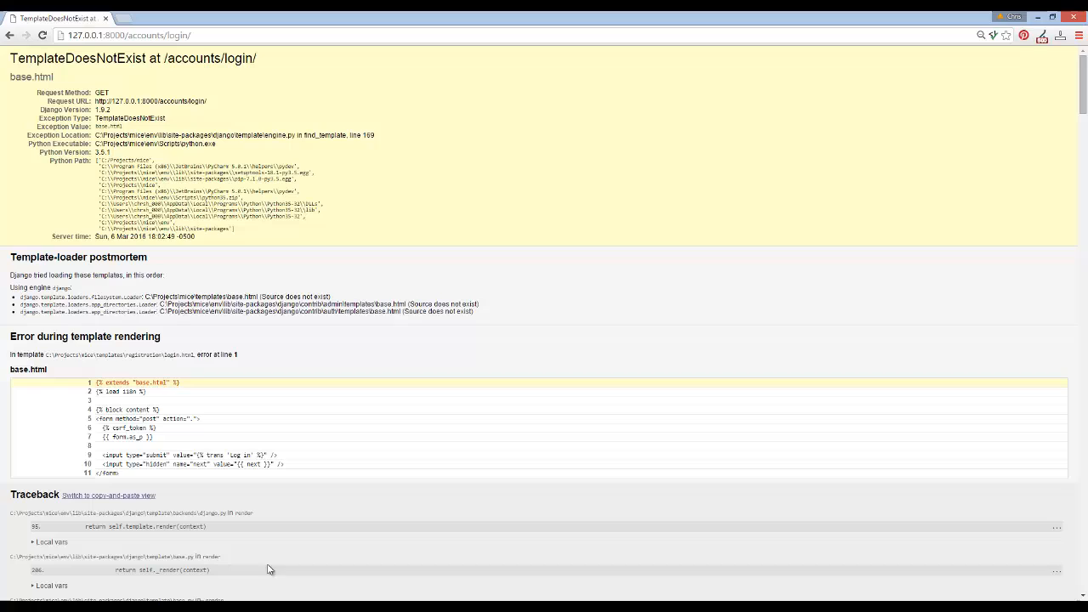
{"action": "mouse_move", "coordinate": [367, 599]}
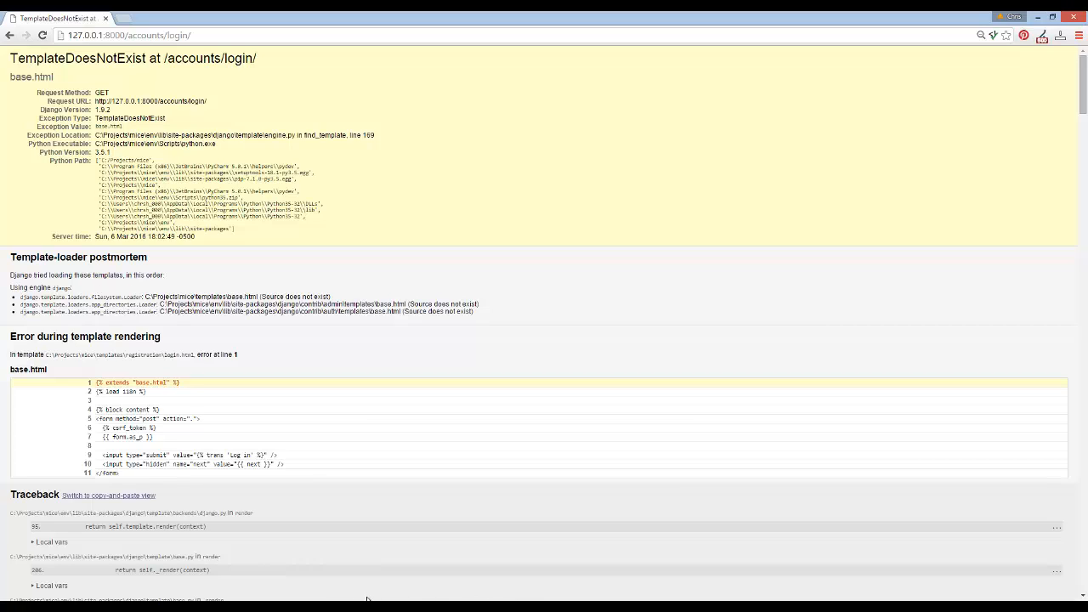
{"action": "mouse_move", "coordinate": [188, 578]}
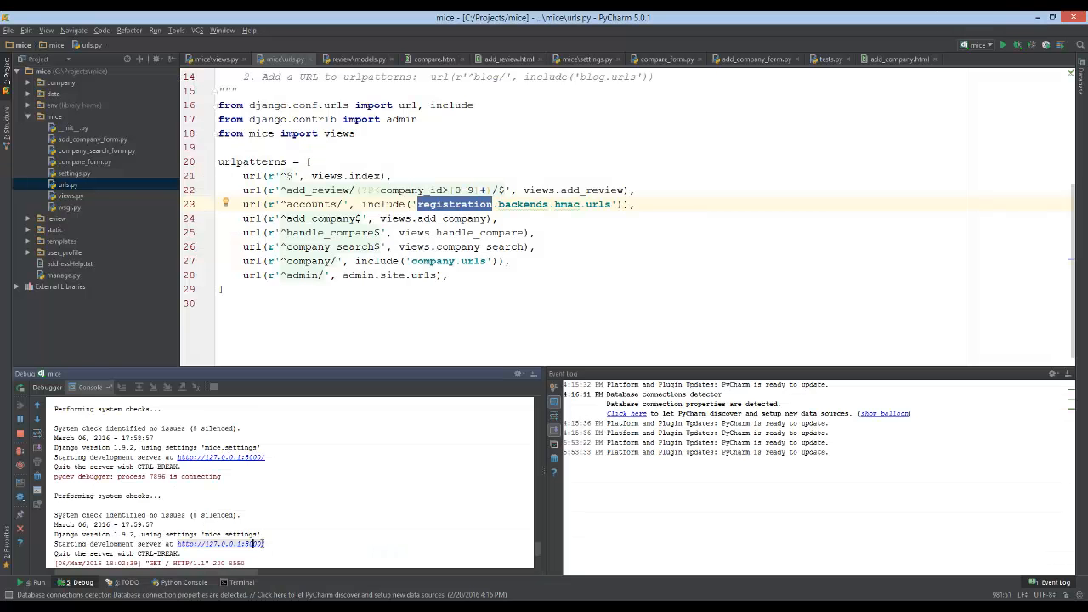
Make activate.html extend /layout/layout1.html instead of base.html
{"action": "left_click", "coordinate": [28, 241]}
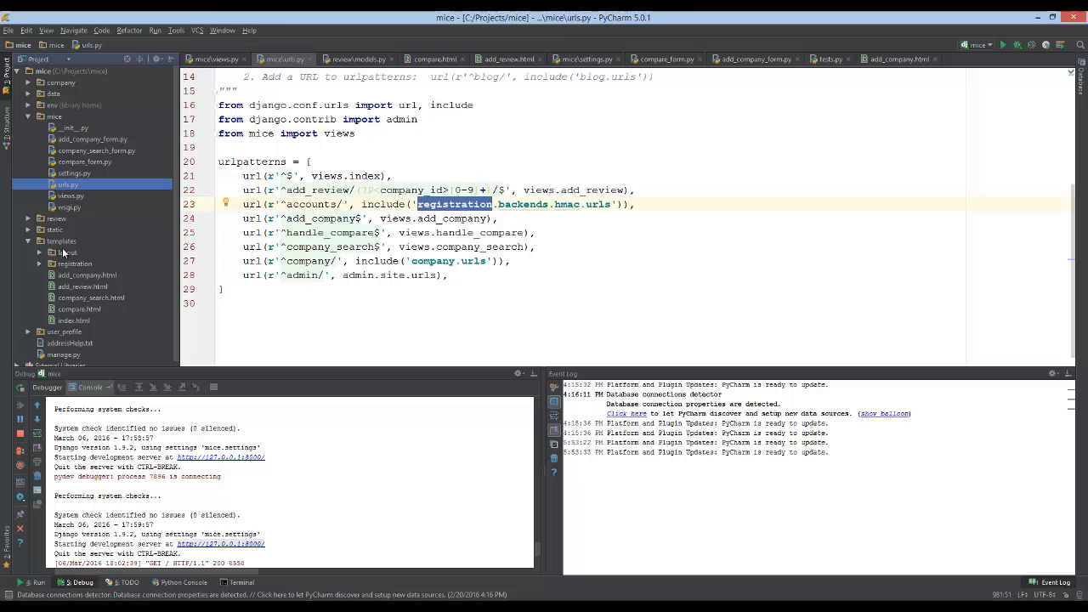
{"action": "left_click", "coordinate": [39, 252]}
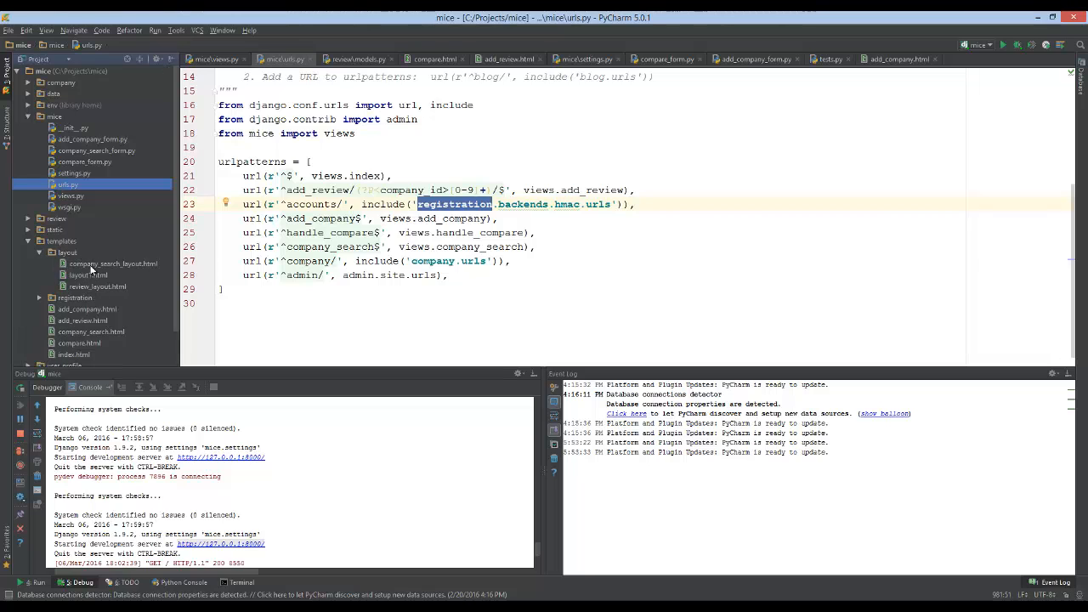
{"action": "left_click", "coordinate": [89, 275]}
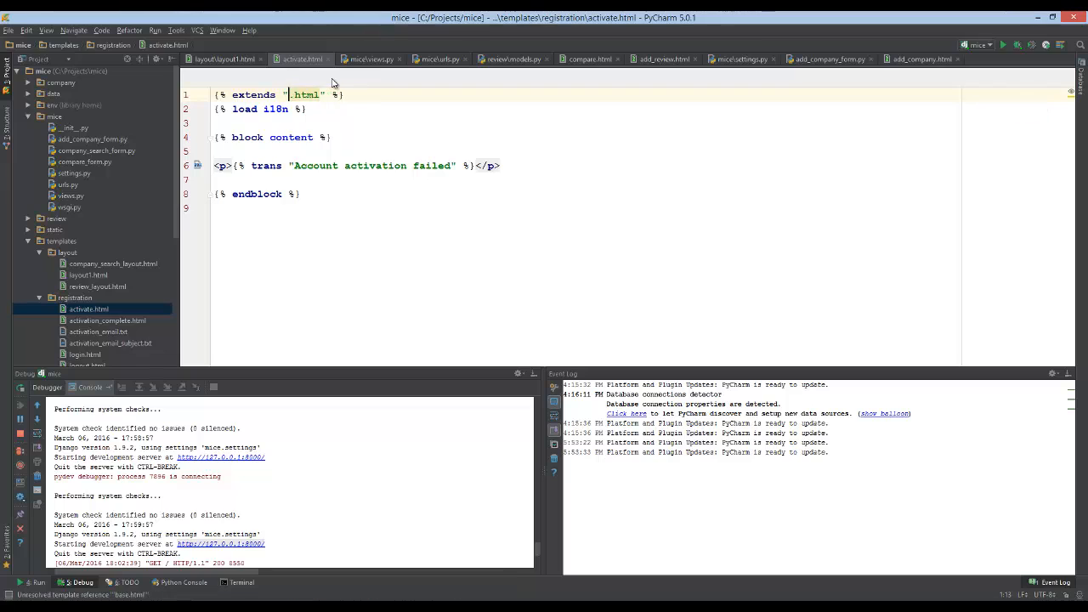
{"action": "type", "text": "/lou"}
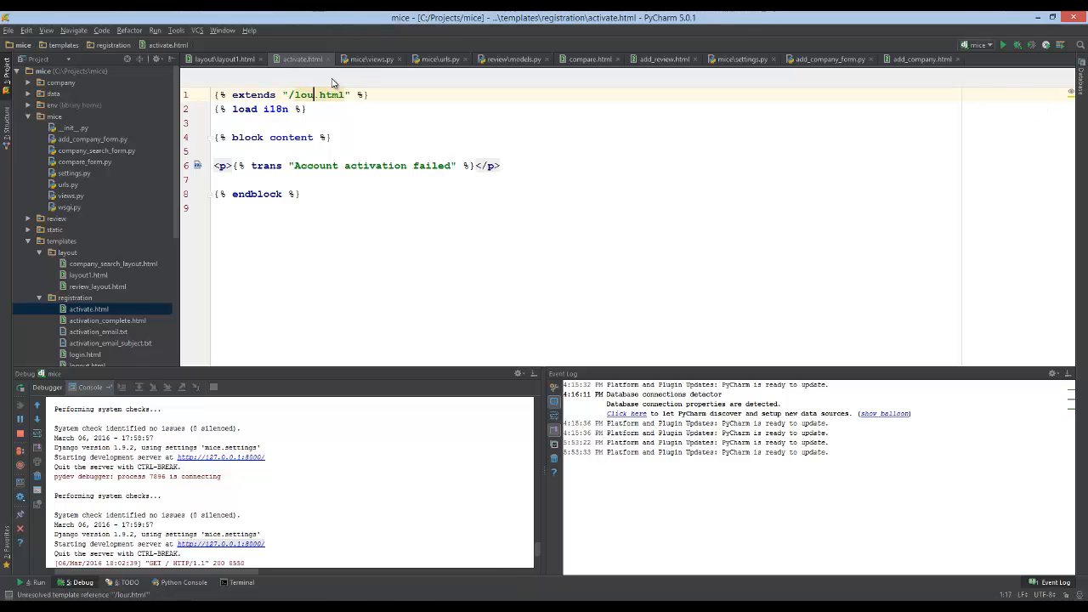
{"action": "type", "text": "lay"}
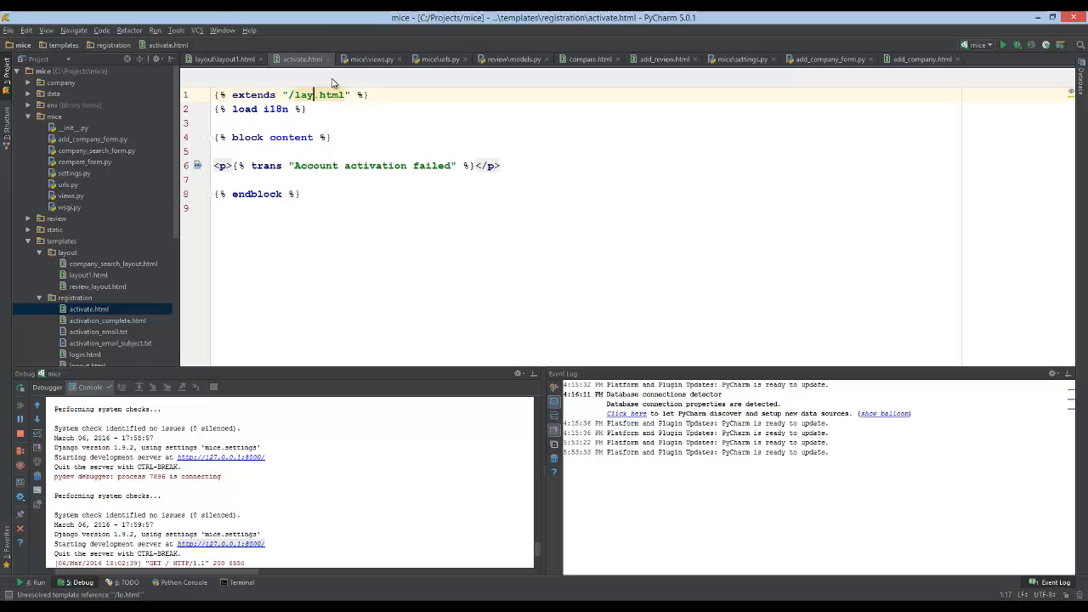
{"action": "type", "text": "out/"}
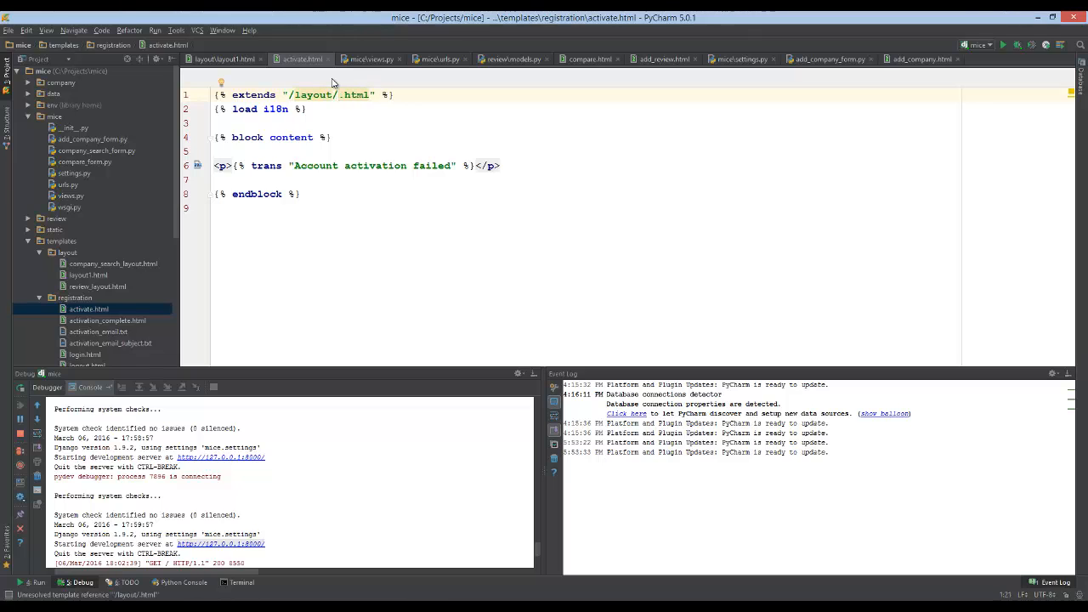
{"action": "type", "text": "layout1"}
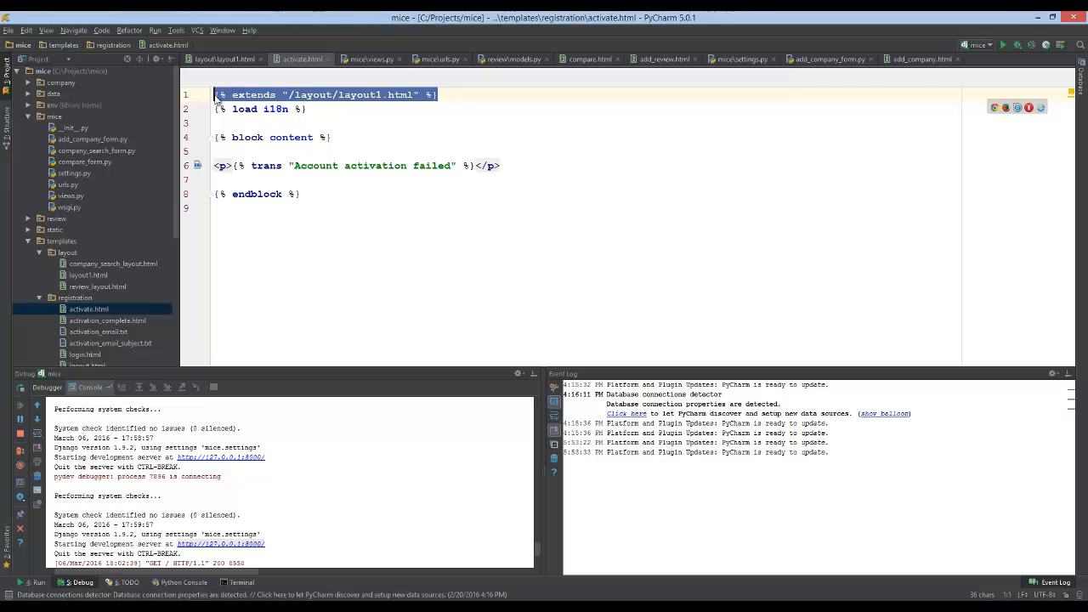
Change login.html's extends tag to /layout/layout1.html as well
{"action": "left_click", "coordinate": [338, 109]}
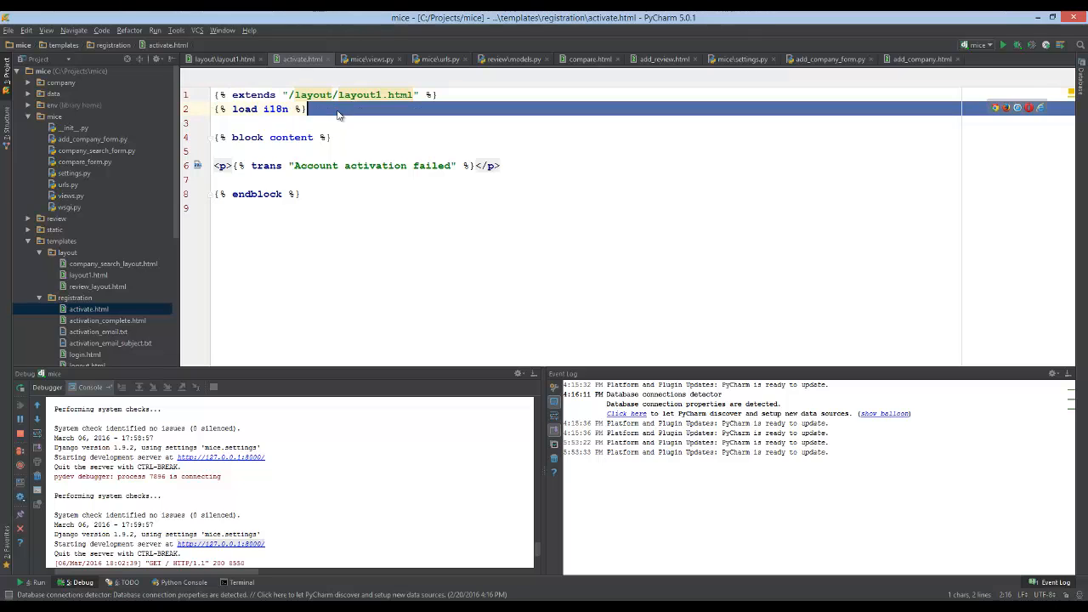
{"action": "left_click", "coordinate": [295, 95]}
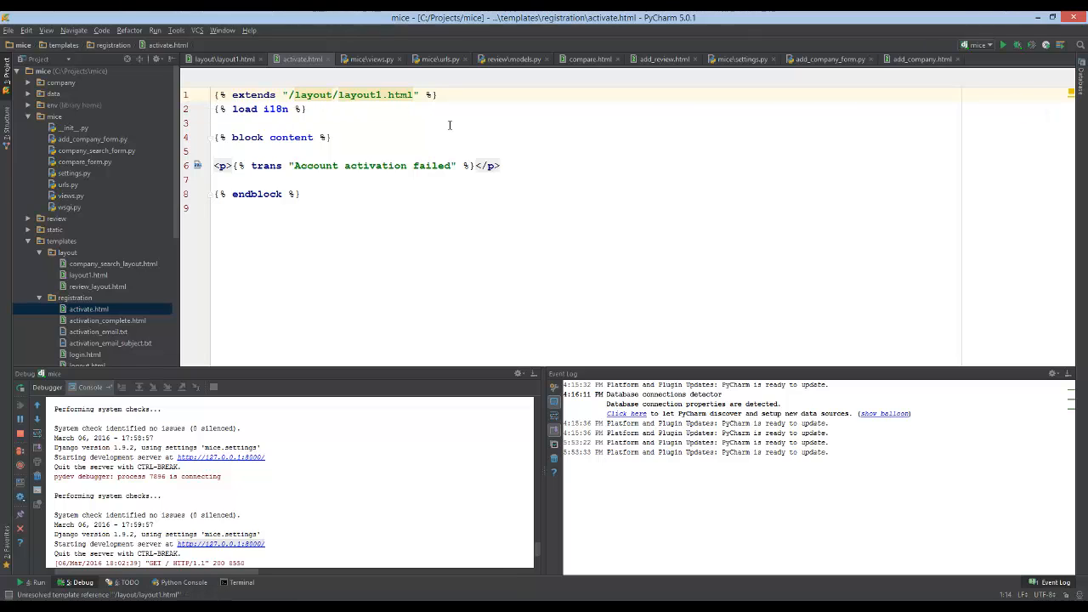
{"action": "mouse_move", "coordinate": [112, 270]}
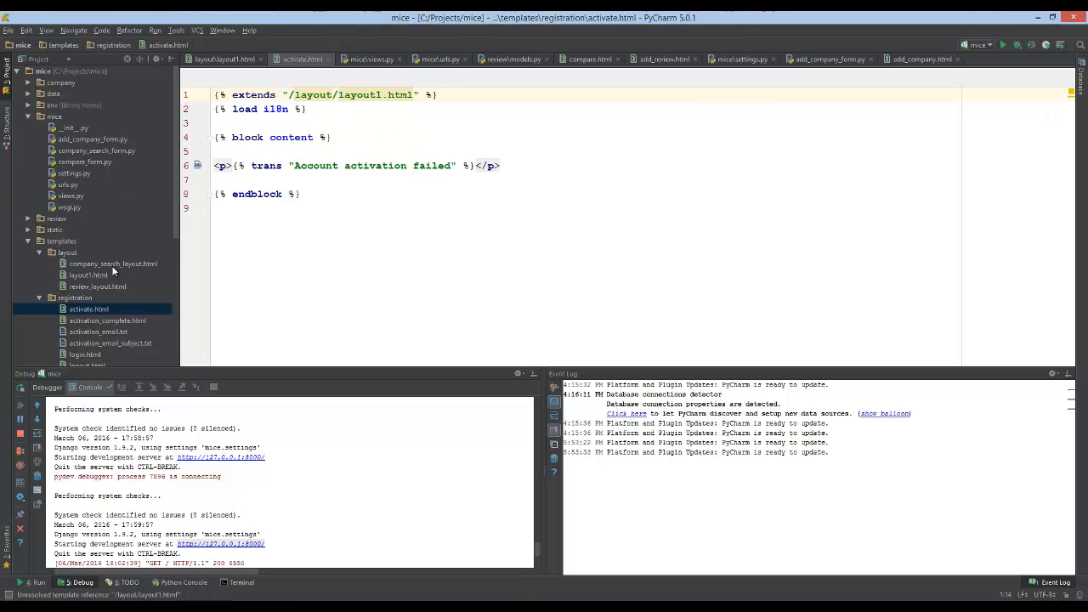
{"action": "mouse_move", "coordinate": [202, 241]}
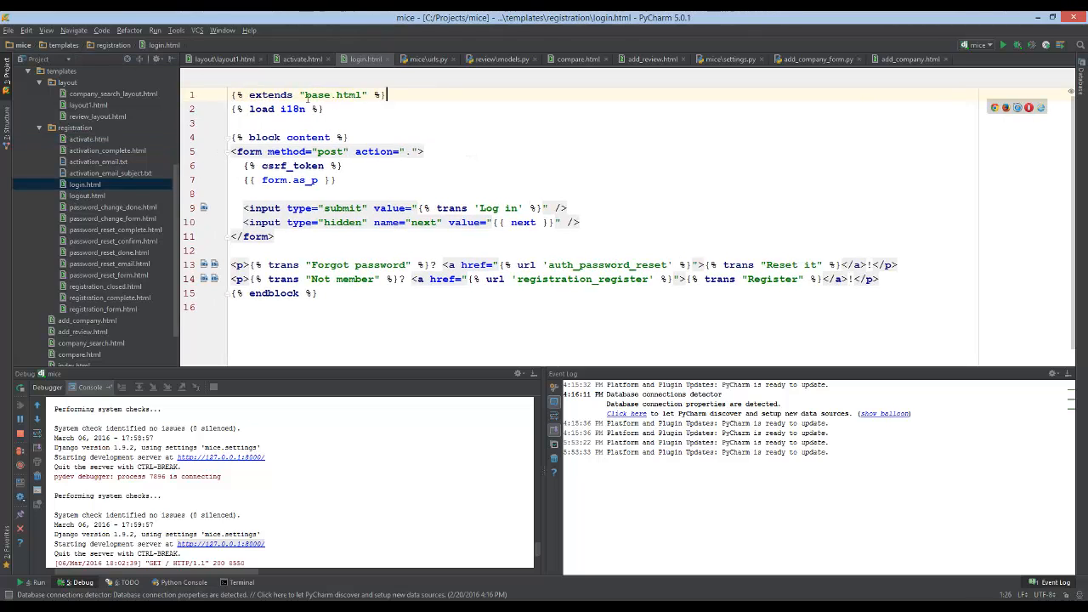
{"action": "type", "text": "/layout/layout1.html"}
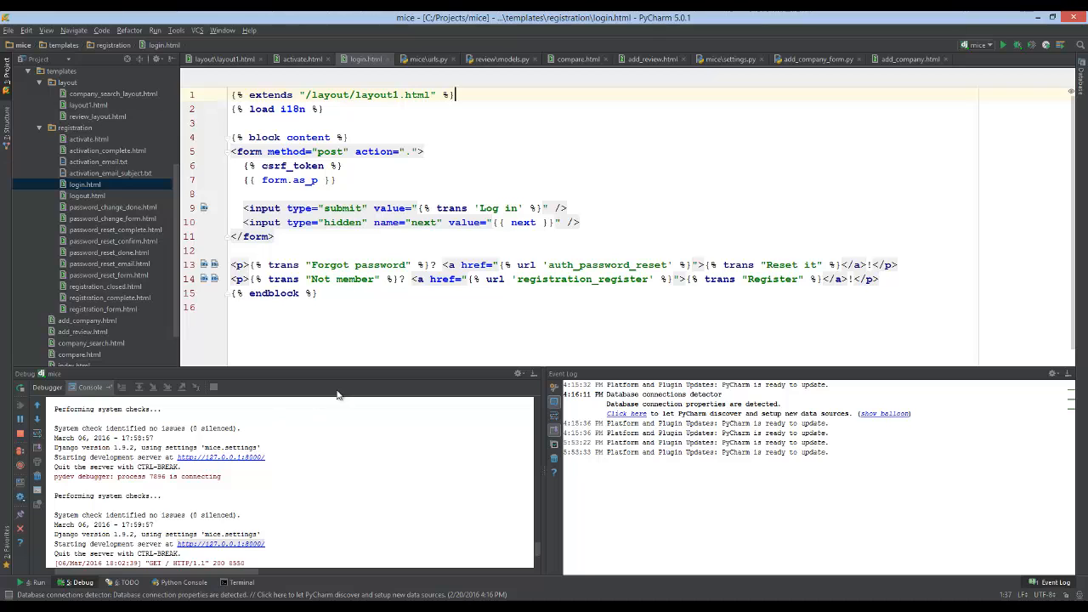
{"action": "mouse_move", "coordinate": [986, 591]}
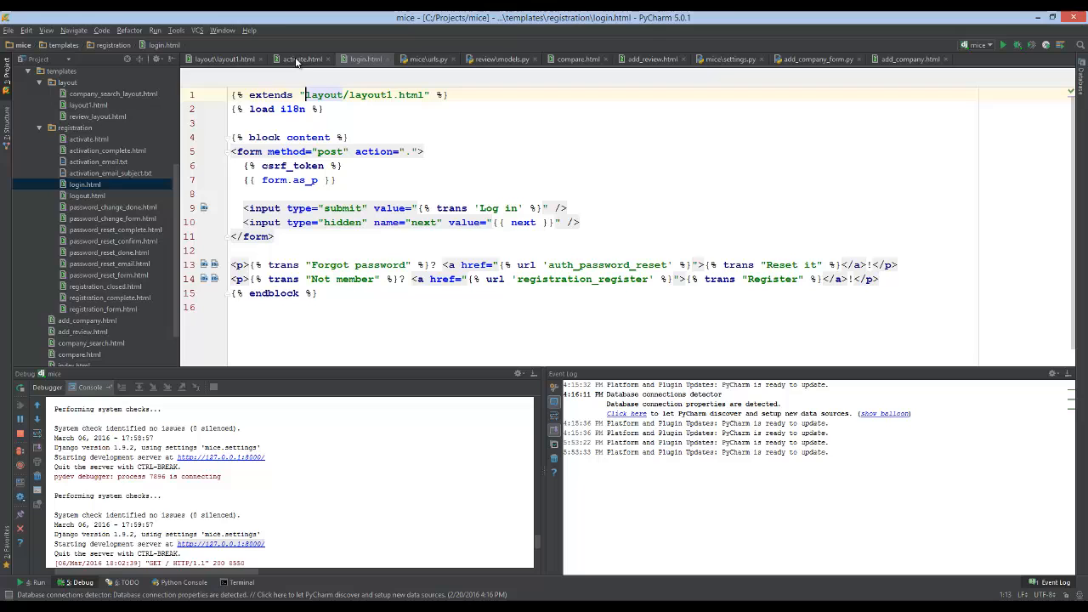
{"action": "mouse_move", "coordinate": [1065, 31]}
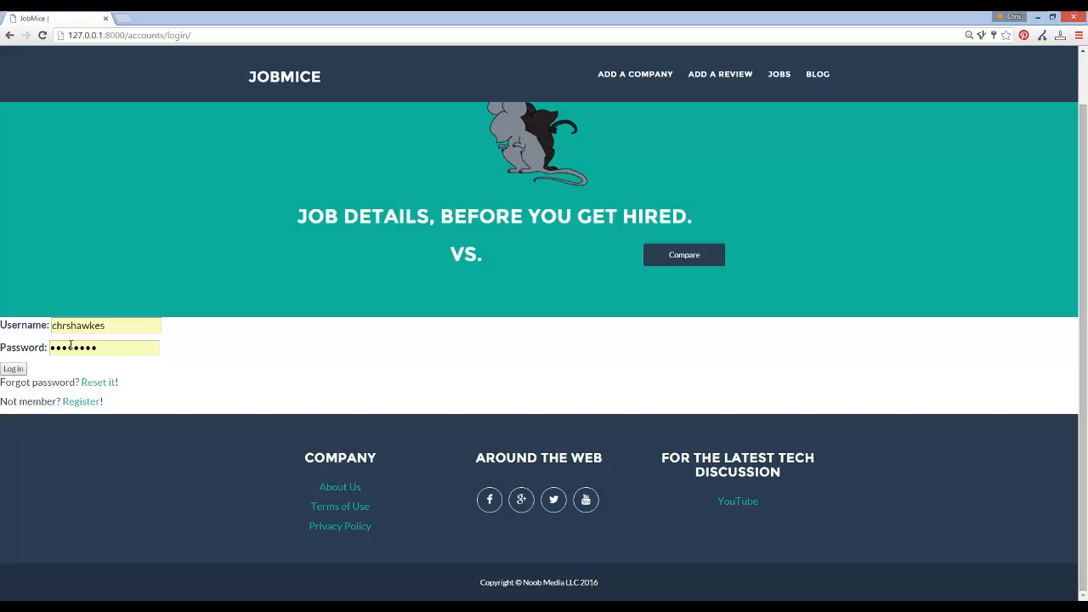
Check that 127.0.0.1:8000/accounts/login/ renders in the JobMice layout, then return to PyCharm
{"action": "type", "text": "•"}
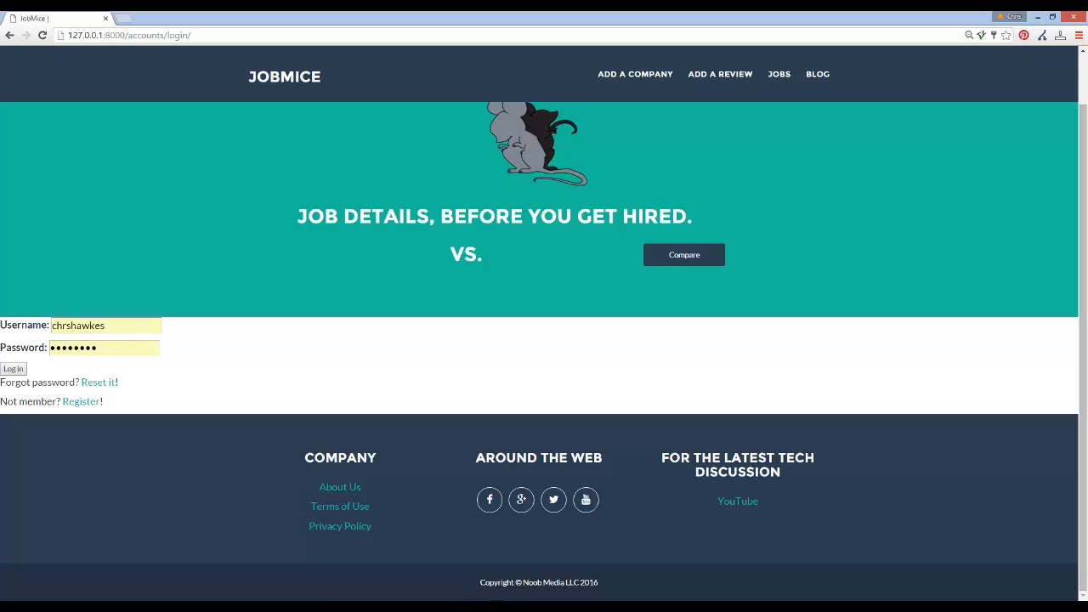
{"action": "mouse_move", "coordinate": [203, 580]}
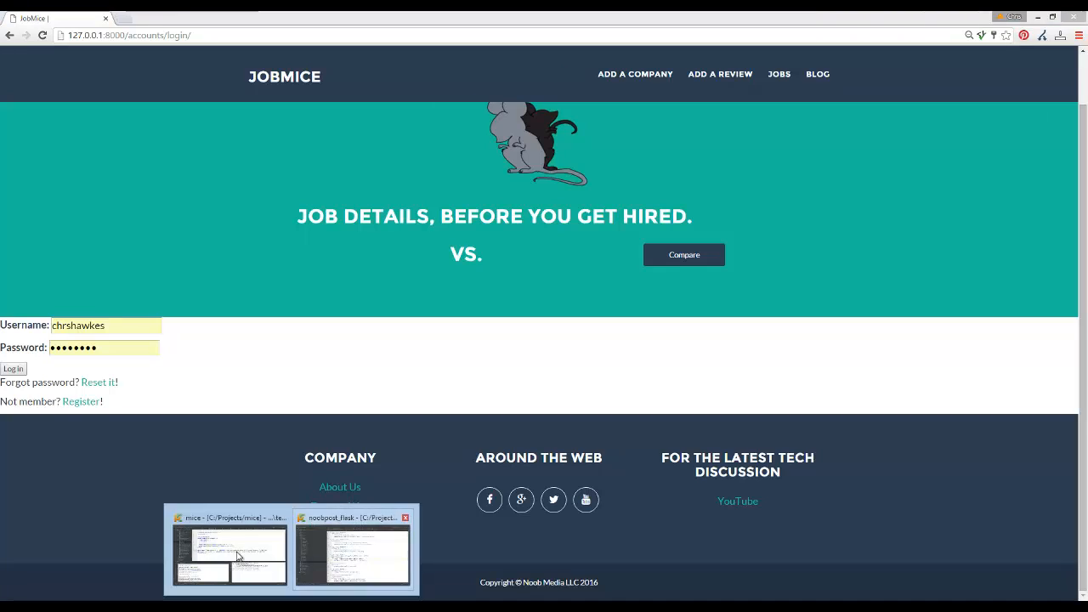
{"action": "left_click", "coordinate": [230, 548]}
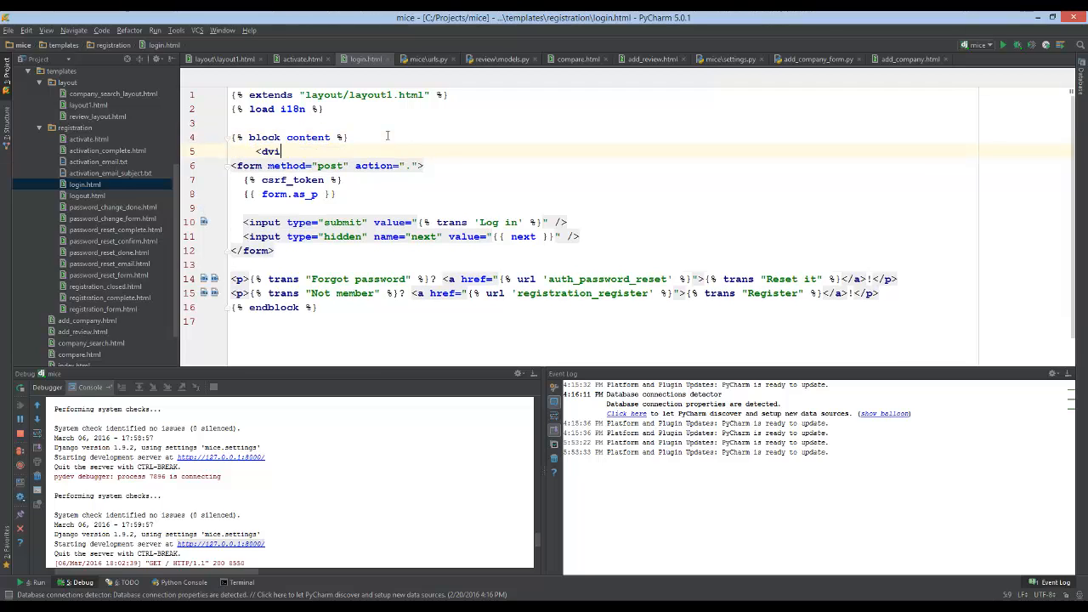
Wrap the login form and its links in a <div class="container"> block
{"action": "type", "text": "_contain"}
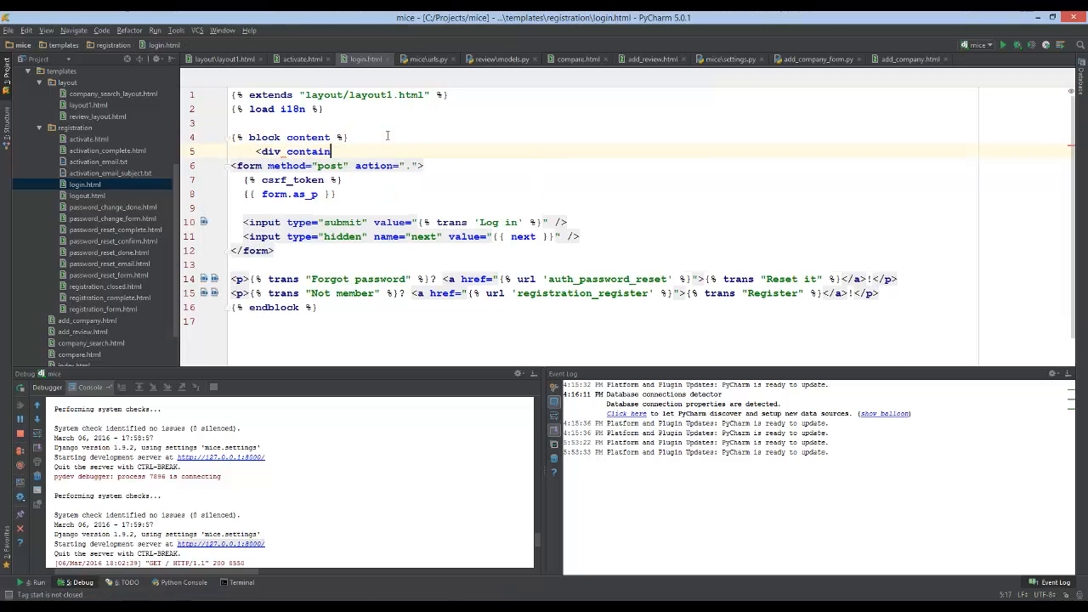
{"action": "key", "text": "BackSpace"}
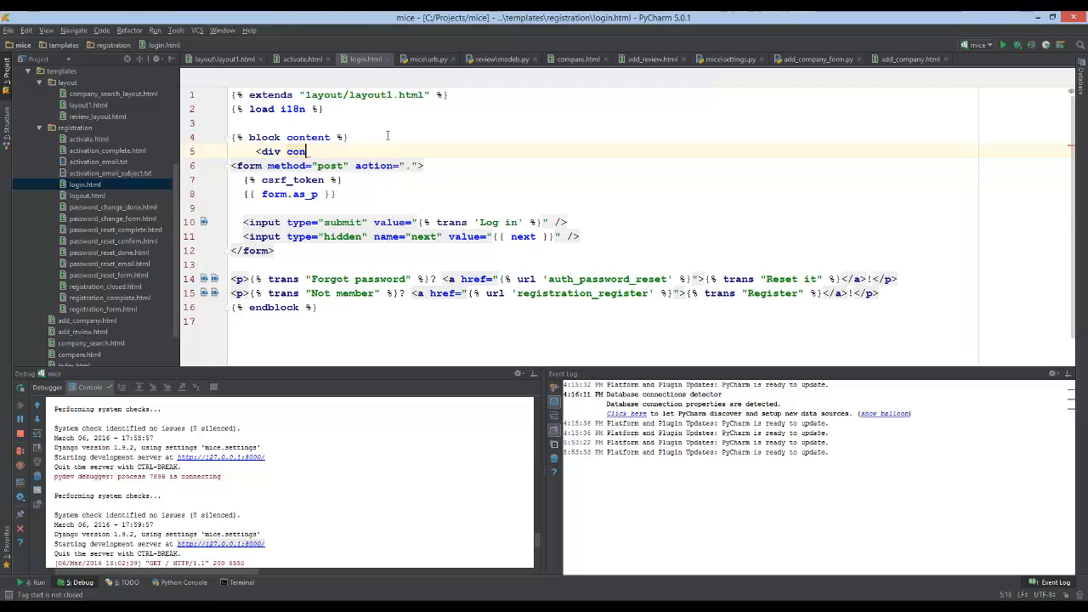
{"action": "type", "text": "class=\""}
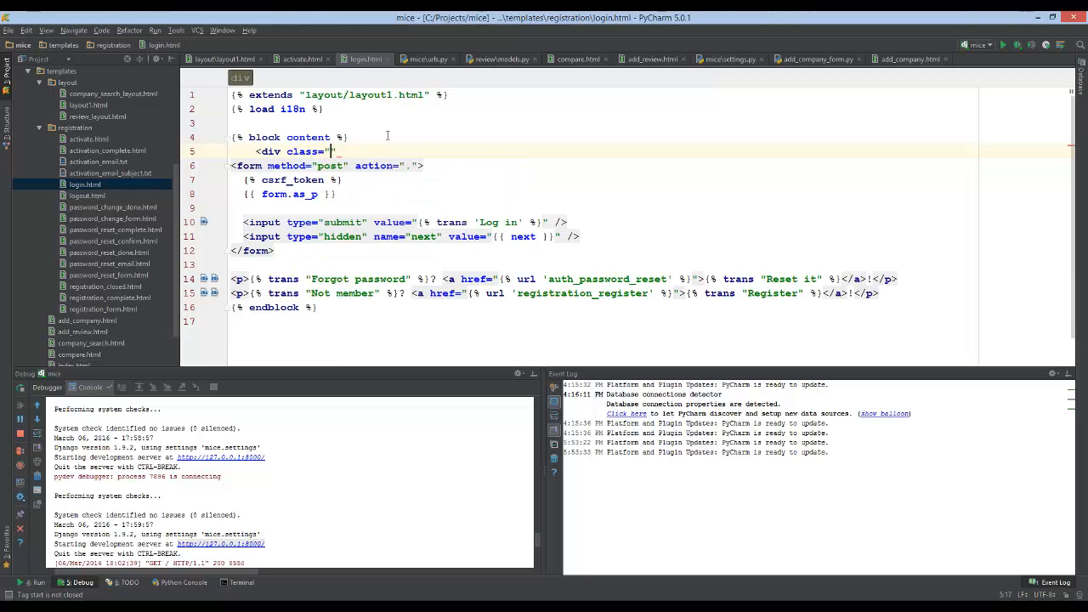
{"action": "type", "text": "contian"}
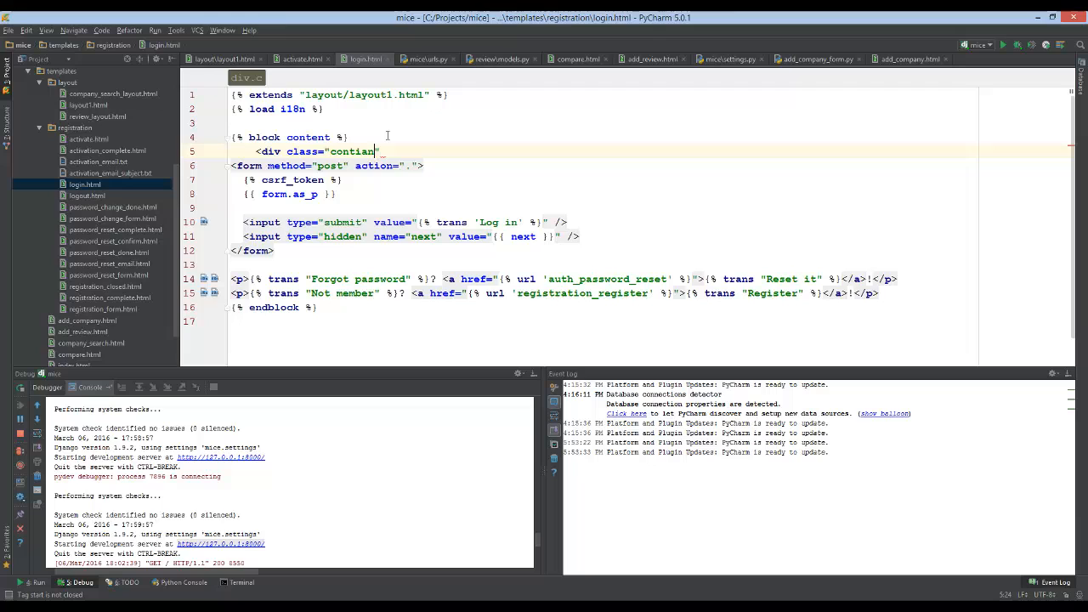
{"action": "type", "text": "ner\"></div>"}
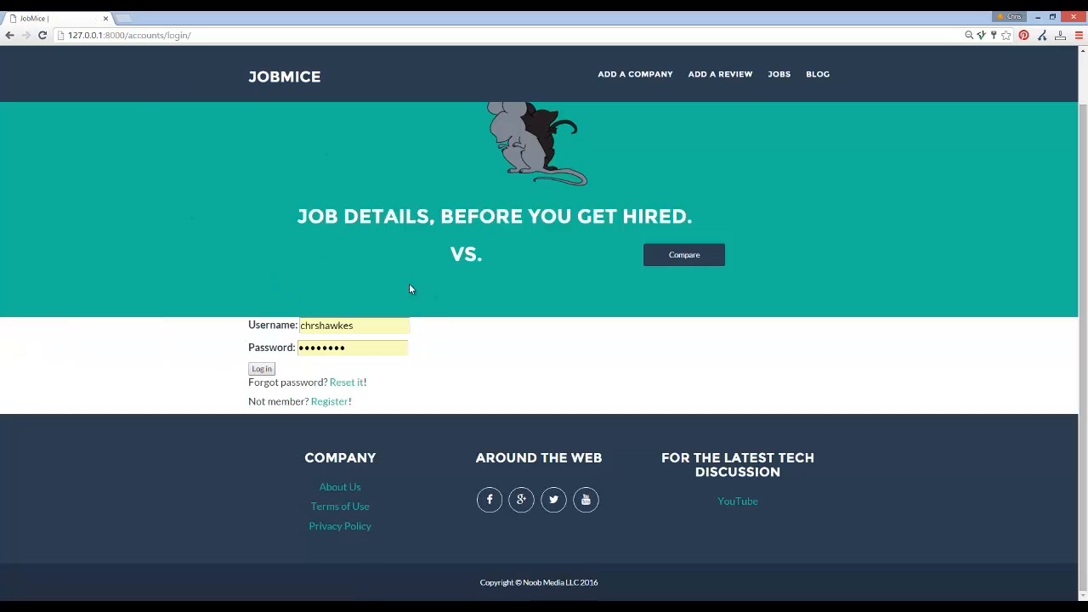
{"action": "mouse_move", "coordinate": [670, 586]}
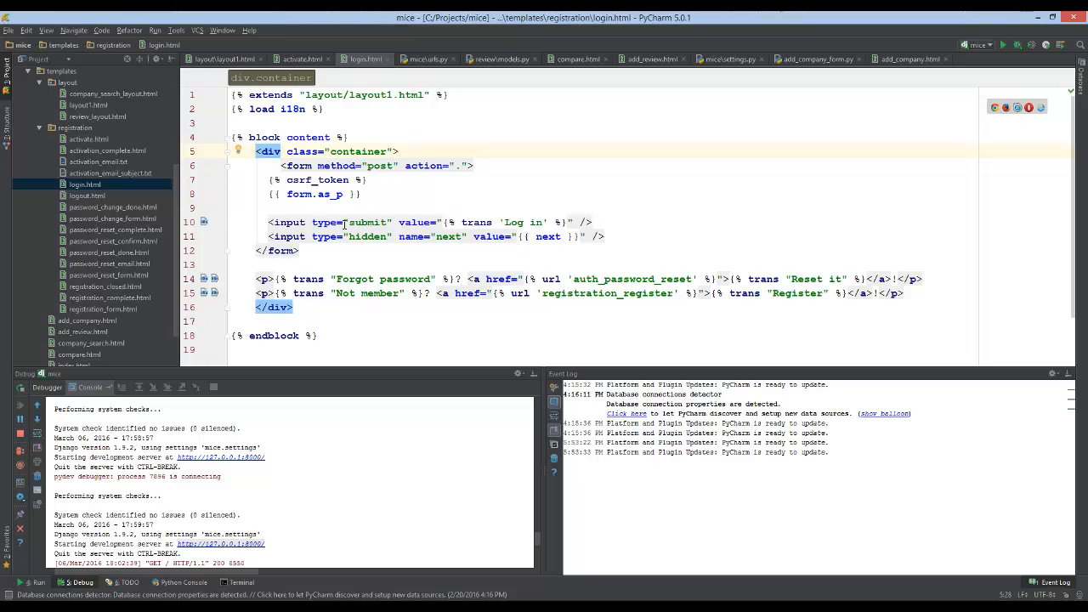
Give the hidden next input class form-control and the submit input btn btn-primary
{"action": "type", "text": "class=\""}
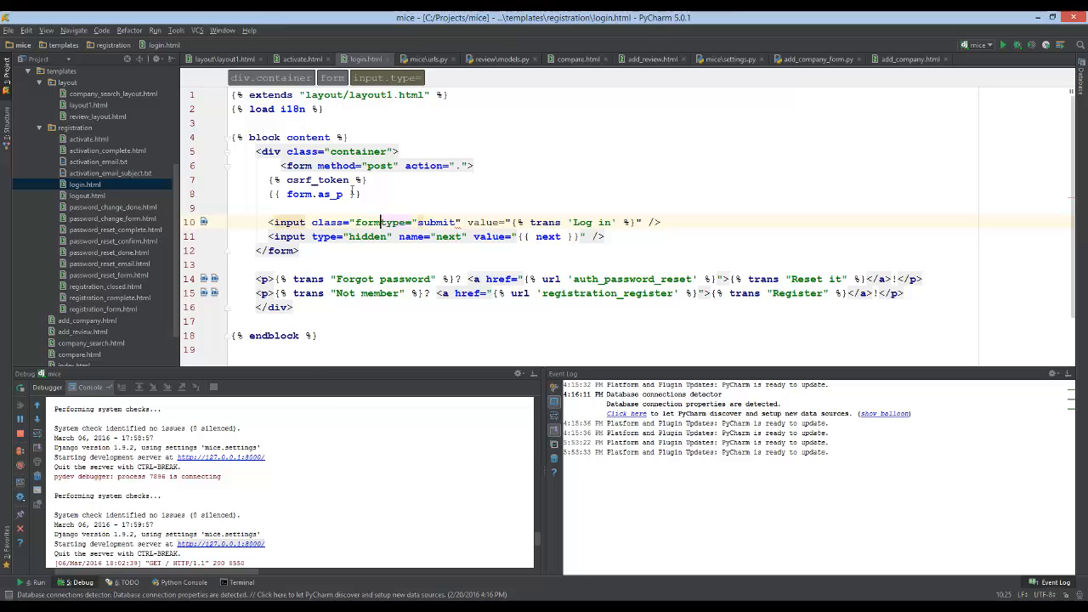
{"action": "type", "text": "form-control\""}
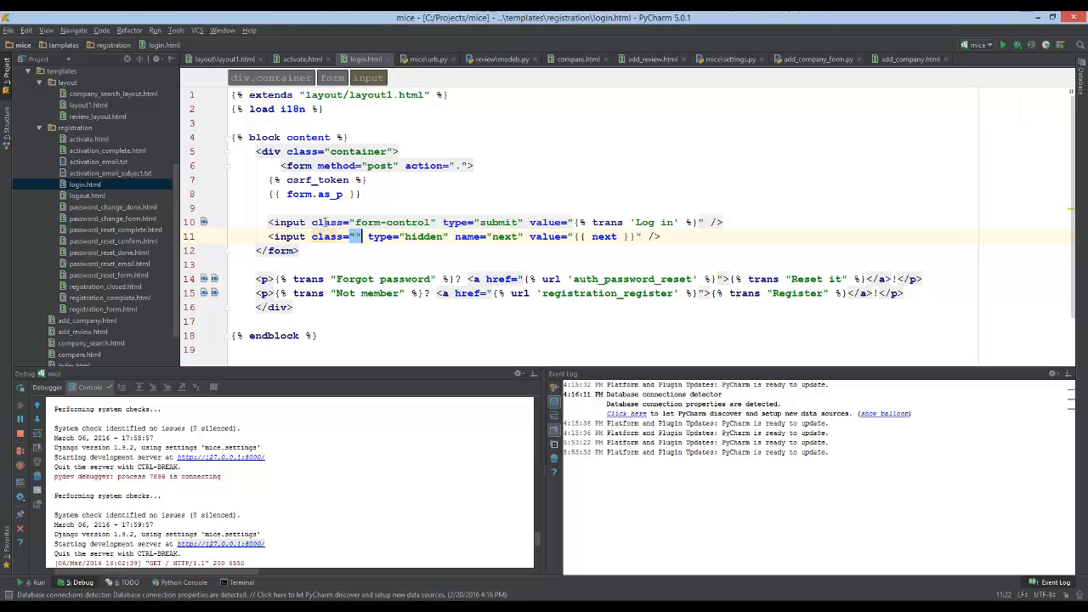
{"action": "type", "text": "form-control"}
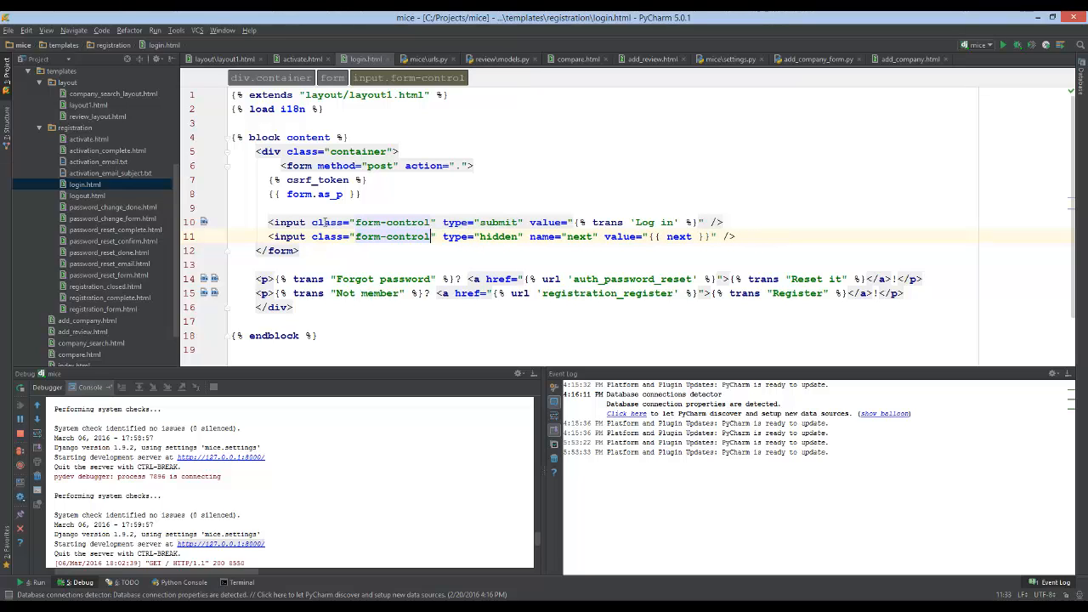
{"action": "mouse_move", "coordinate": [480, 195]}
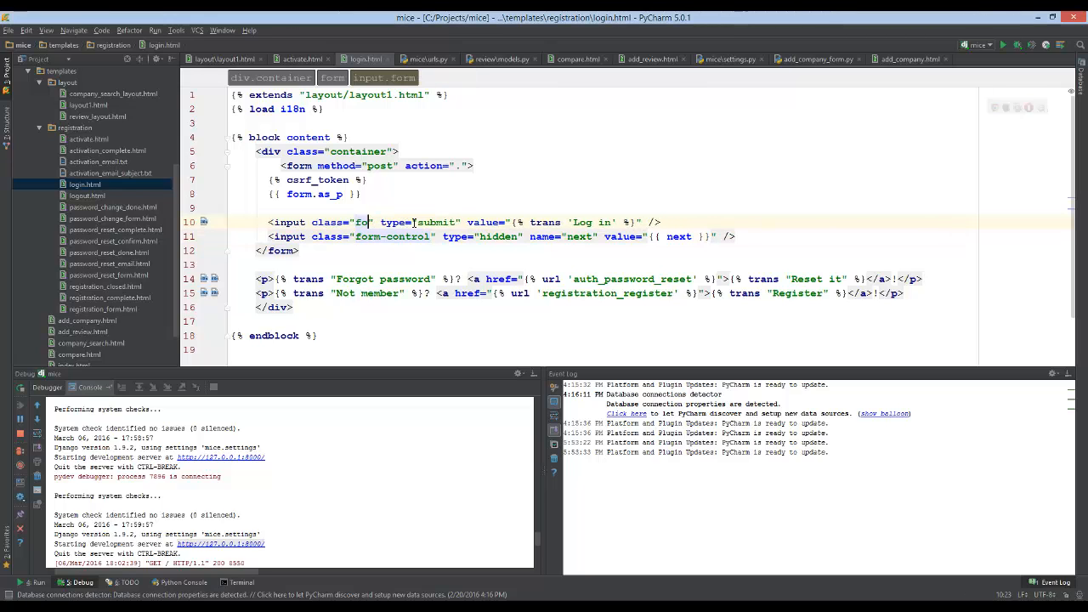
{"action": "type", "text": "btn"}
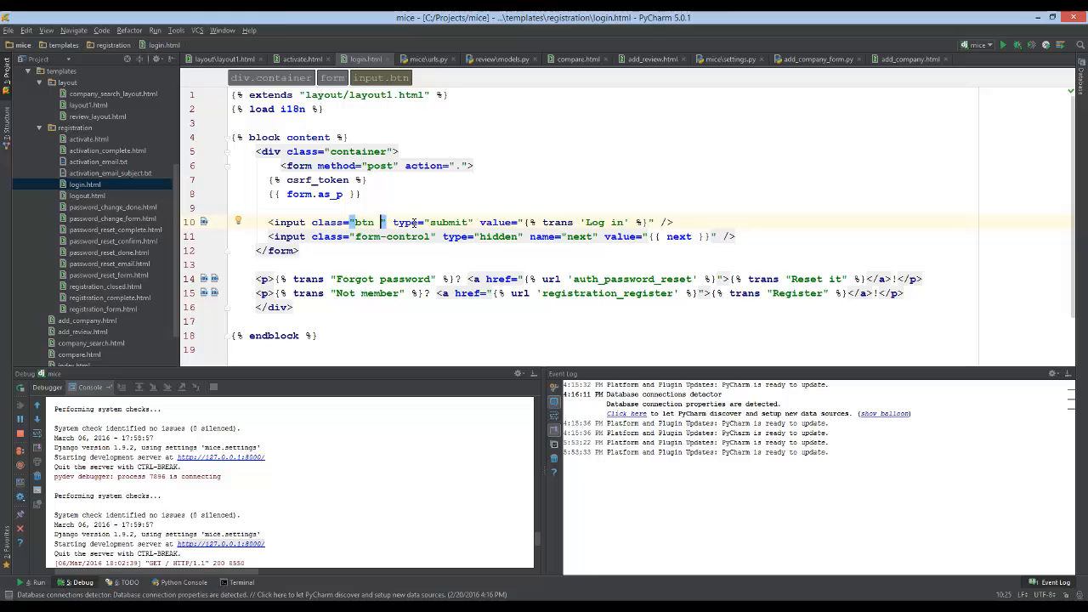
{"action": "type", "text": "btn-primary"}
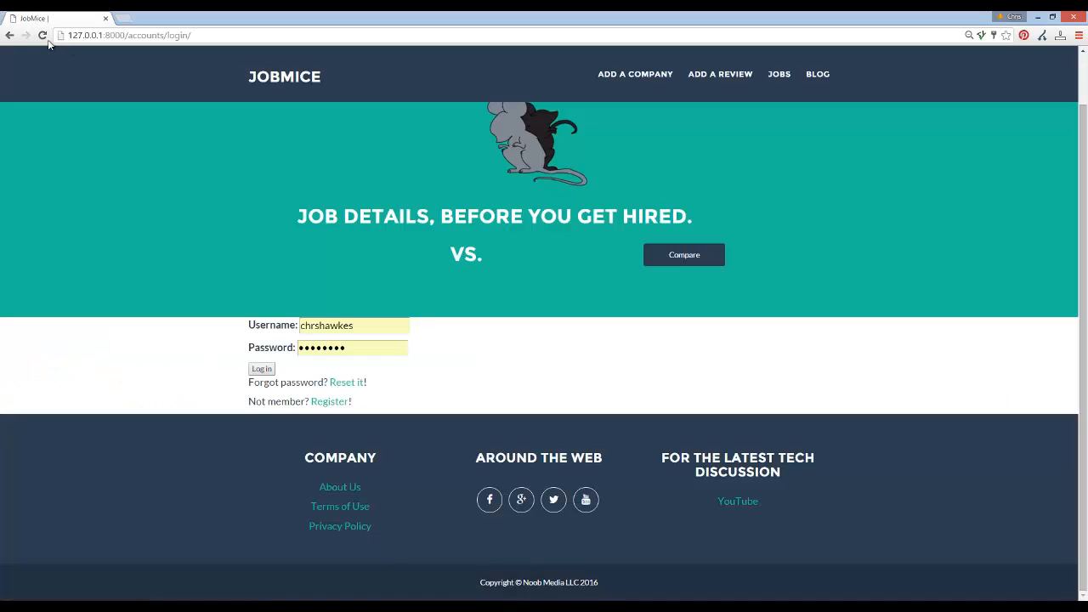
Reload the Chrome login page to check the restyled Log in button
{"action": "left_click", "coordinate": [261, 368]}
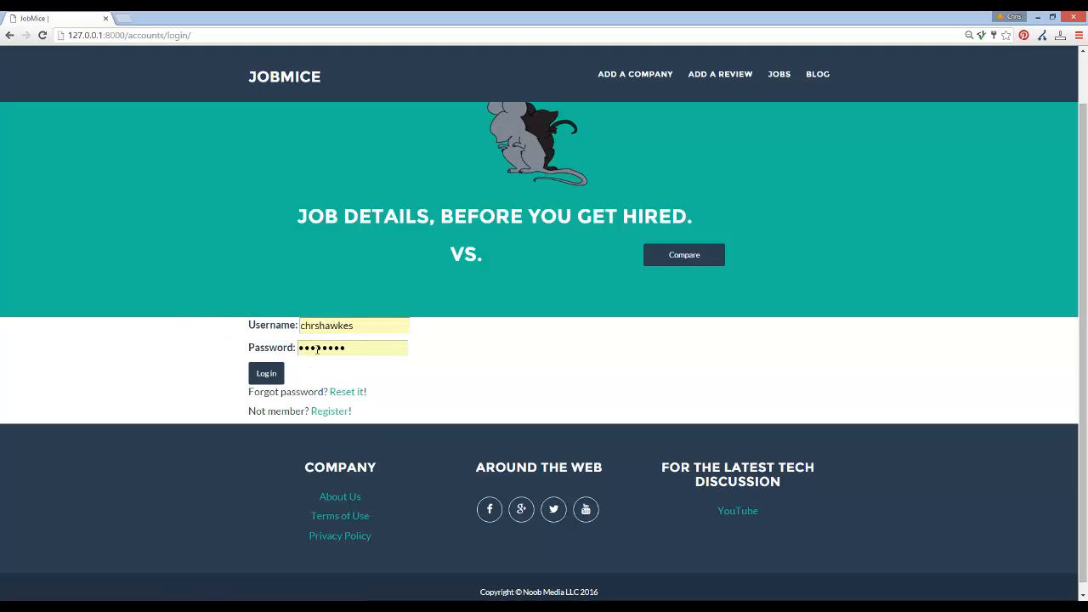
{"action": "left_click", "coordinate": [352, 325]}
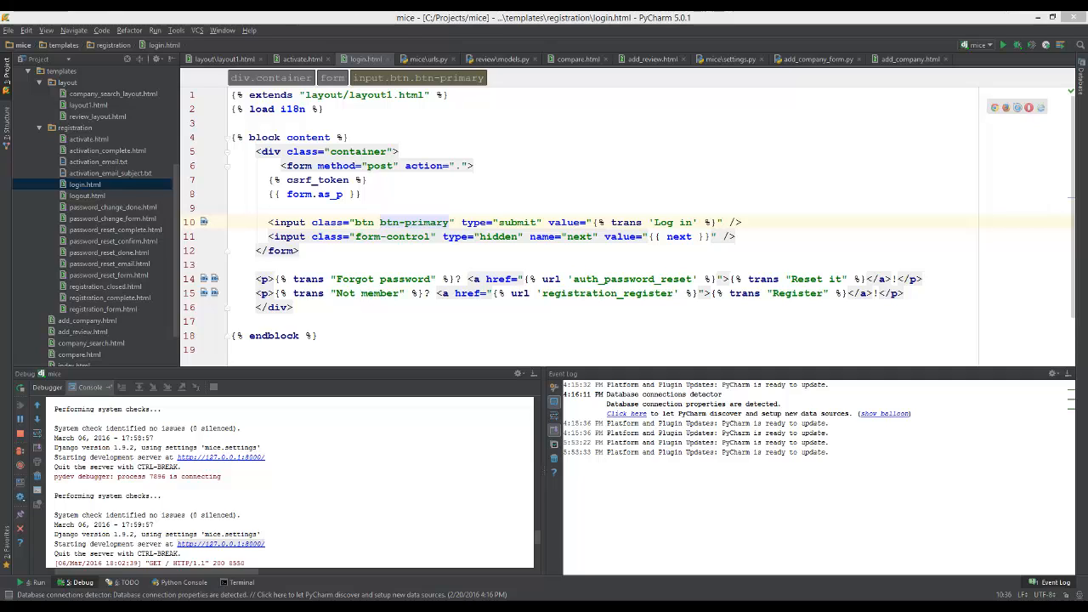
{"action": "mouse_move", "coordinate": [557, 139]}
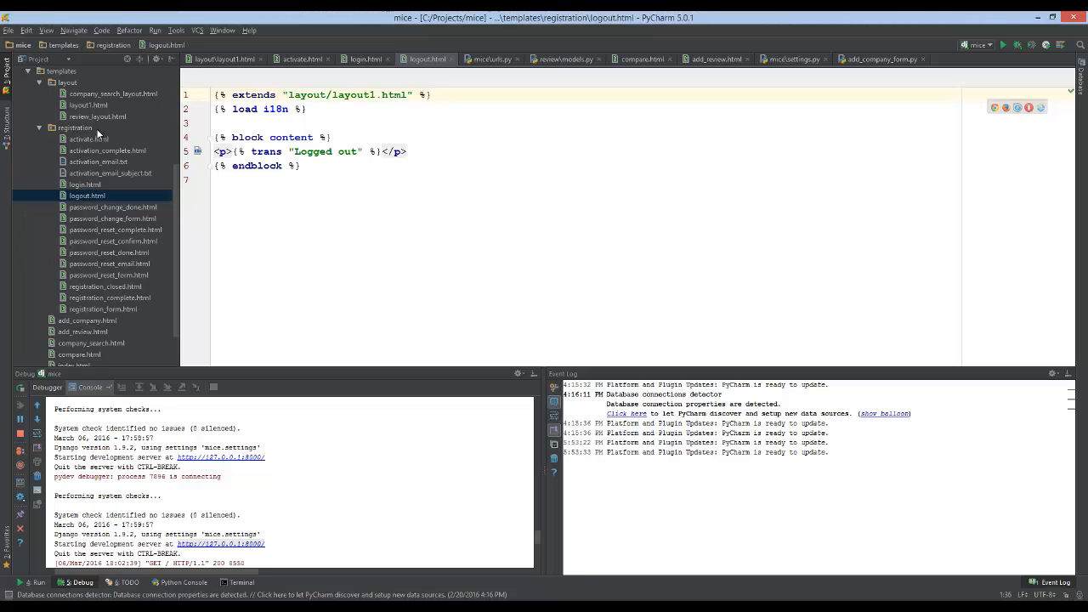
Replace base.html with layout/layout1.html in the registration templates' extends tags, including registration_form.html
{"action": "left_click", "coordinate": [89, 139]}
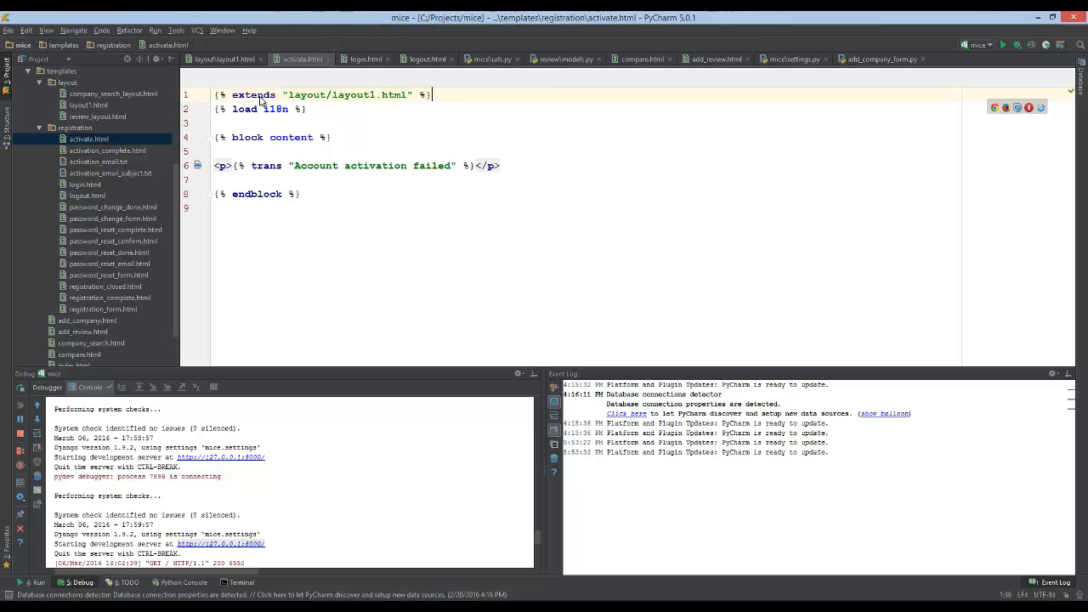
{"action": "left_click", "coordinate": [107, 150]}
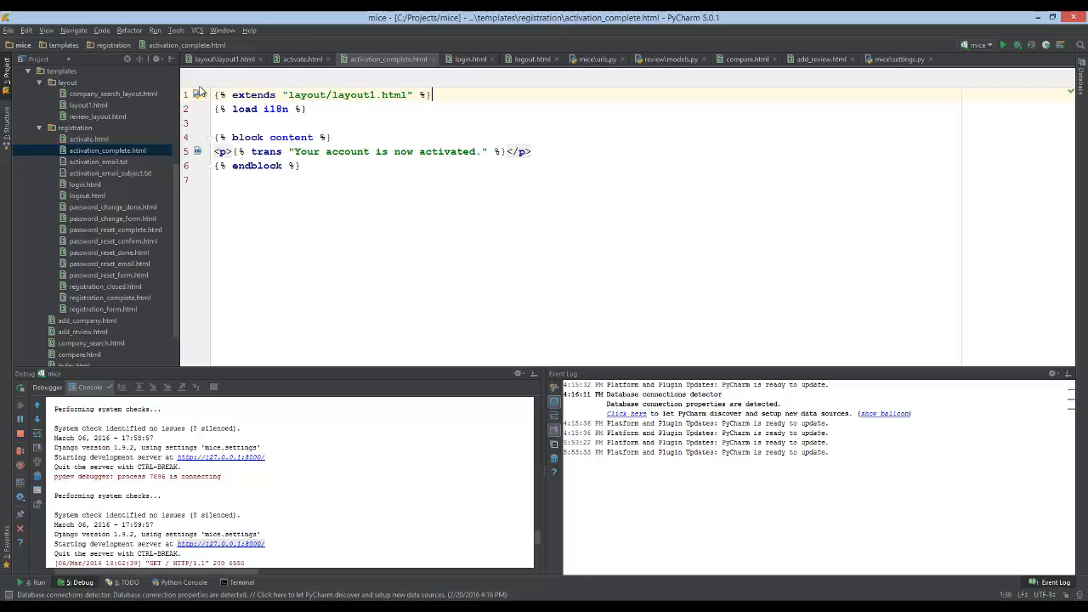
{"action": "mouse_move", "coordinate": [85, 198]}
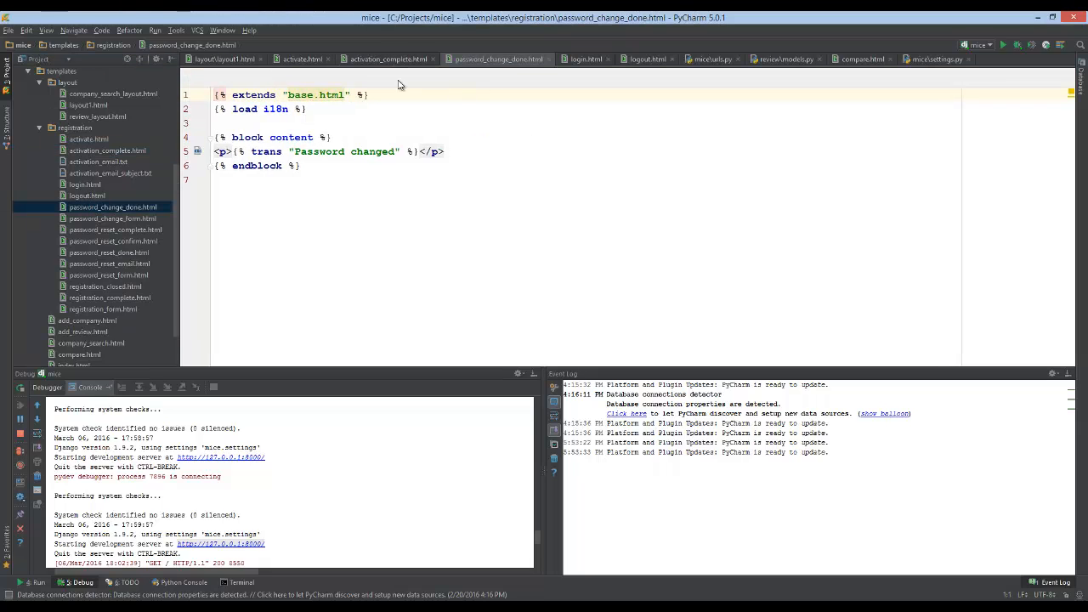
{"action": "type", "text": "layout/layout1.html"}
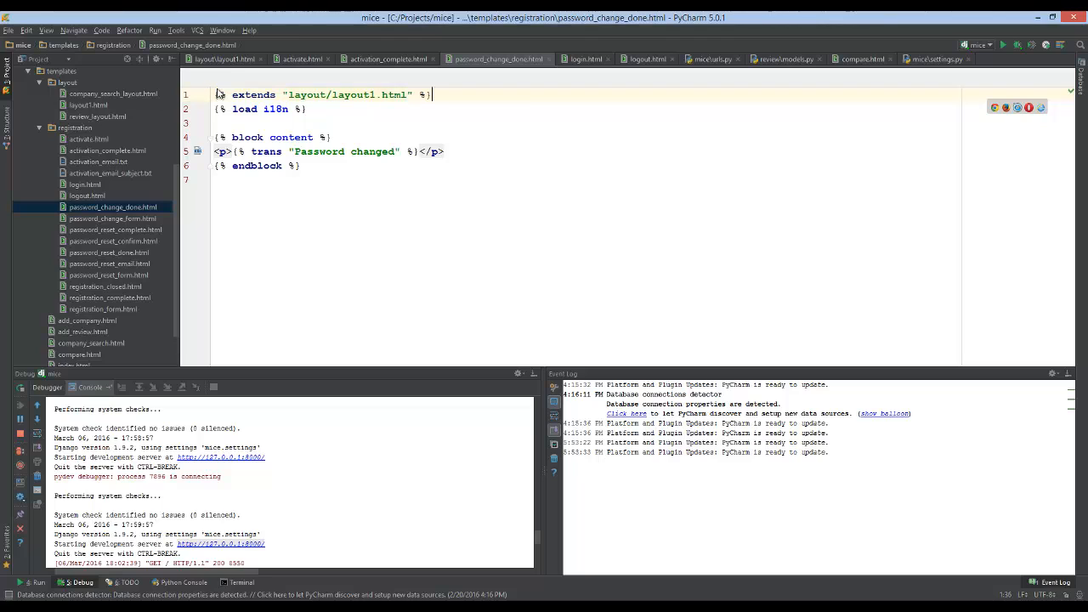
{"action": "left_click", "coordinate": [113, 218]}
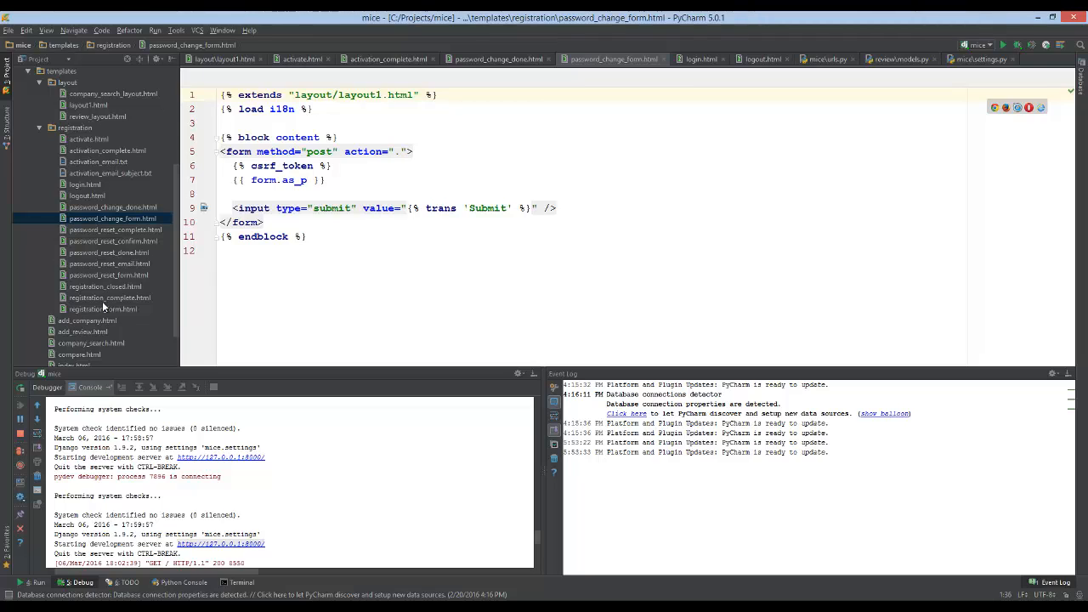
{"action": "left_click", "coordinate": [102, 308]}
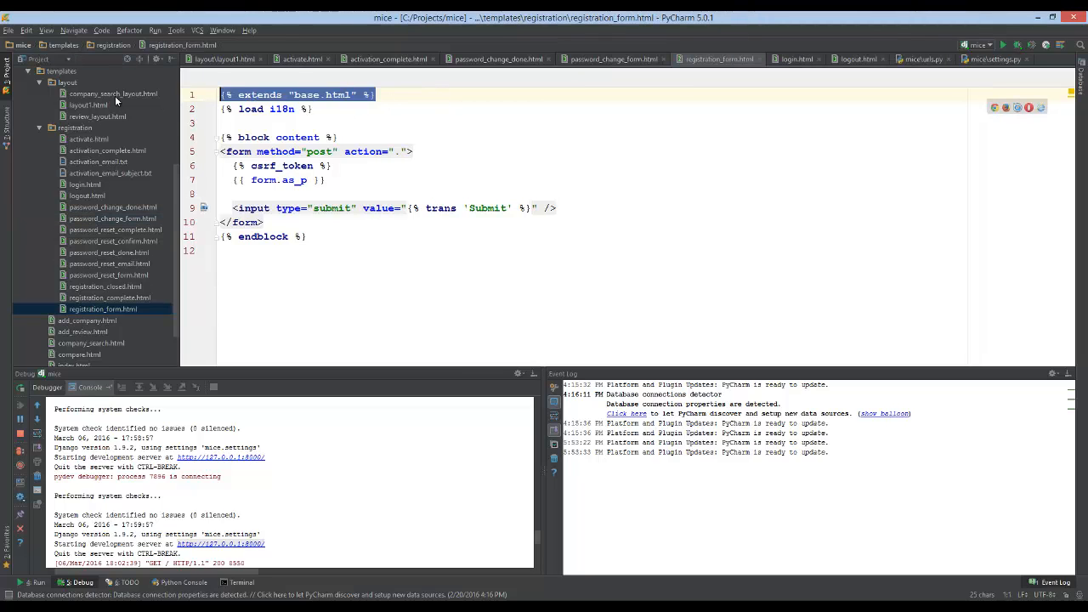
{"action": "type", "text": "layout/layout1.html"}
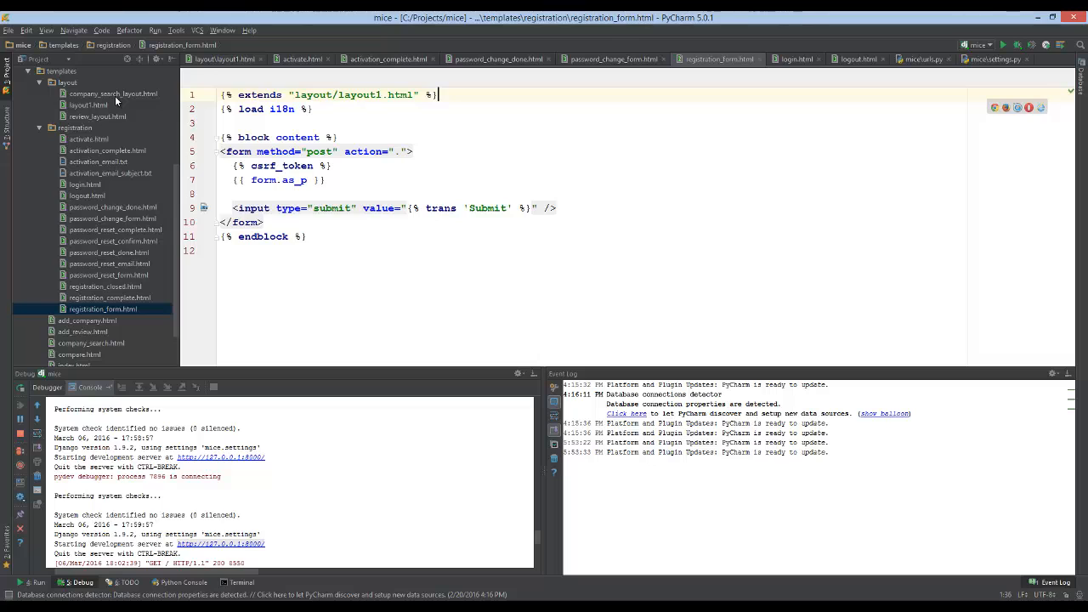
{"action": "mouse_move", "coordinate": [426, 587]}
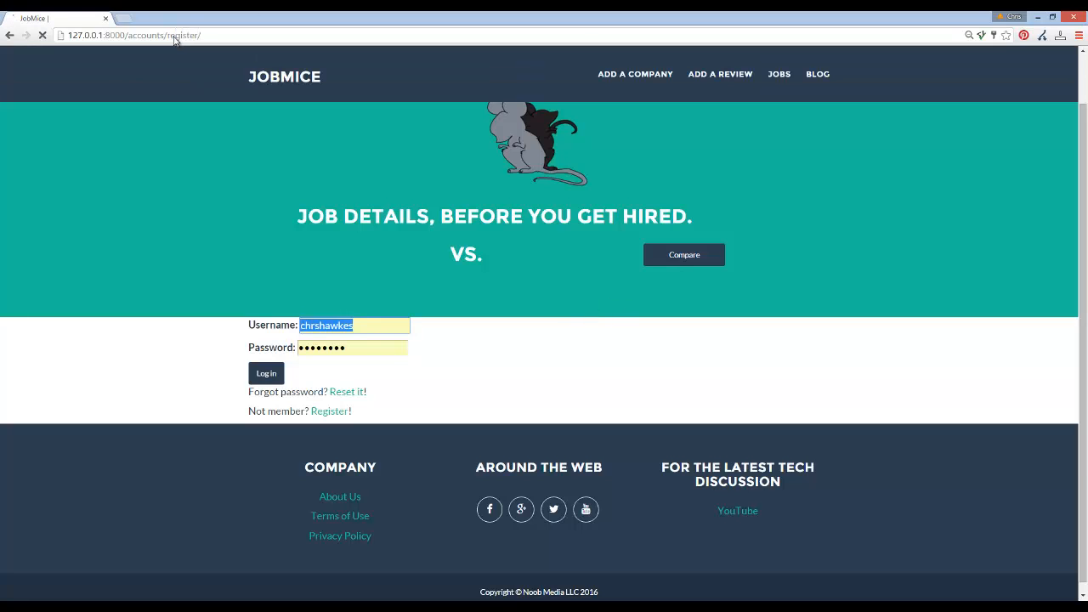
Submit the registration form for user 'test', which raises a ConnectionRefusedError
{"action": "left_click", "coordinate": [330, 411]}
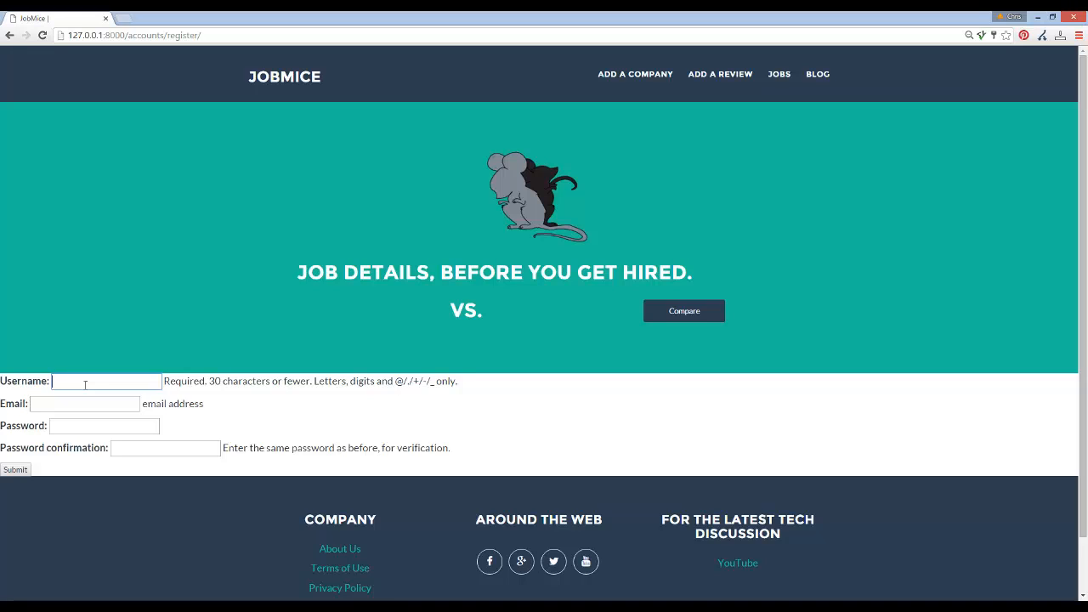
{"action": "type", "text": "test1"}
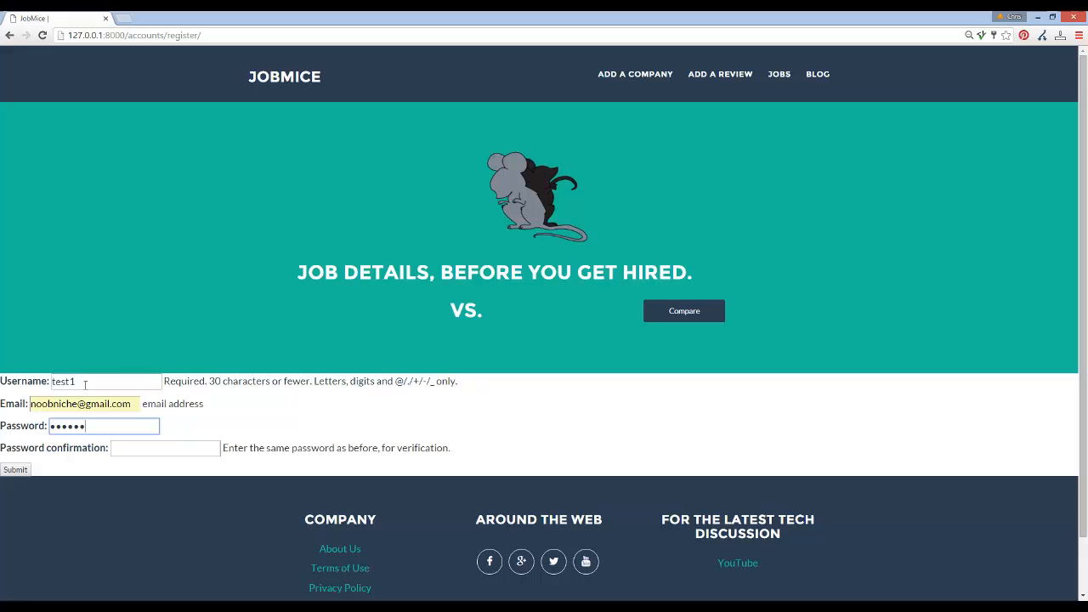
{"action": "type", "text": "•••••"}
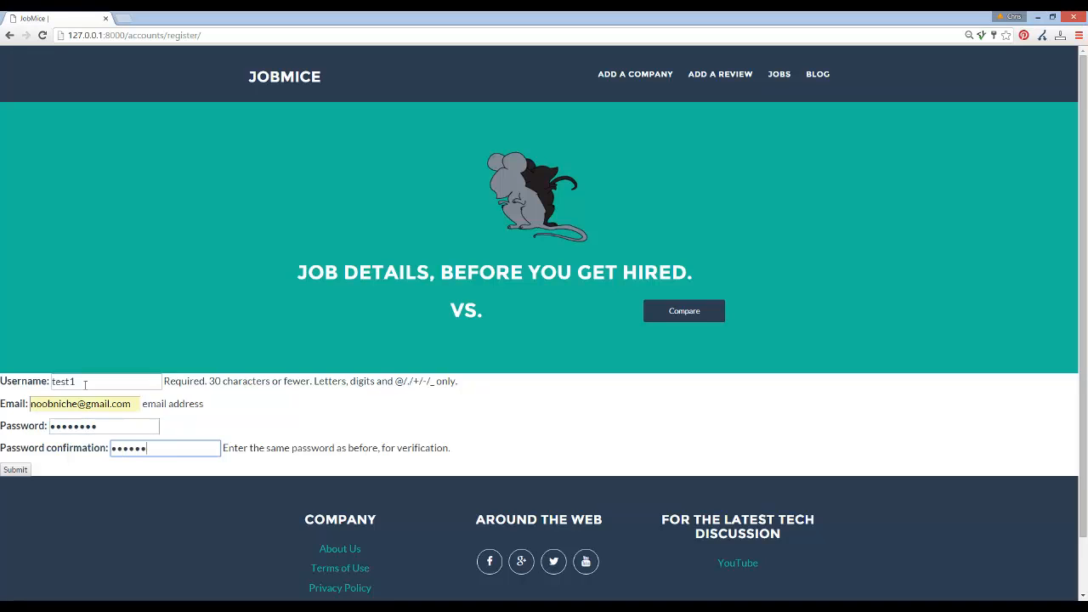
{"action": "left_click", "coordinate": [15, 469]}
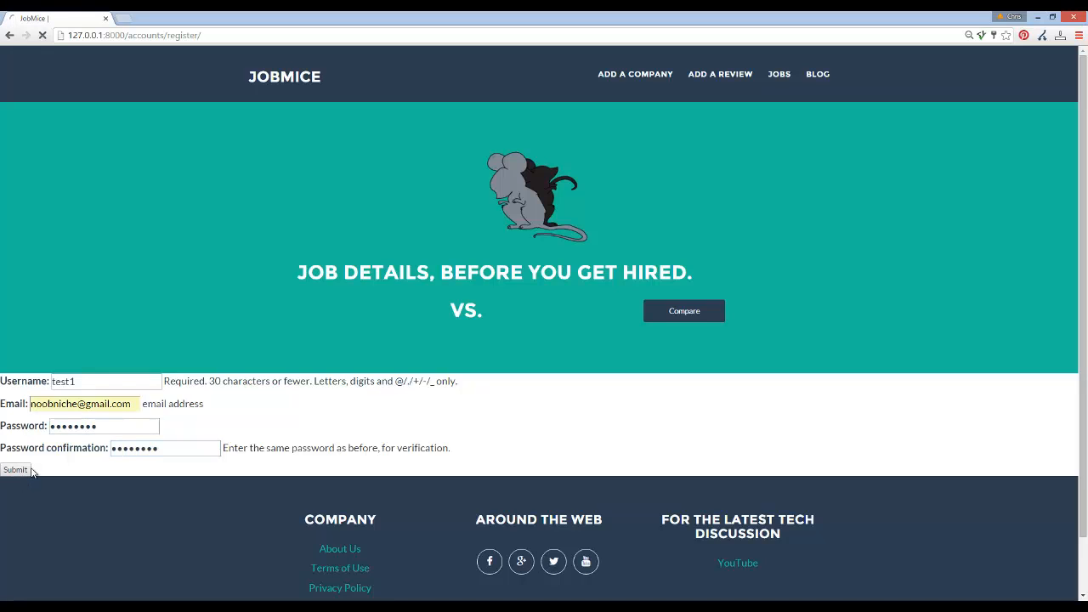
{"action": "left_click", "coordinate": [15, 469]}
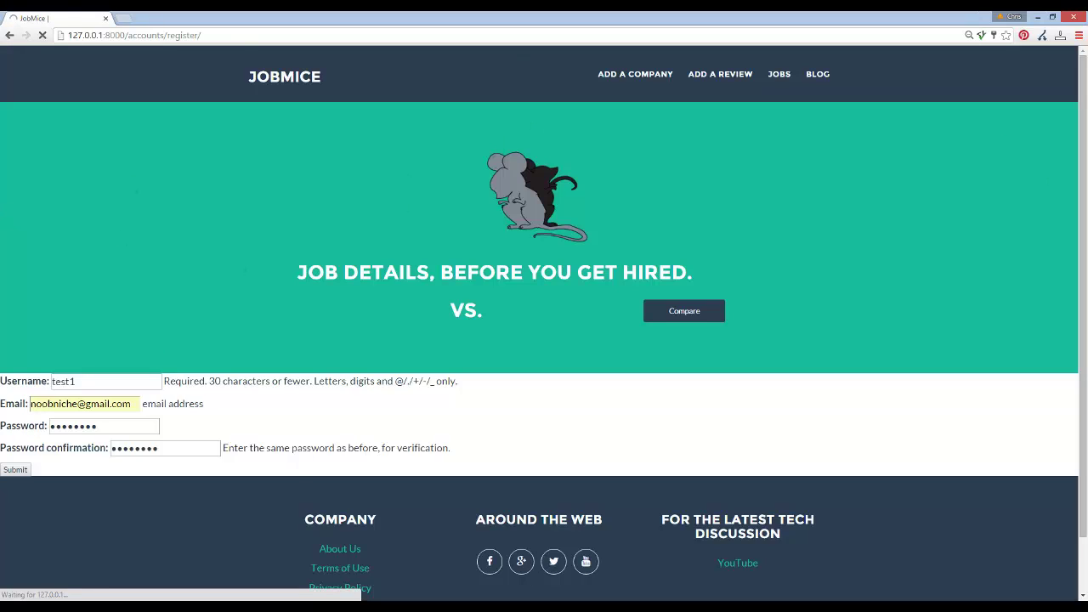
{"action": "left_click", "coordinate": [15, 469]}
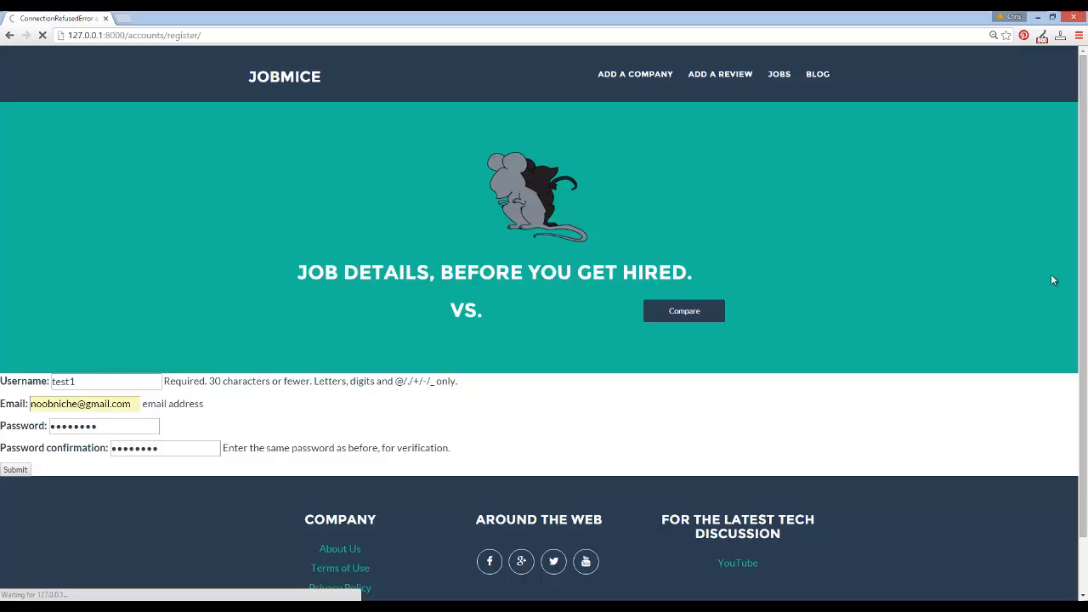
{"action": "left_click", "coordinate": [14, 469]}
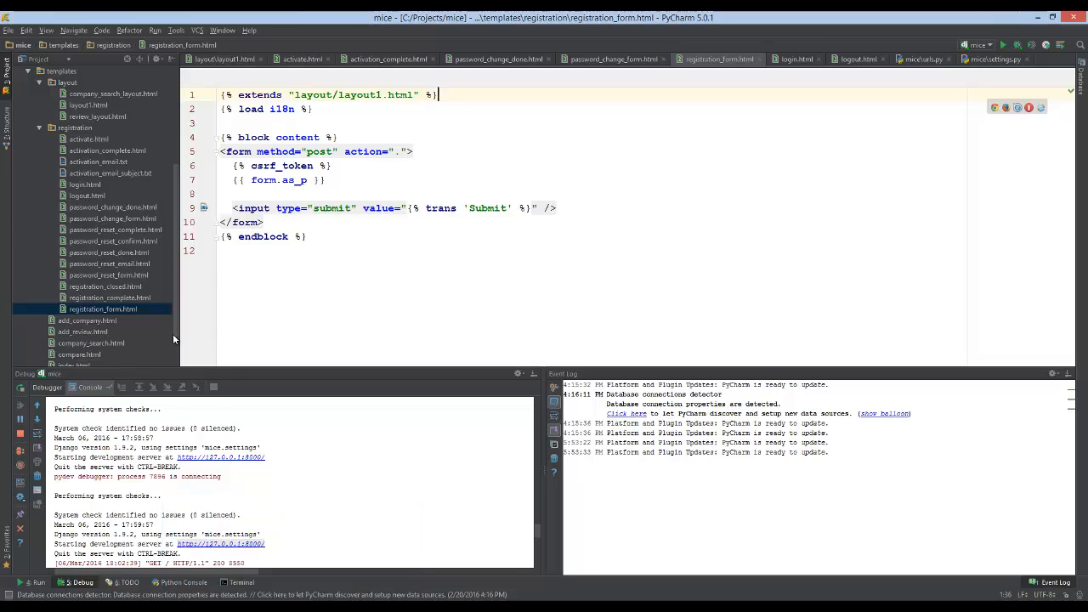
{"action": "mouse_move", "coordinate": [283, 80]}
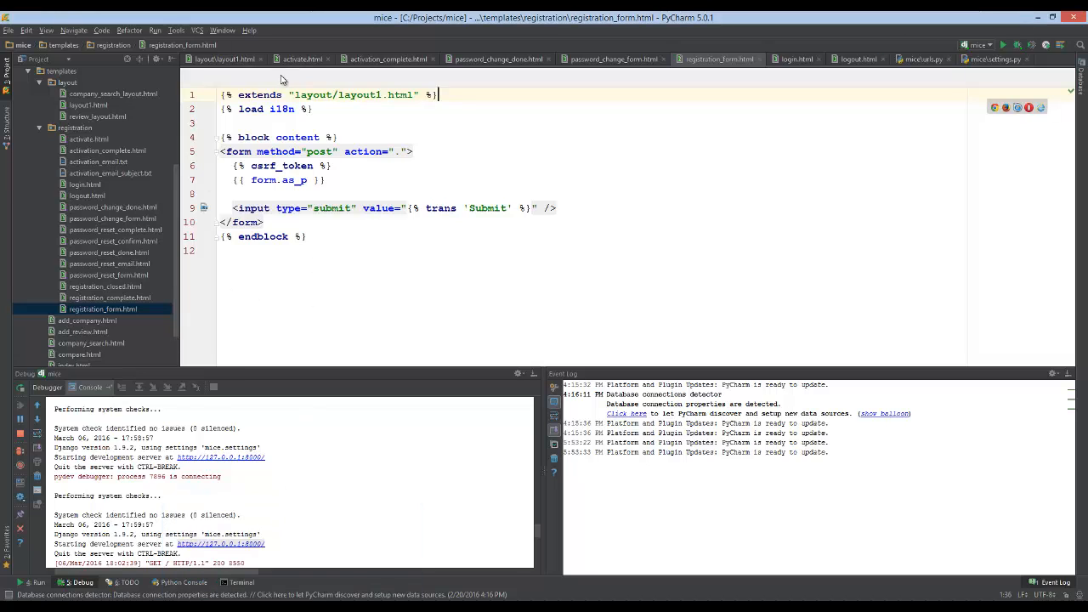
{"action": "mouse_move", "coordinate": [952, 63]}
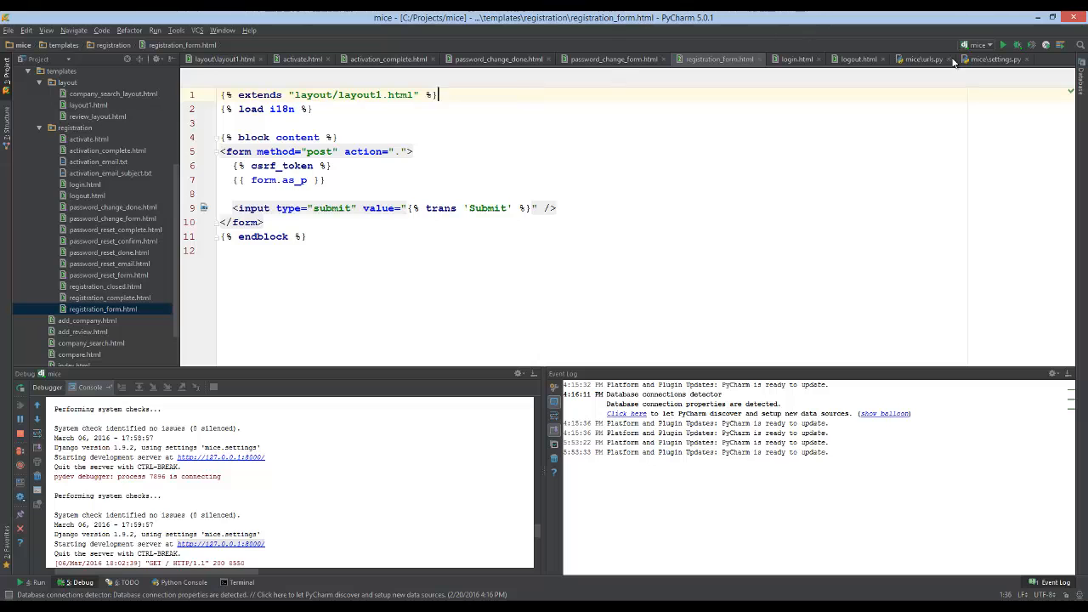
Add 'from django.core.mail import send_mail' near the top of settings.py
{"action": "left_click", "coordinate": [991, 59]}
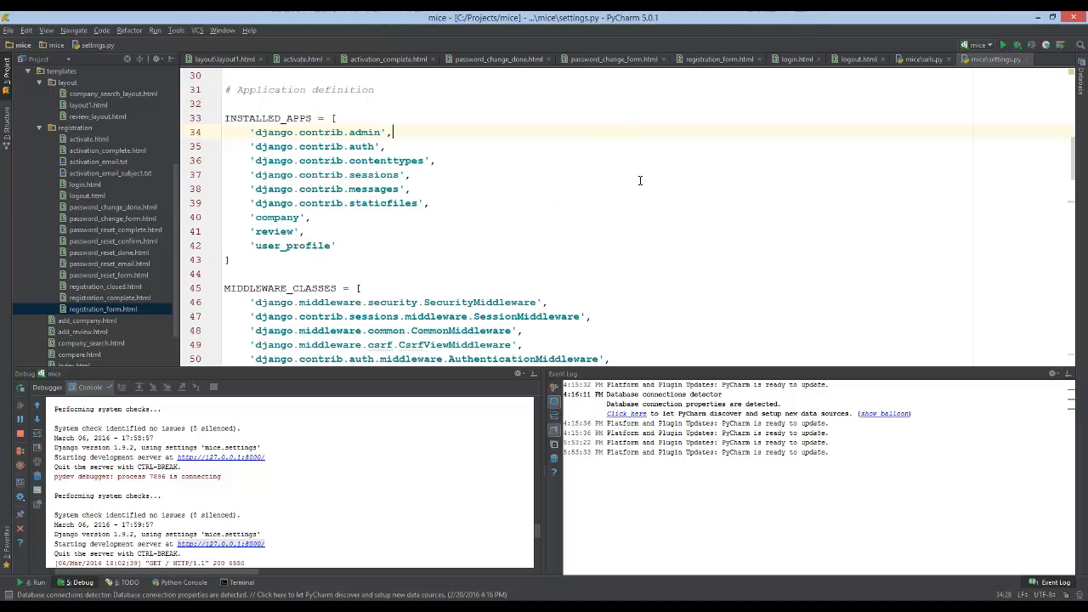
{"action": "scroll", "scroll_direction": "up", "scroll_amount": 3}
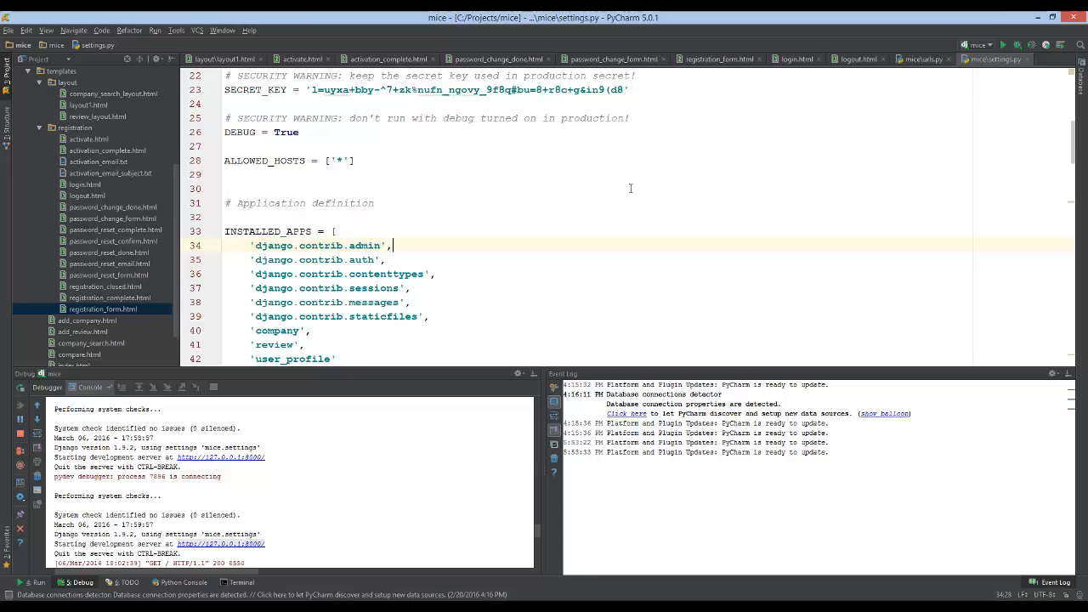
{"action": "scroll", "scroll_direction": "down", "scroll_amount": 3}
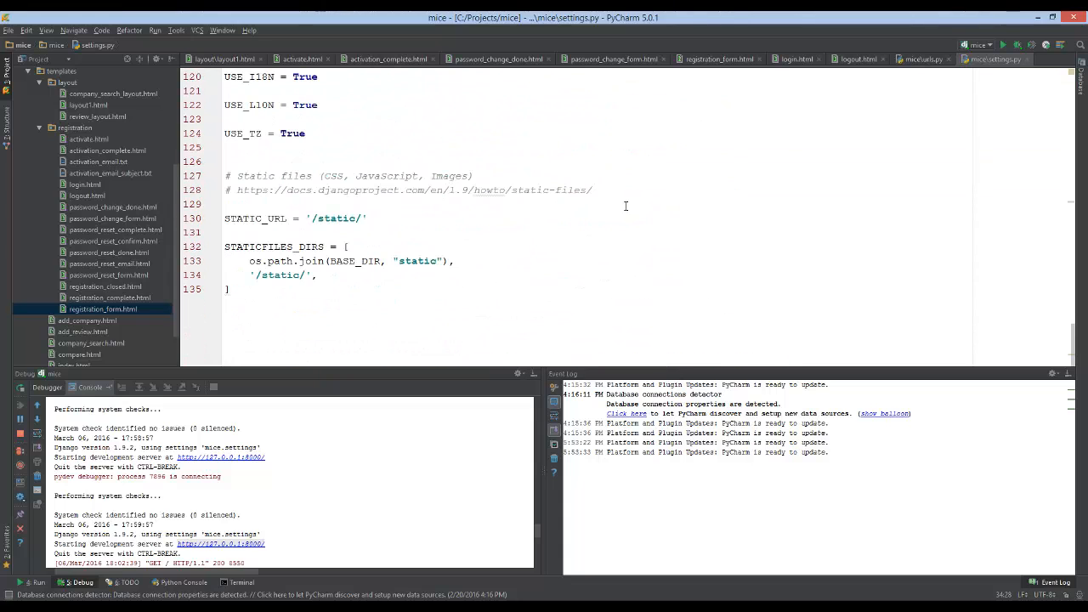
{"action": "scroll", "scroll_direction": "up", "scroll_amount": 3}
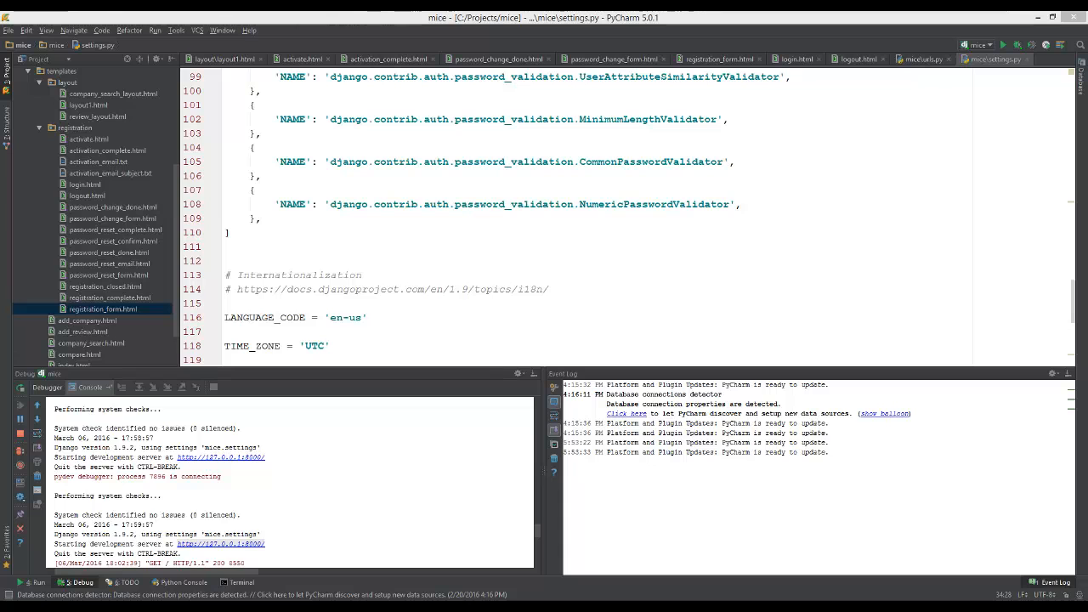
{"action": "scroll", "scroll_direction": "up", "scroll_amount": 3}
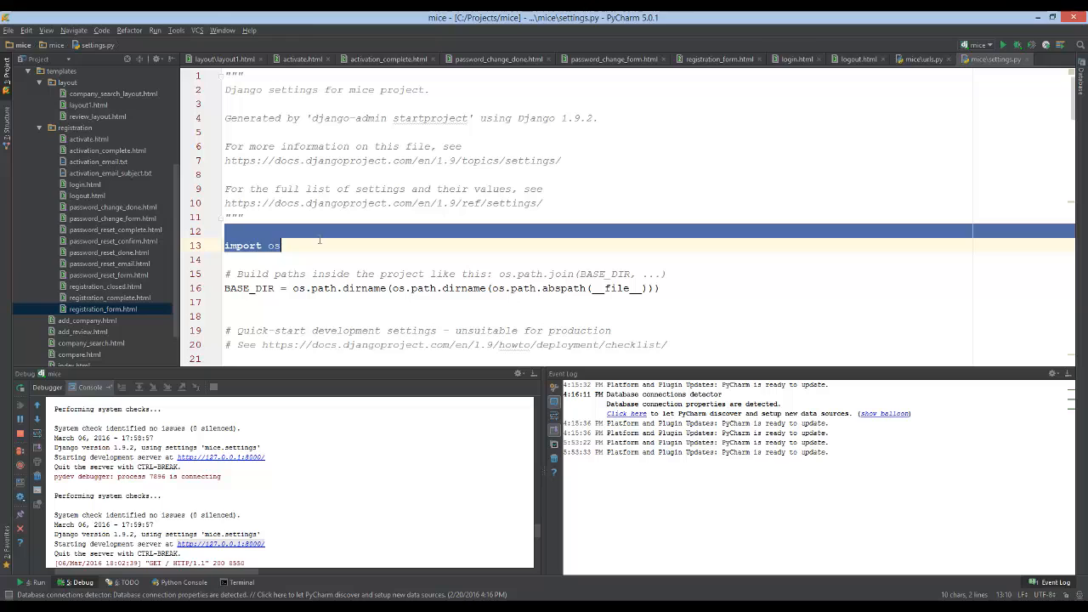
{"action": "type", "text": "from django.core.mail import send_mail"}
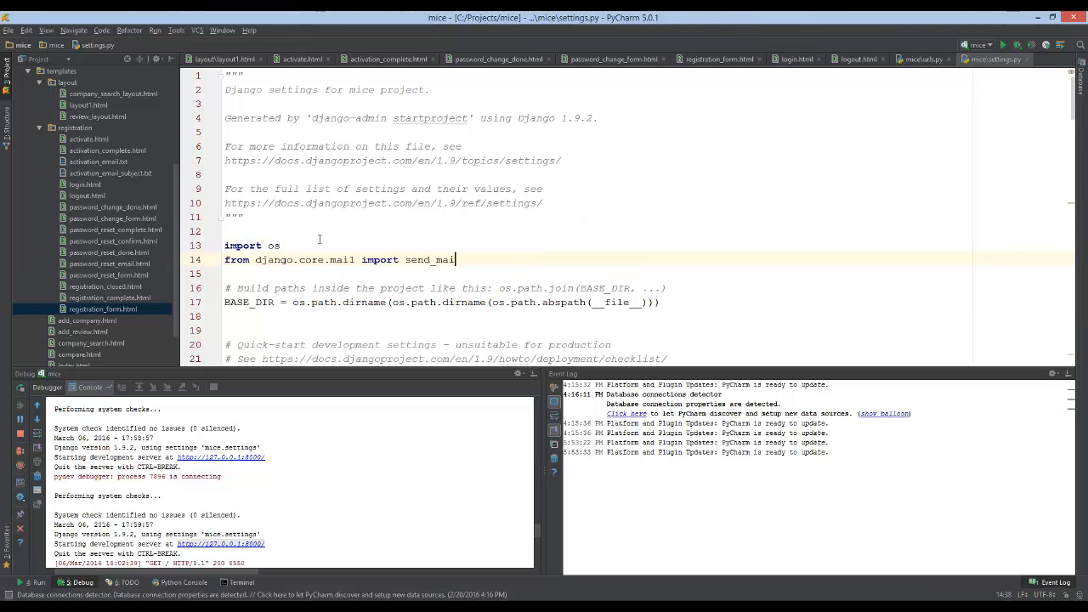
{"action": "mouse_move", "coordinate": [518, 272]}
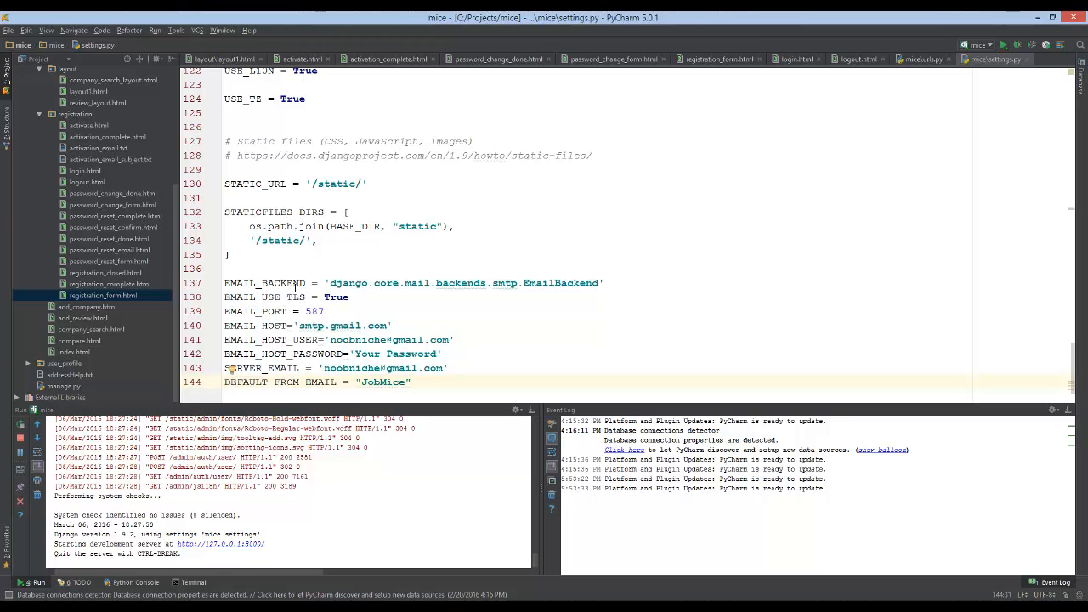
Review the Gmail SMTP block in settings.py, checking port 587 and the password value
{"action": "left_click", "coordinate": [411, 381]}
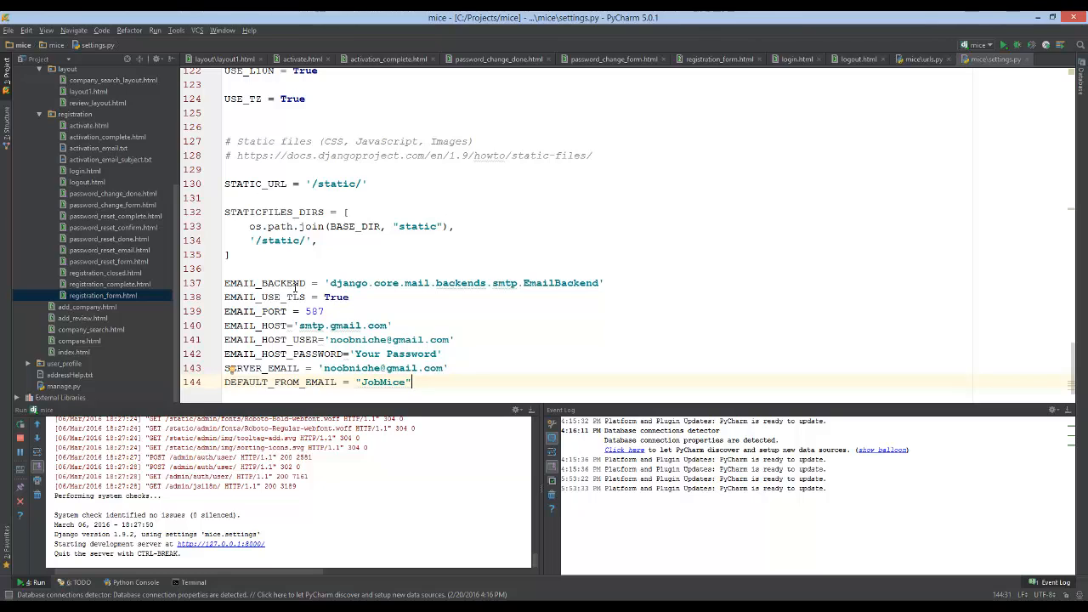
{"action": "scroll", "scroll_direction": "up", "scroll_amount": 3}
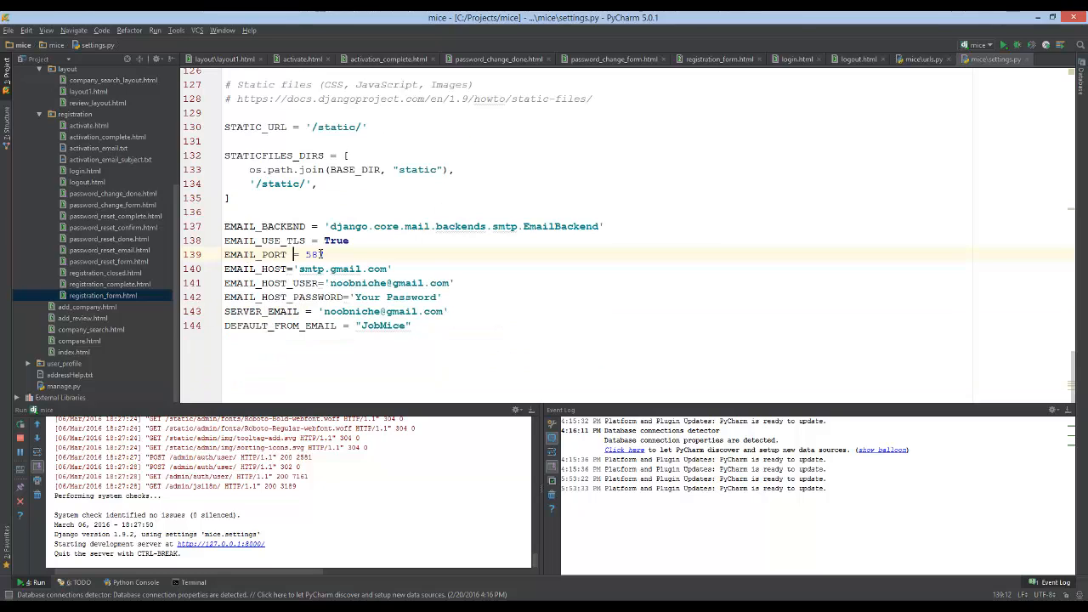
{"action": "double_click", "coordinate": [313, 255]}
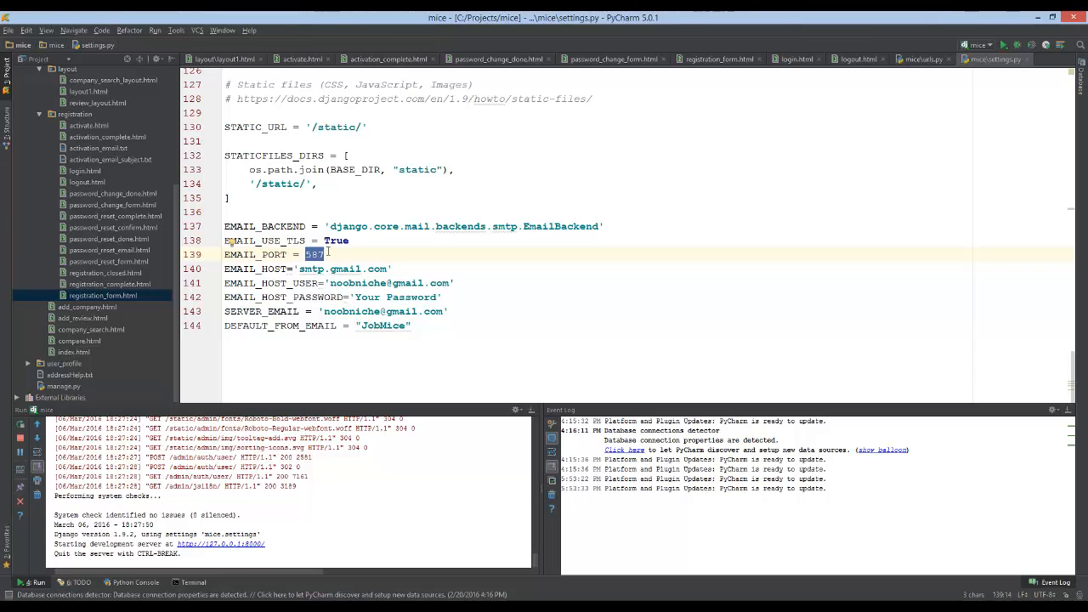
{"action": "left_click_drag", "start_coordinate": [223, 240], "coordinate": [323, 255]}
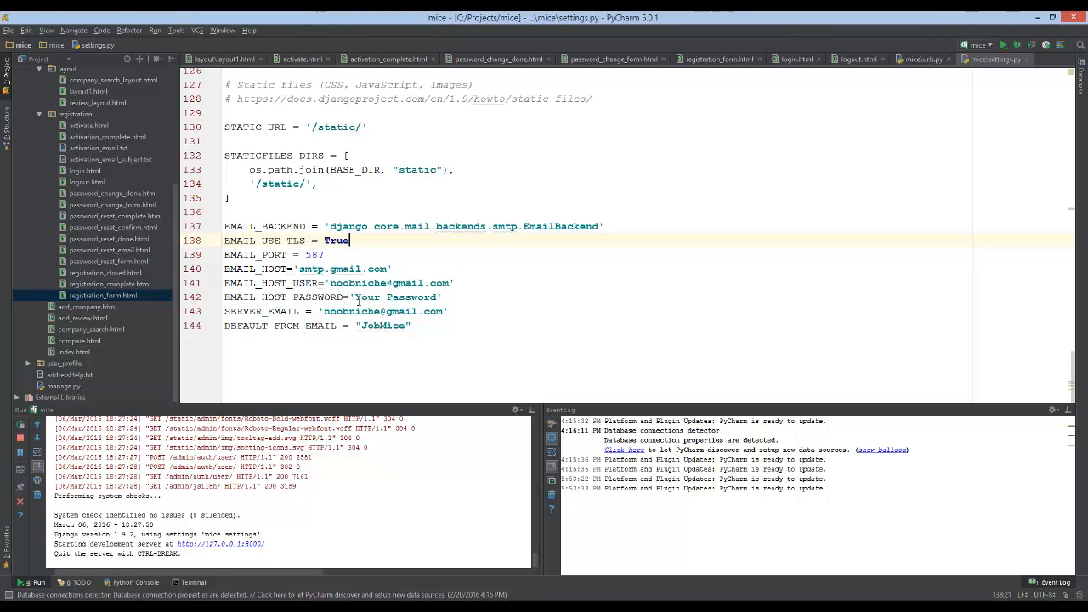
{"action": "double_click", "coordinate": [396, 297]}
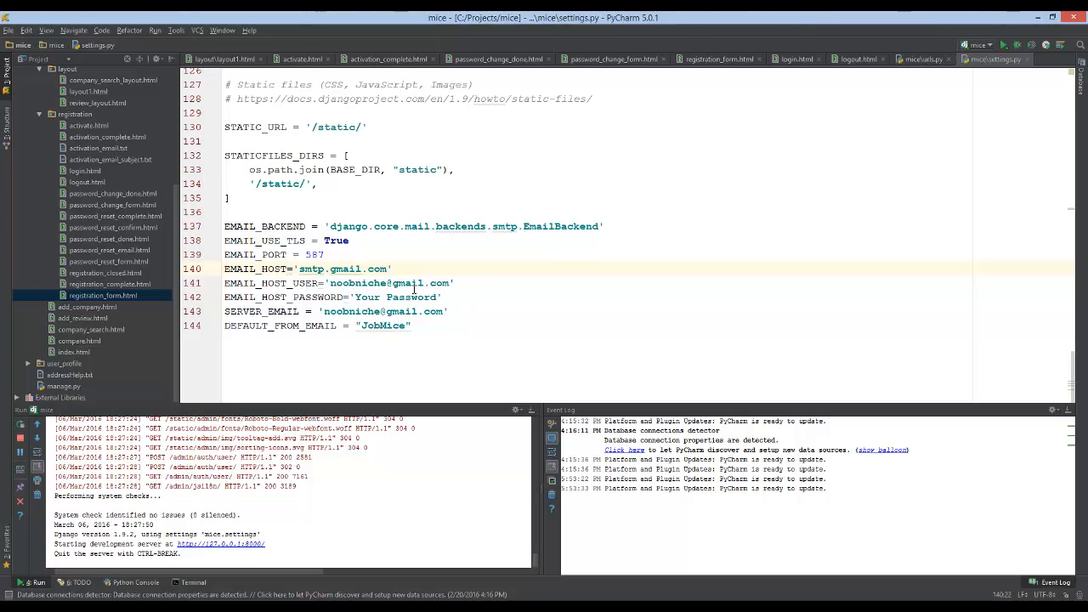
{"action": "mouse_move", "coordinate": [723, 360]}
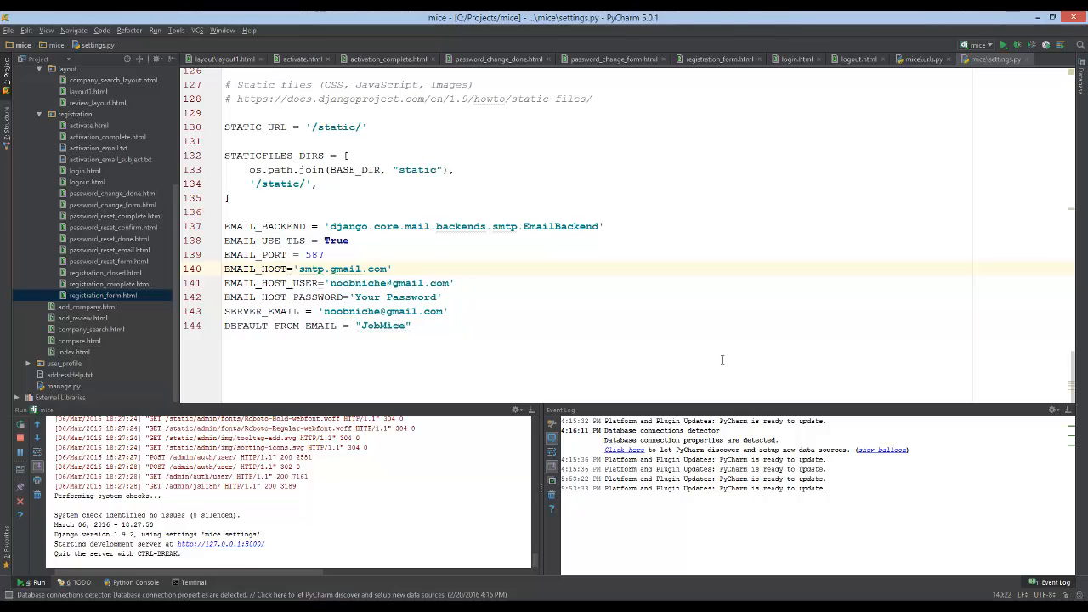
{"action": "mouse_move", "coordinate": [626, 341]}
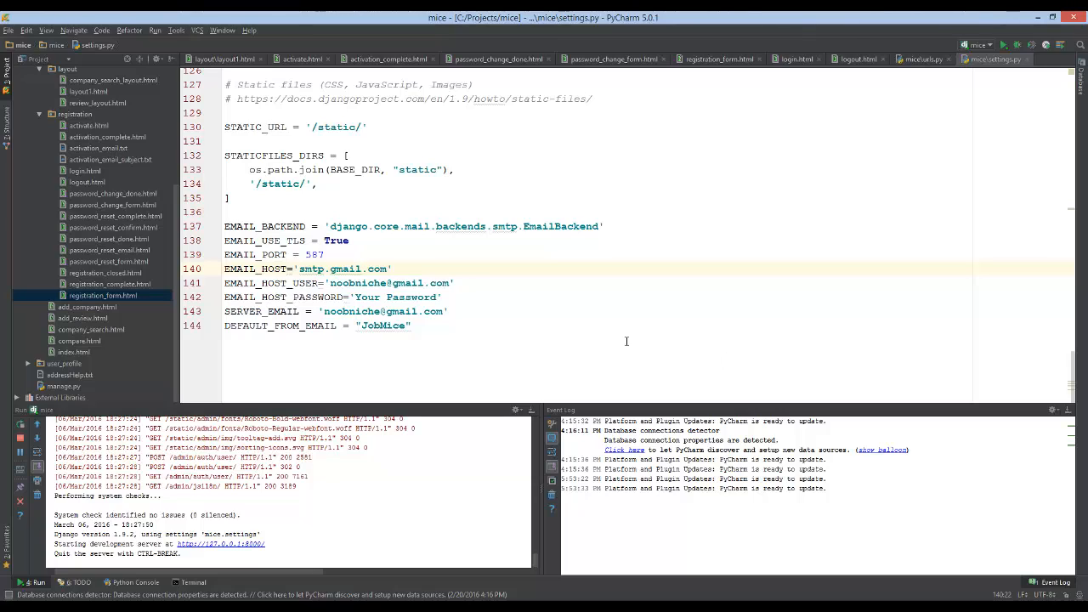
{"action": "mouse_move", "coordinate": [699, 219]}
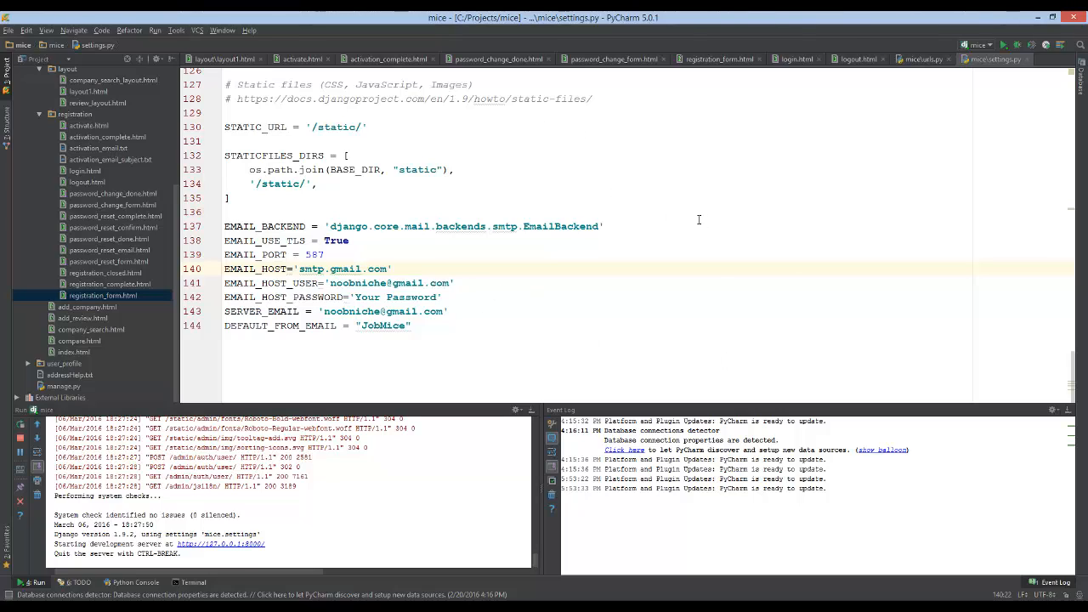
{"action": "mouse_move", "coordinate": [770, 270]}
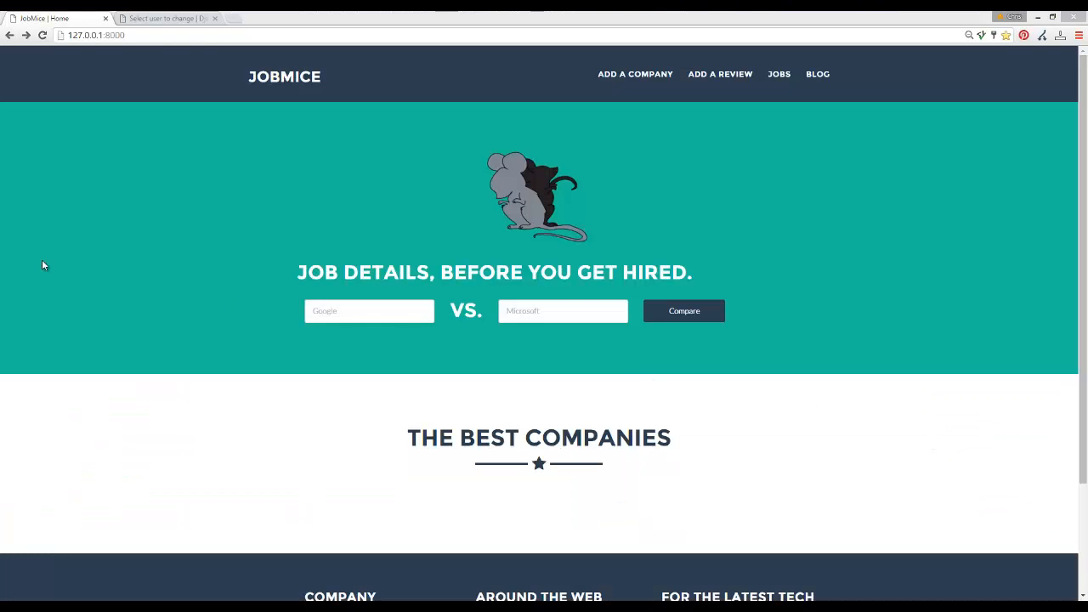
Register user 'chrishawkes' at /accounts/register/ with an email and password
{"action": "left_click", "coordinate": [119, 35]}
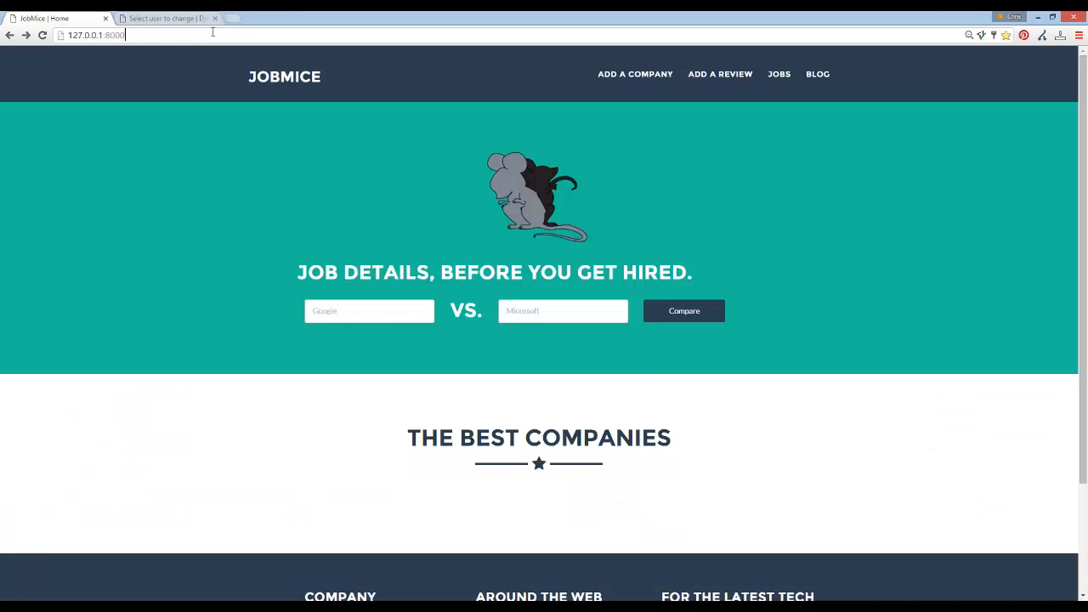
{"action": "type", "text": "/accounts/register/"}
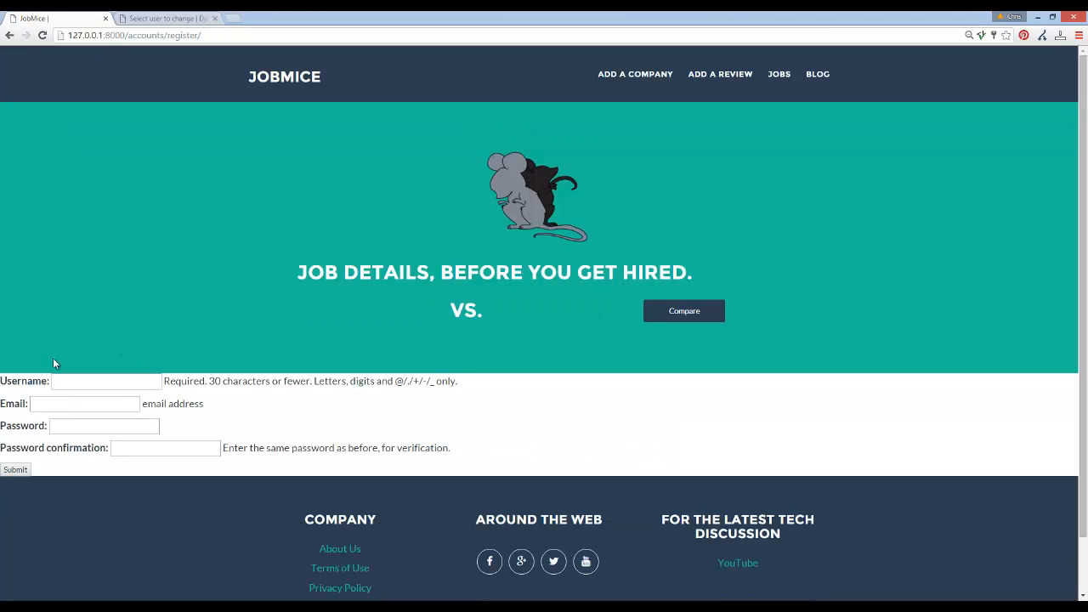
{"action": "type", "text": "chrishawkes"}
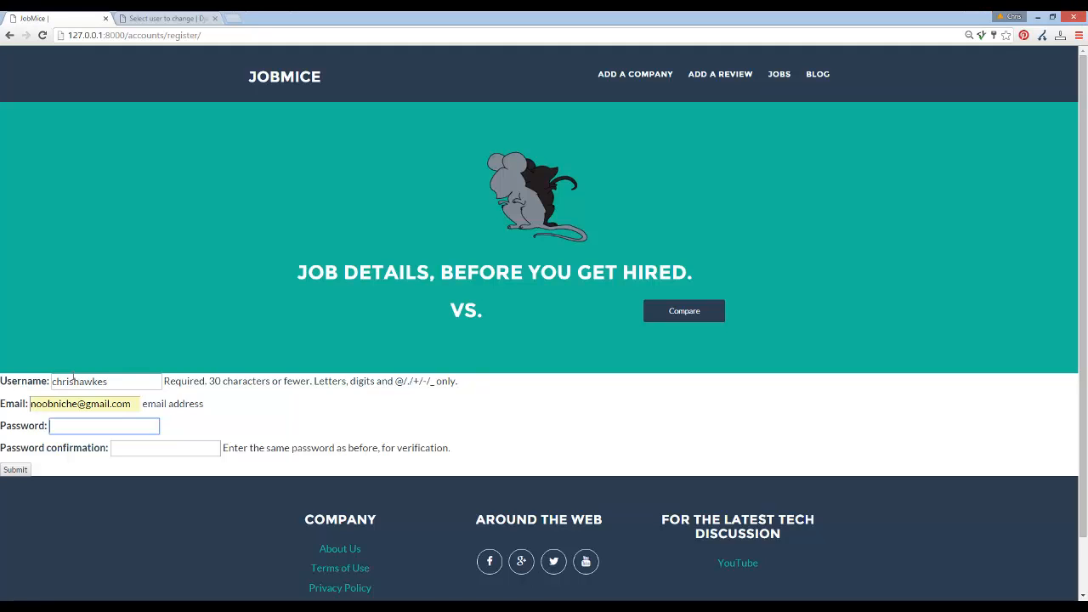
{"action": "type", "text": "•"}
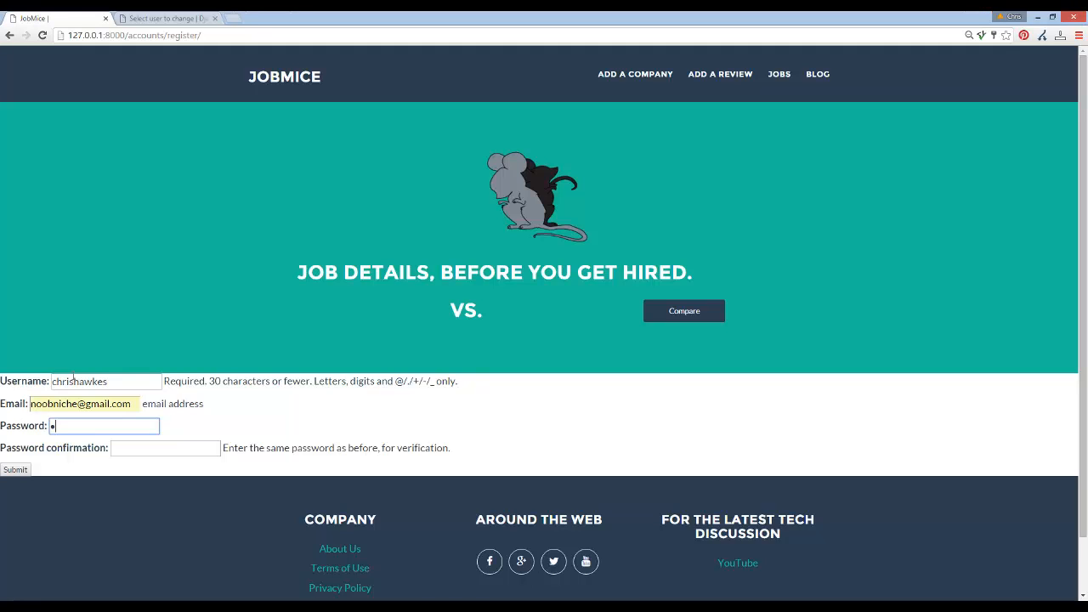
{"action": "type", "text": "password"}
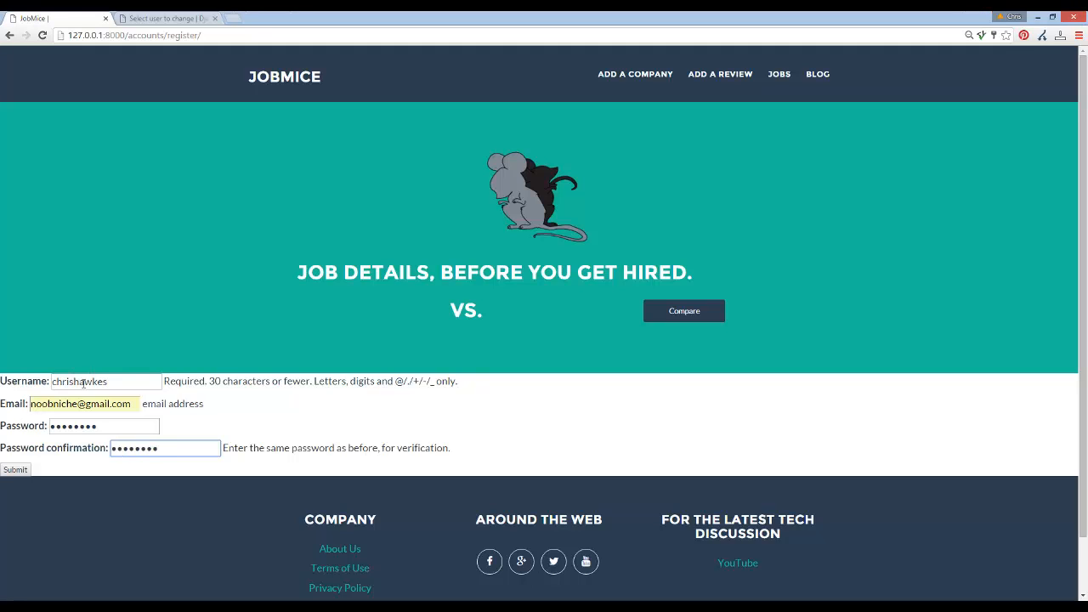
{"action": "left_click", "coordinate": [15, 469]}
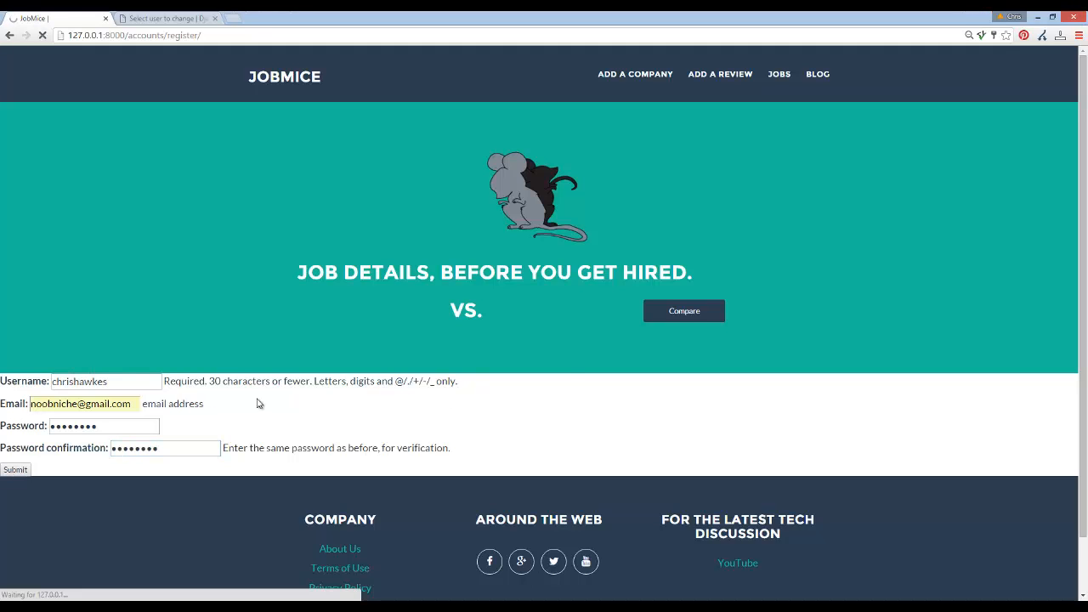
{"action": "mouse_move", "coordinate": [151, 331]}
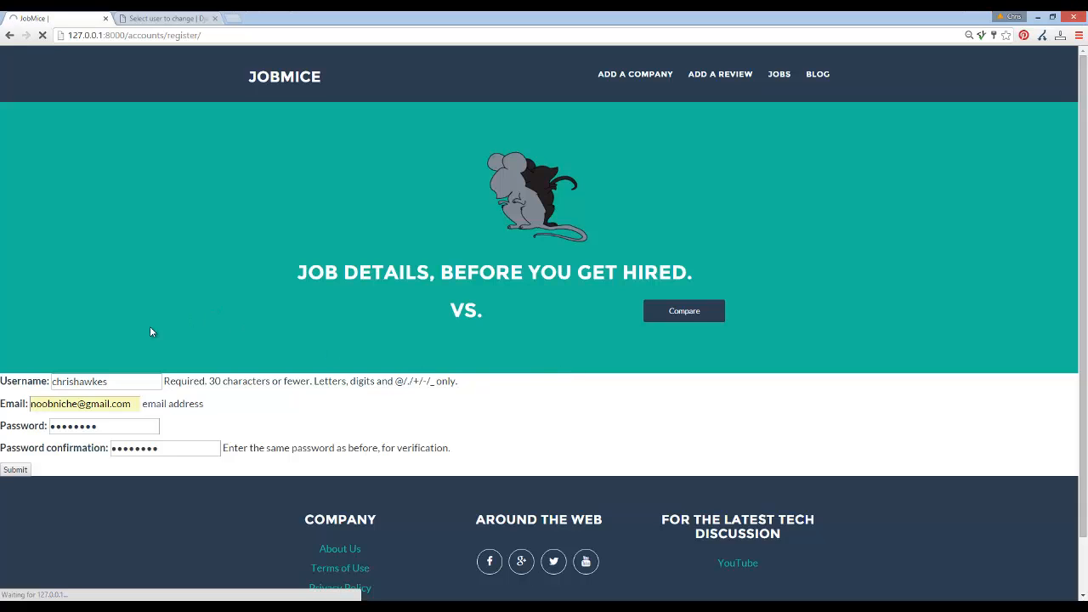
{"action": "left_click", "coordinate": [15, 469]}
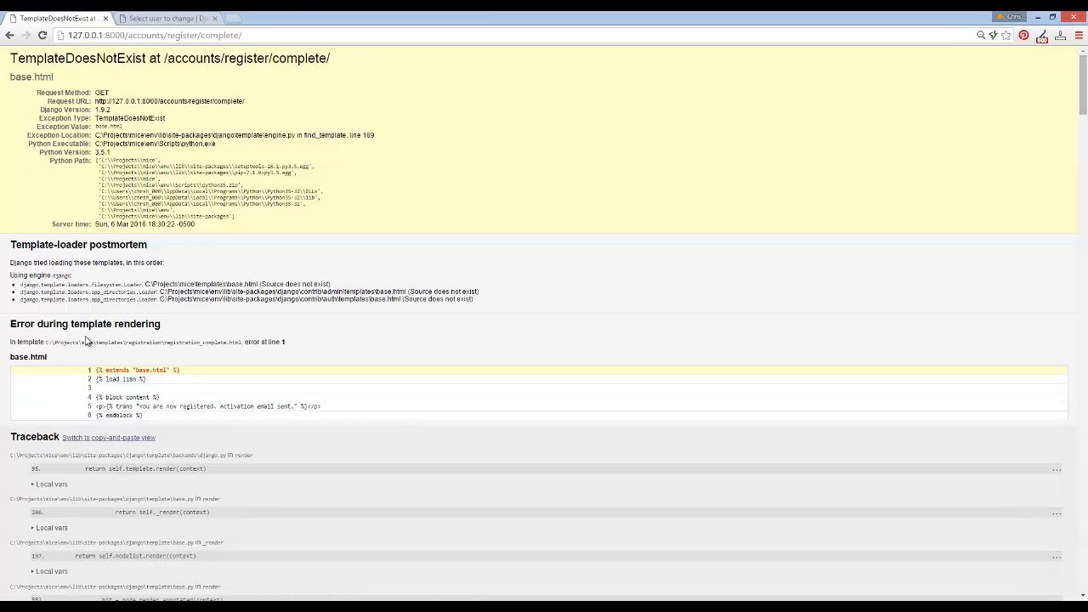
{"action": "mouse_move", "coordinate": [198, 347]}
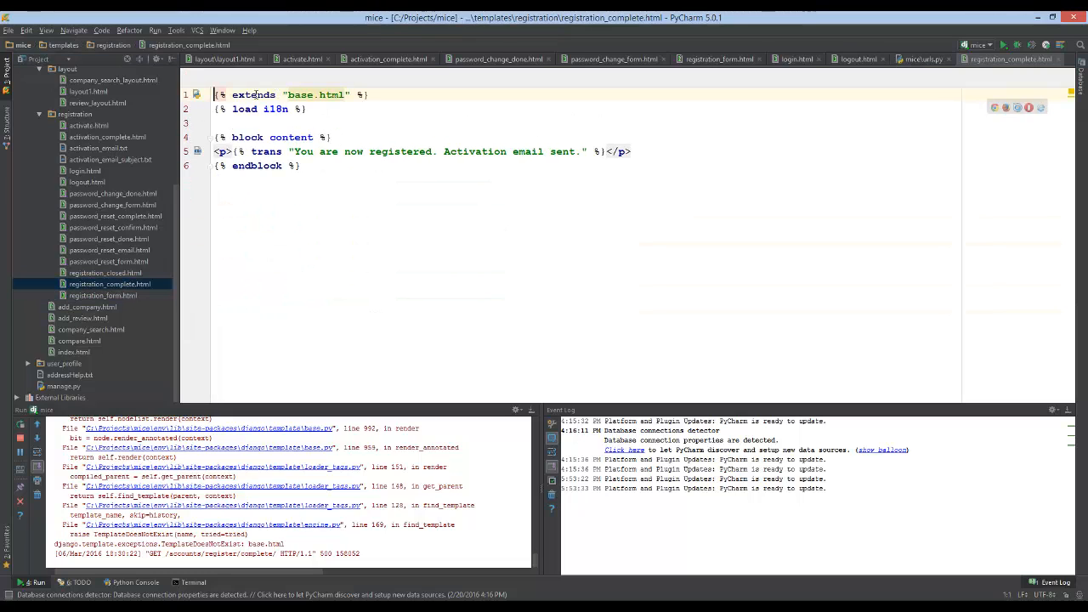
Select the {% extends "base.html" %} line in registration_complete.html
{"action": "triple_click", "coordinate": [289, 94]}
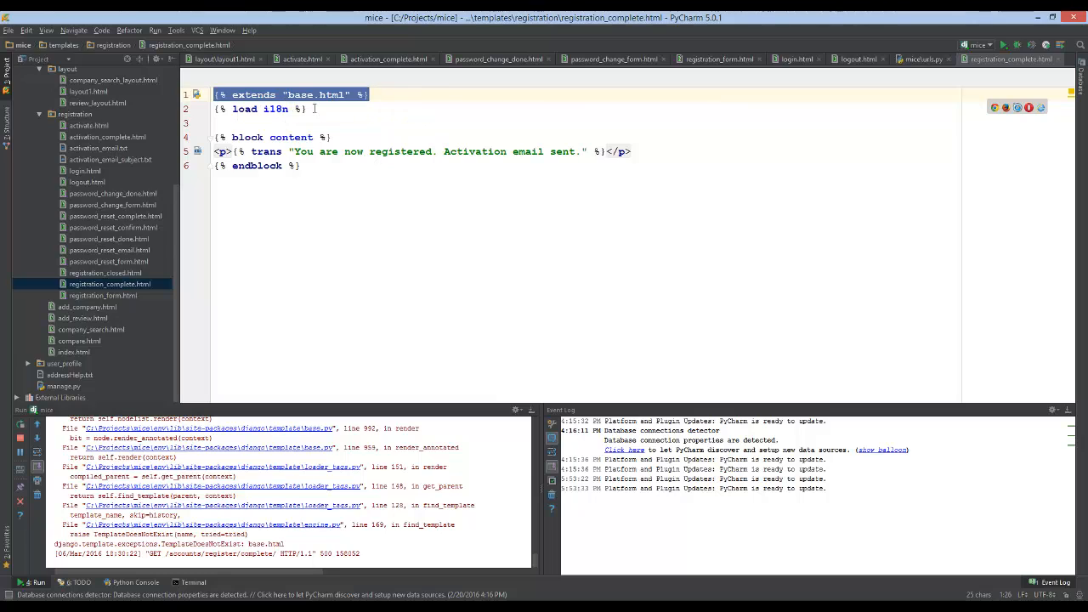
{"action": "mouse_move", "coordinate": [312, 112]}
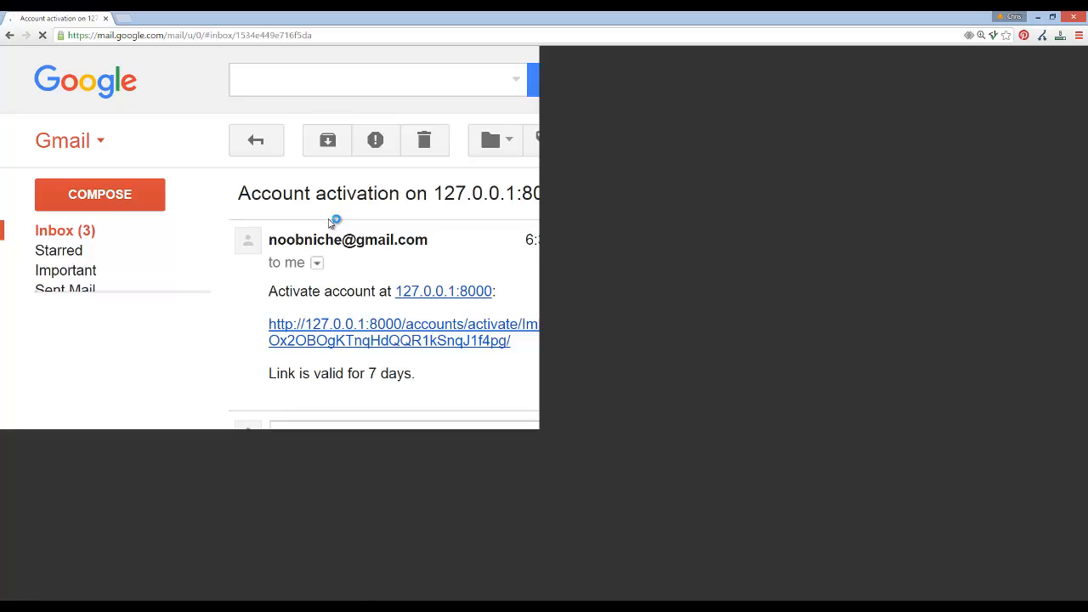
{"action": "mouse_move", "coordinate": [467, 227]}
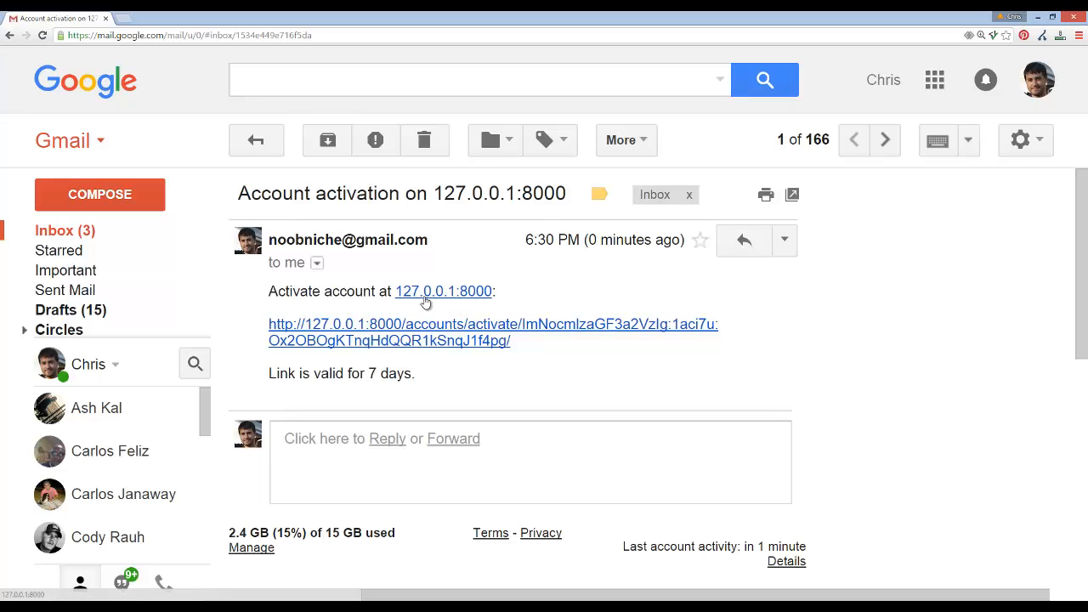
{"action": "mouse_move", "coordinate": [381, 273]}
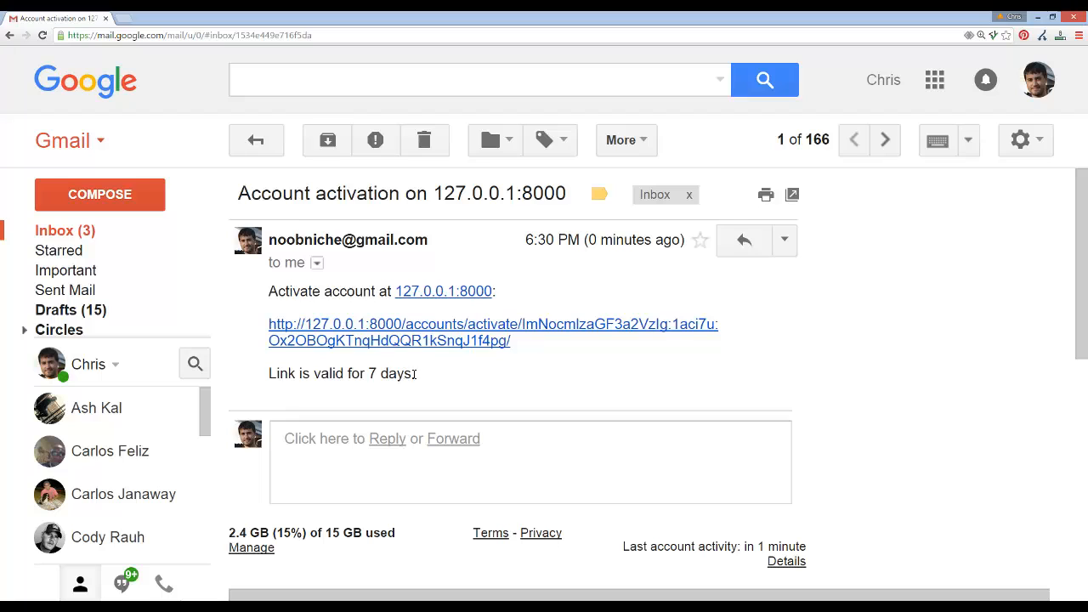
Follow the 7-day activation link in the email to activate the account
{"action": "triple_click", "coordinate": [340, 373]}
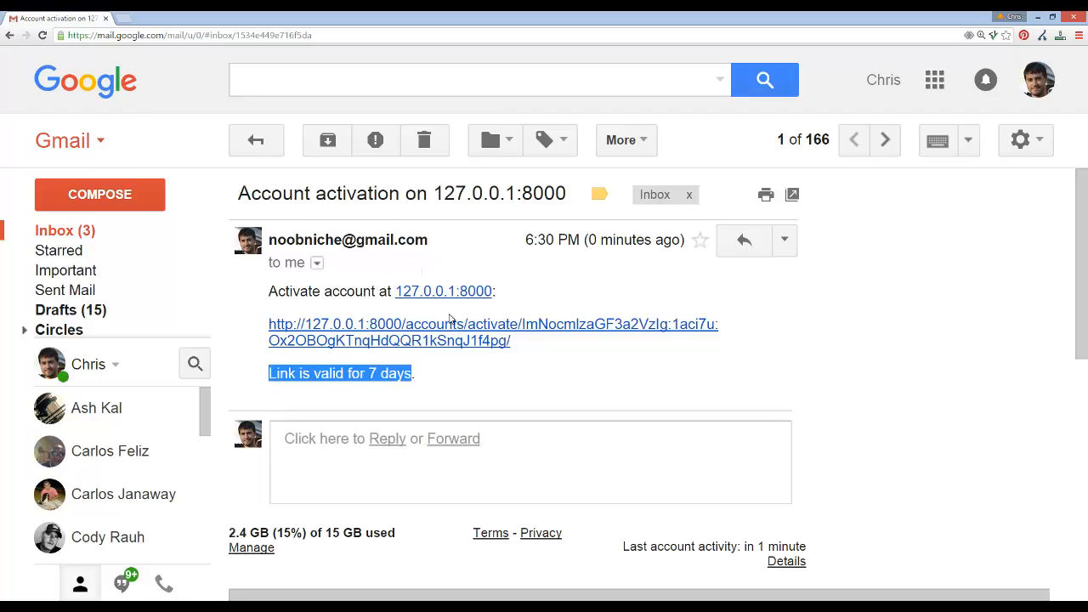
{"action": "left_click", "coordinate": [493, 324]}
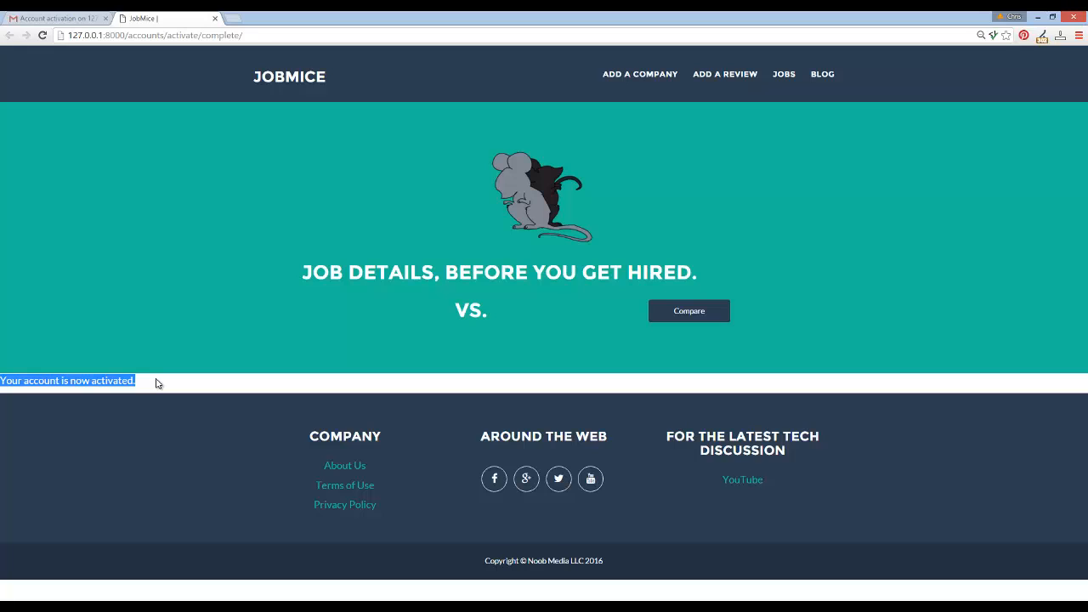
{"action": "mouse_move", "coordinate": [193, 26]}
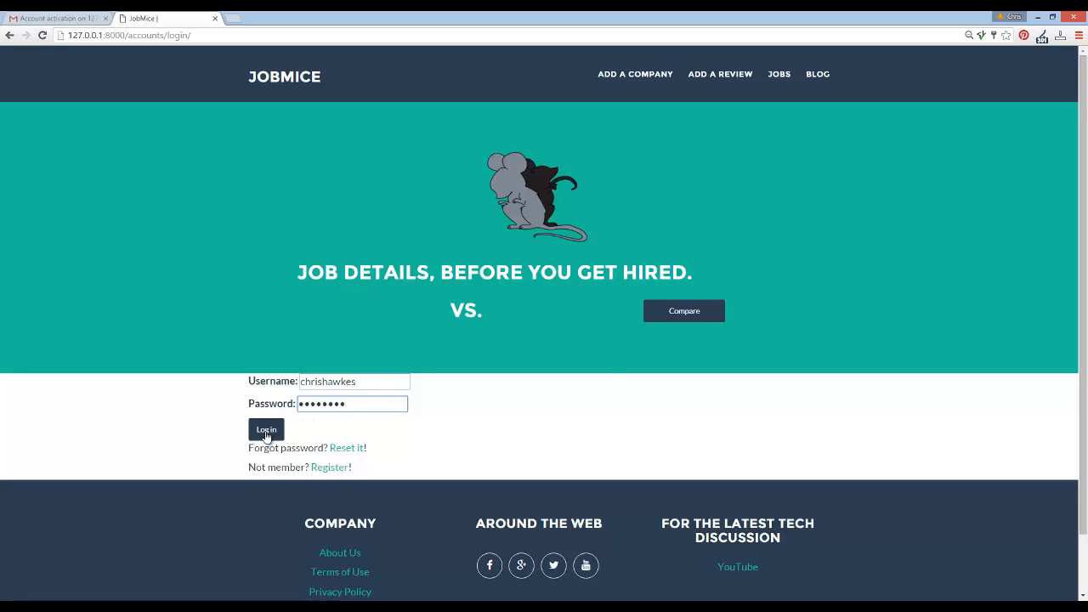
Log in to JobMice as the activated chrishawkes account from /accounts/login/
{"action": "left_click", "coordinate": [266, 430]}
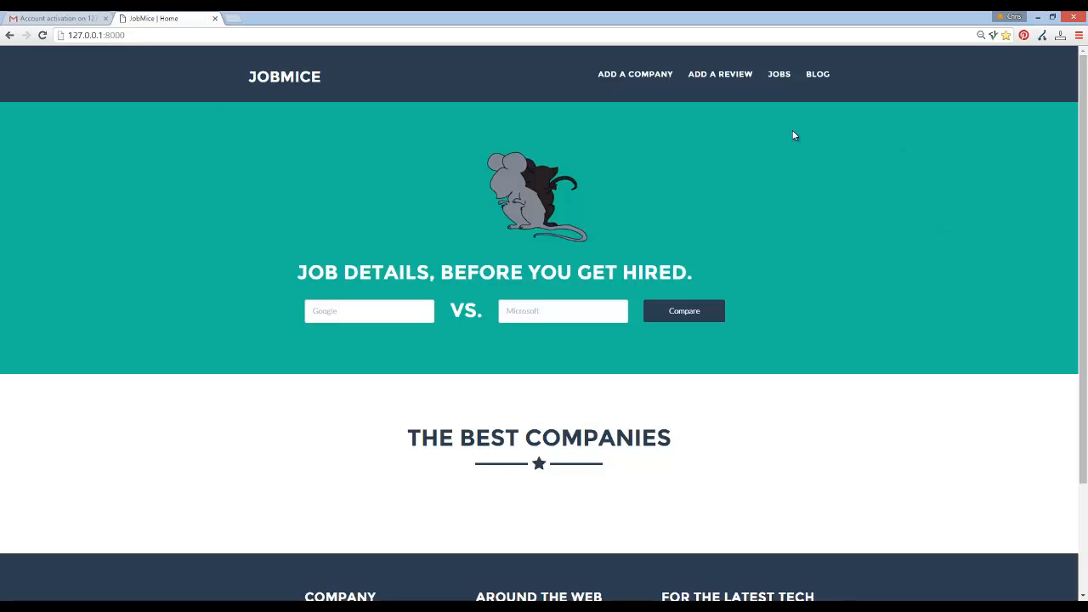
{"action": "mouse_move", "coordinate": [510, 423]}
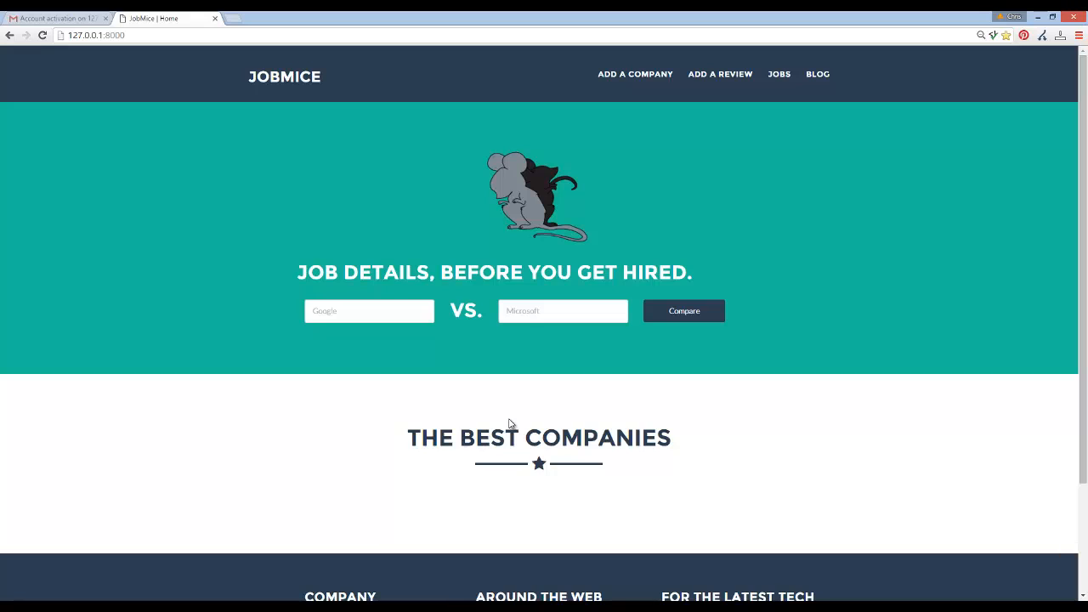
{"action": "mouse_move", "coordinate": [569, 409]}
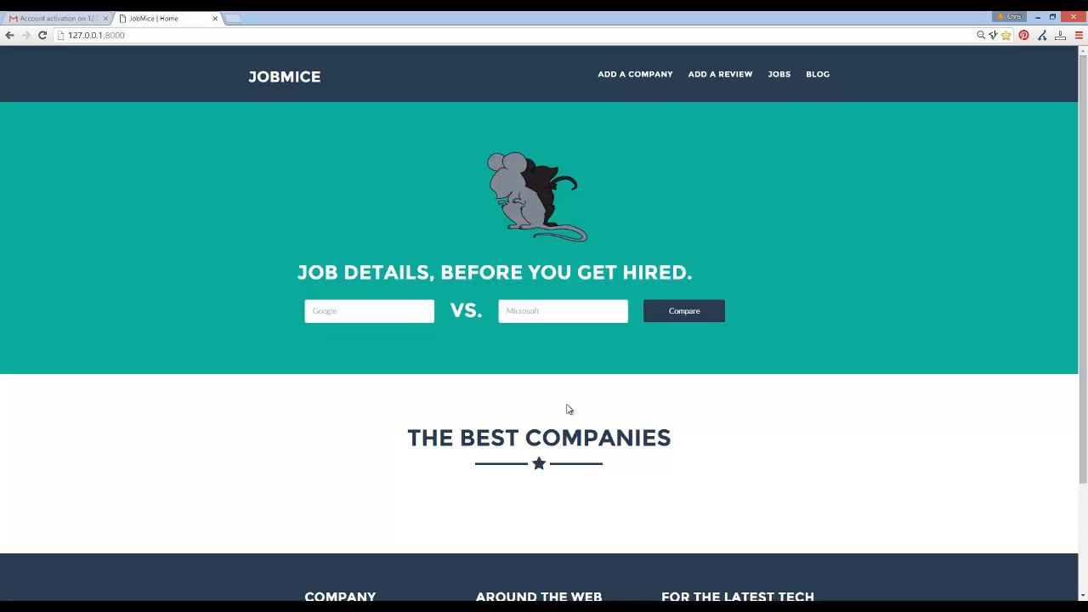